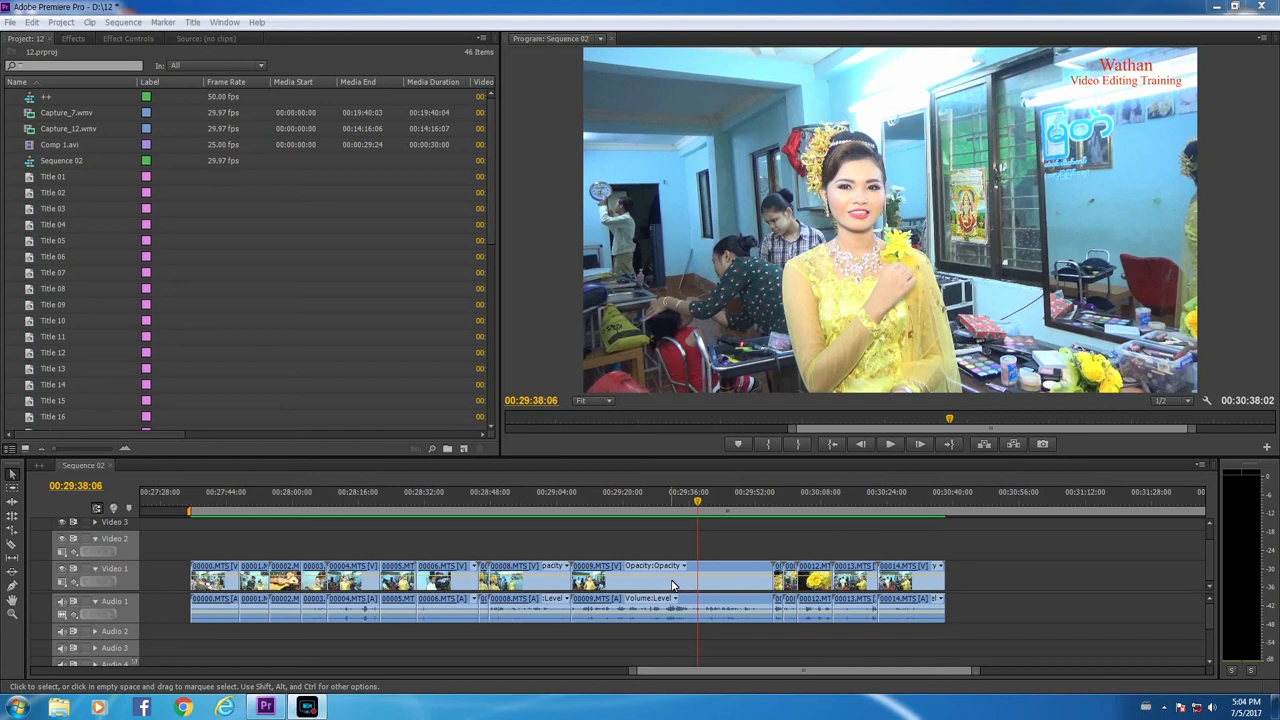
{"action": "mouse_move", "coordinate": [676, 584]}
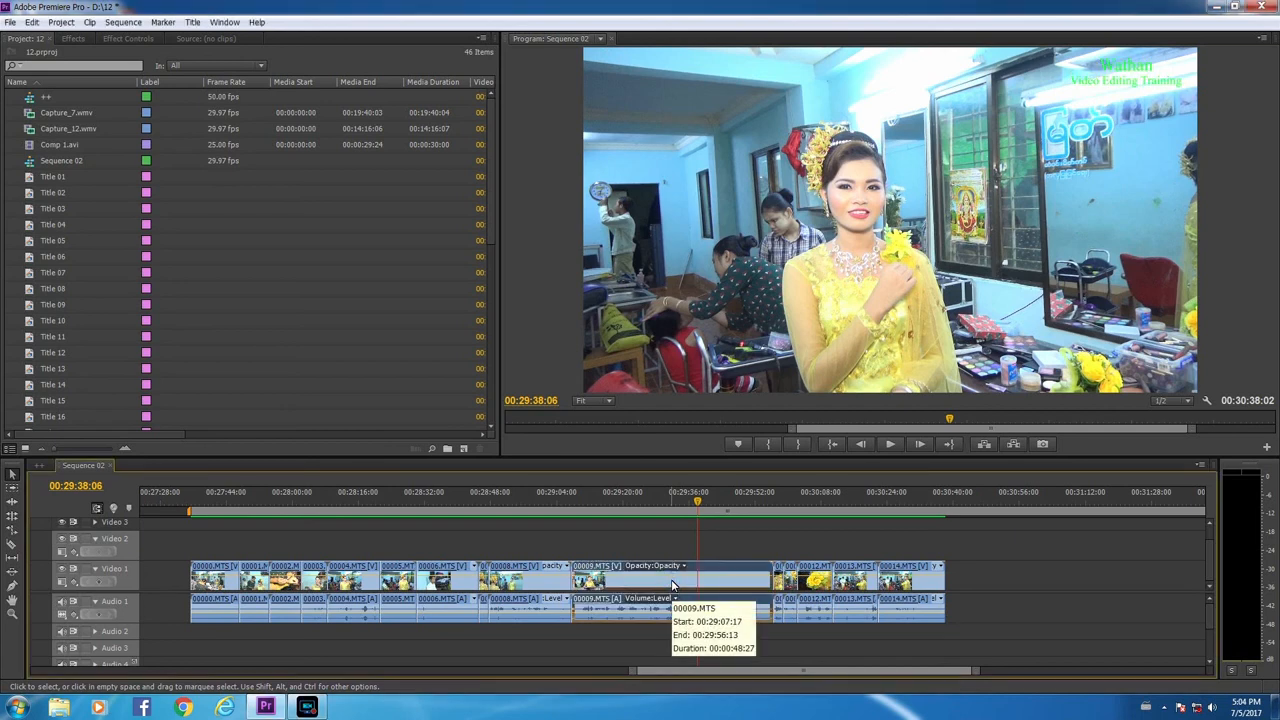
Step: Cut the middle clips out of the wedding sequence via their context menu
{"action": "right_click", "coordinate": [672, 580]}
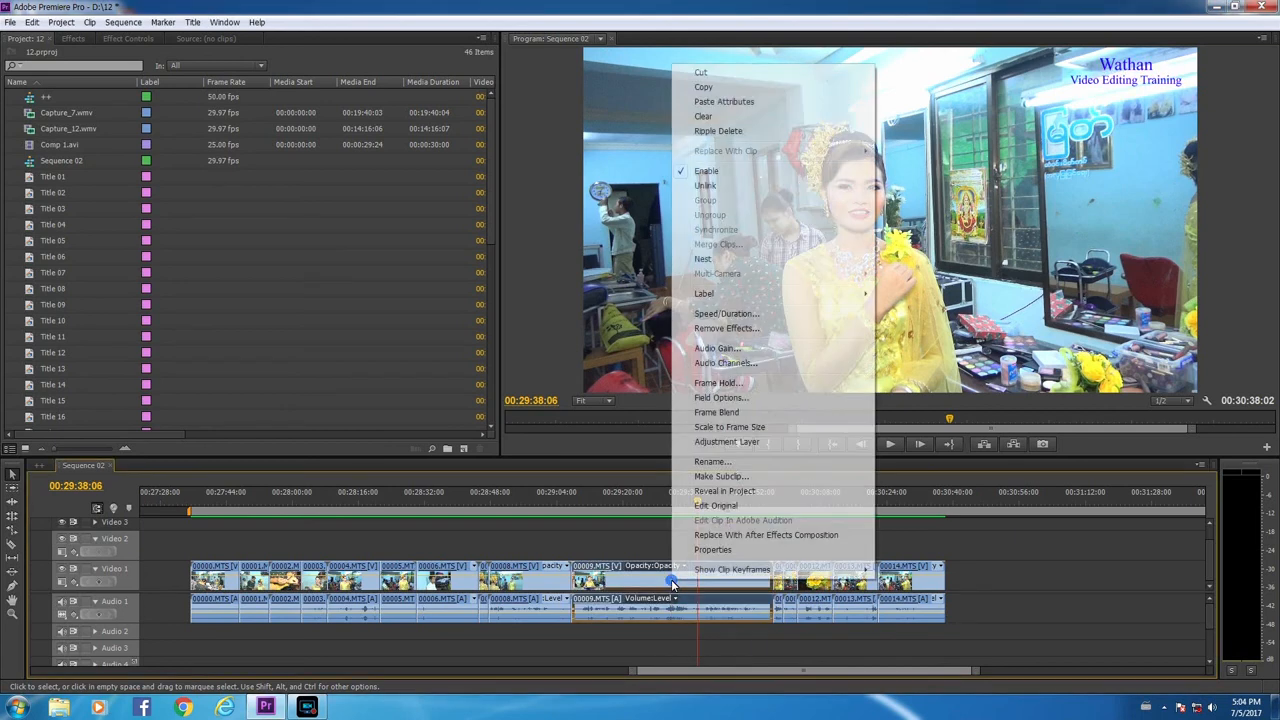
{"action": "mouse_move", "coordinate": [704, 88]}
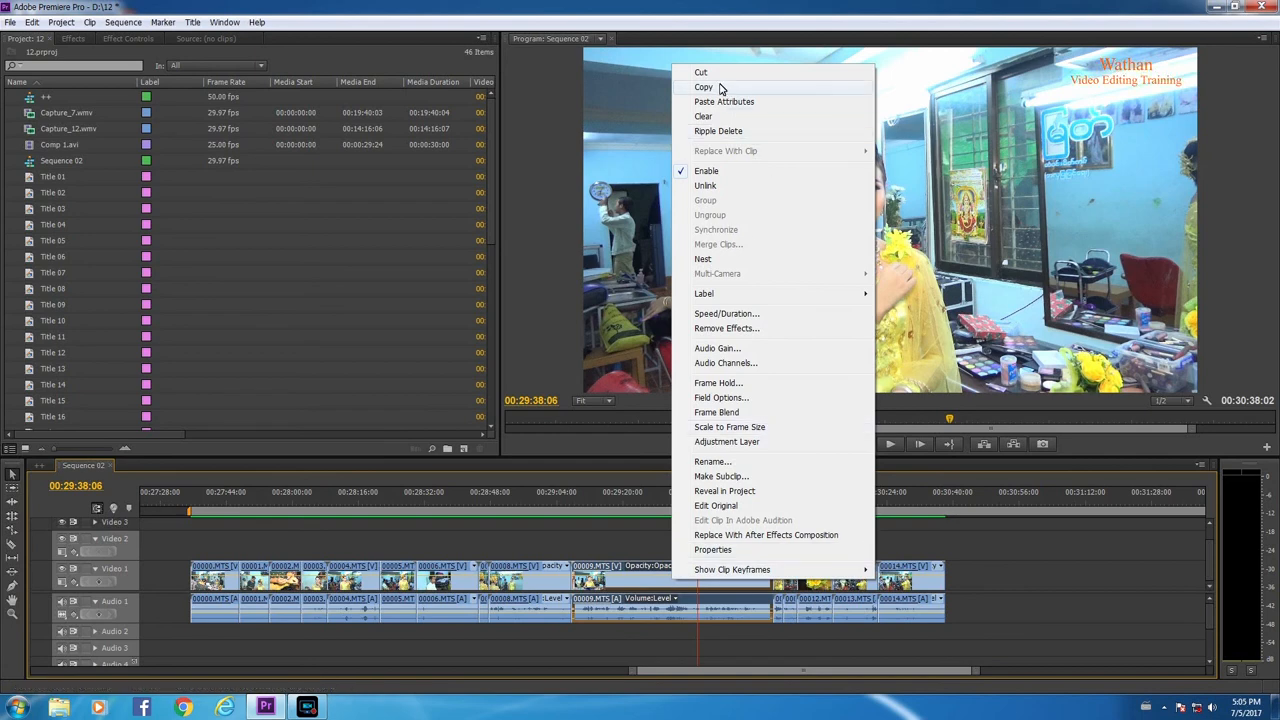
{"action": "mouse_move", "coordinate": [700, 72]}
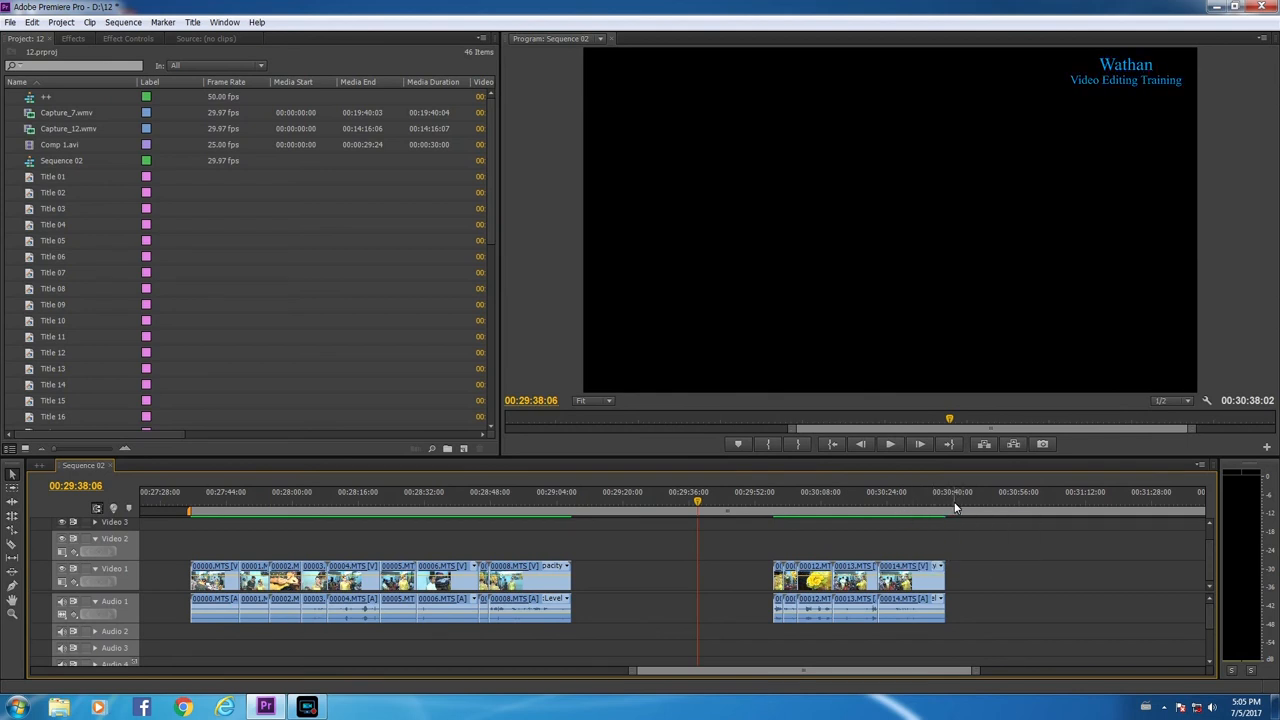
Step: Paste the cut clips back onto Video 1 near the playhead to fill the gap
{"action": "left_click", "coordinate": [954, 492]}
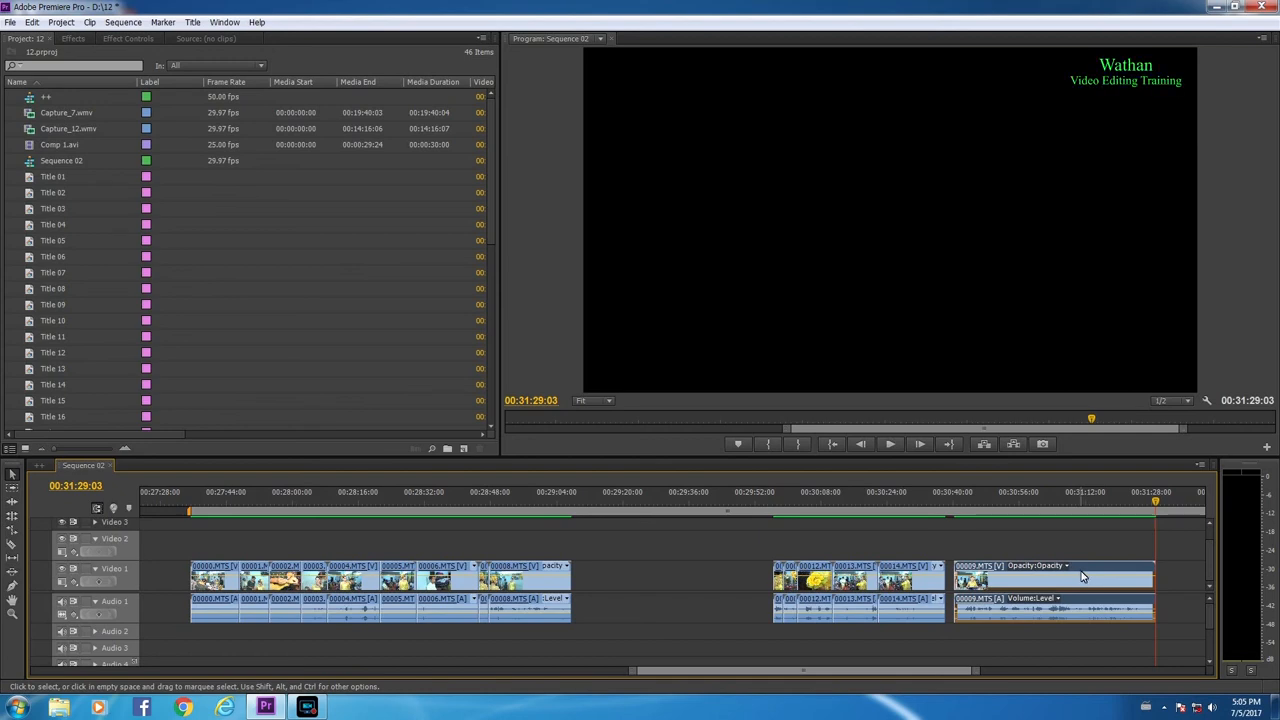
{"action": "left_click", "coordinate": [416, 492]}
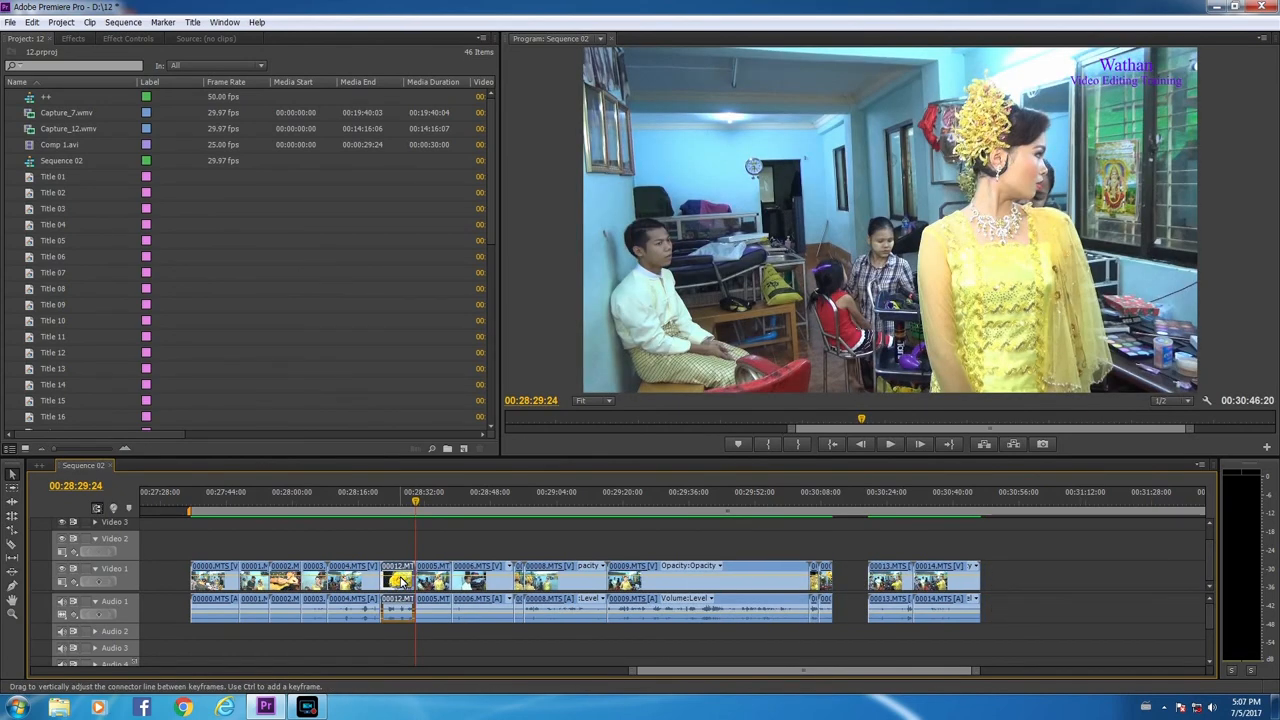
{"action": "right_click", "coordinate": [398, 580]}
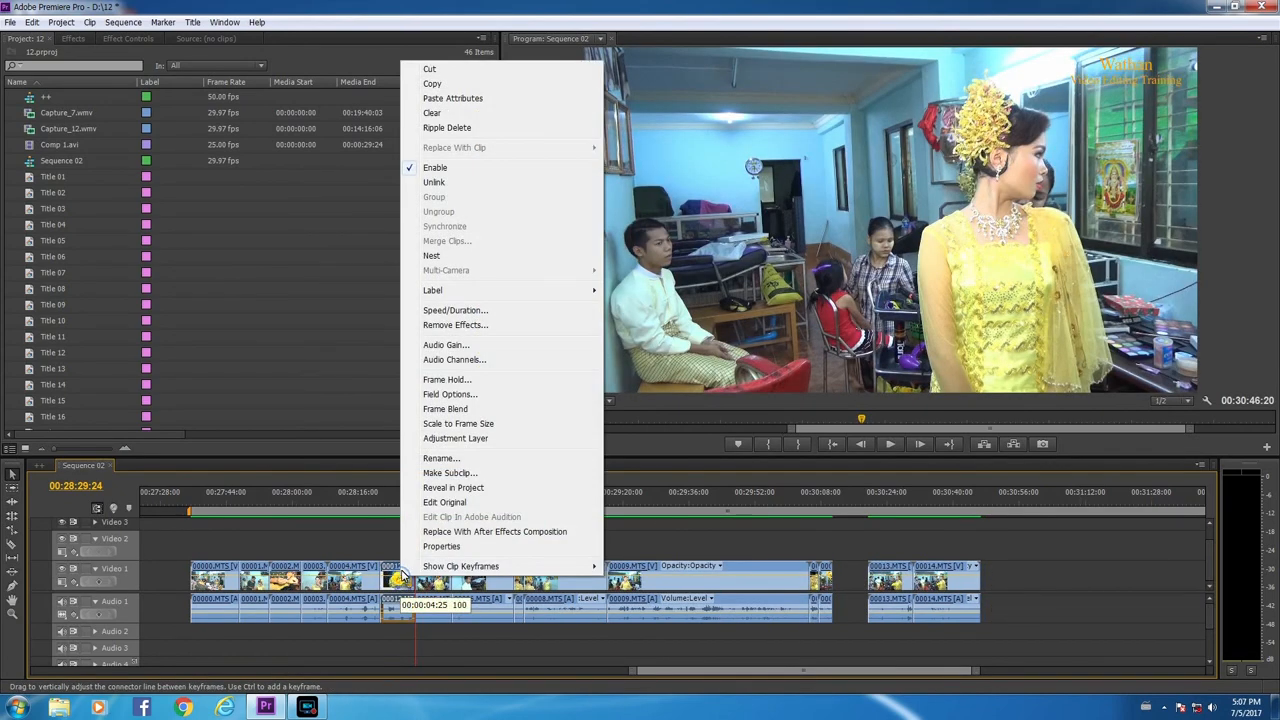
{"action": "mouse_move", "coordinate": [432, 84]}
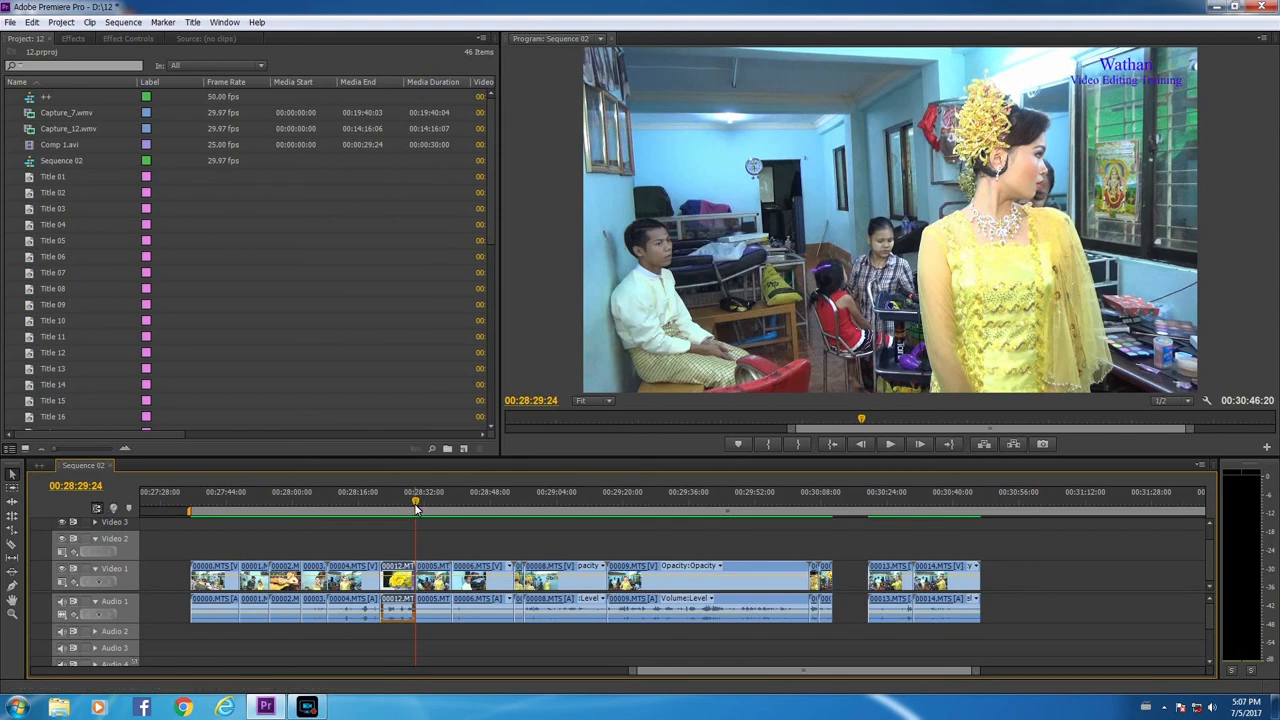
{"action": "left_click", "coordinate": [996, 508]}
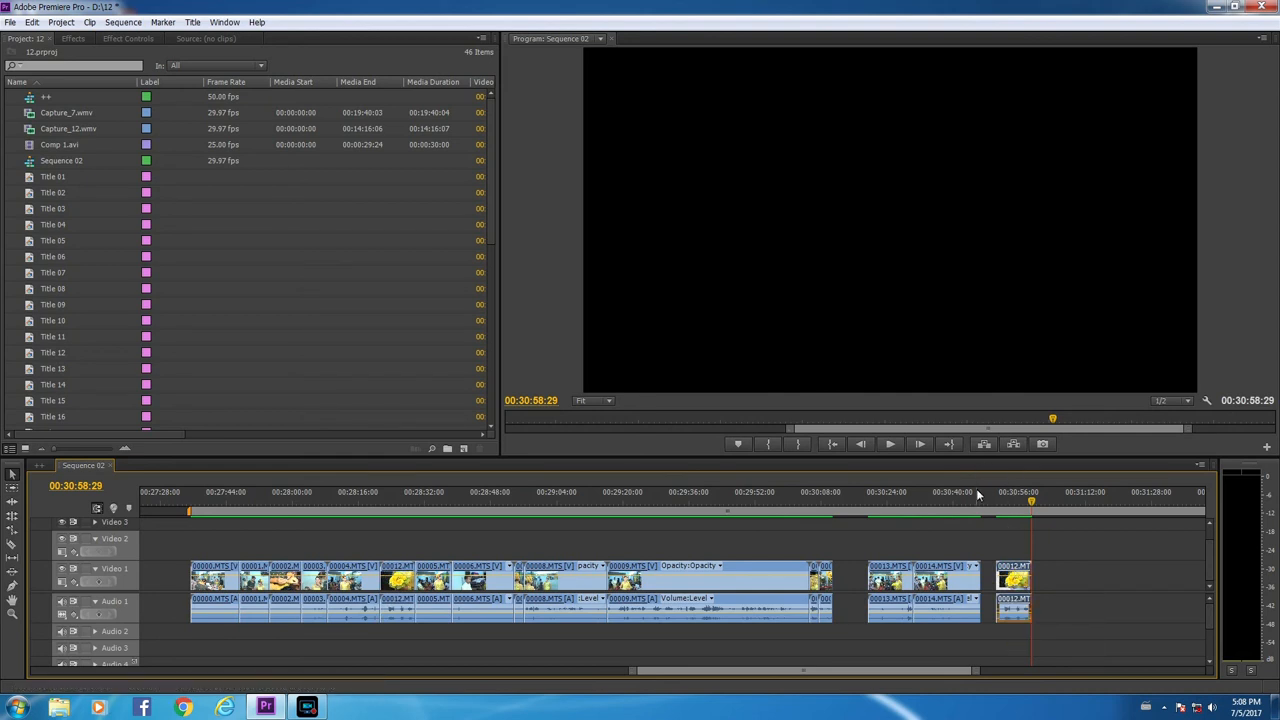
{"action": "mouse_move", "coordinate": [900, 518]}
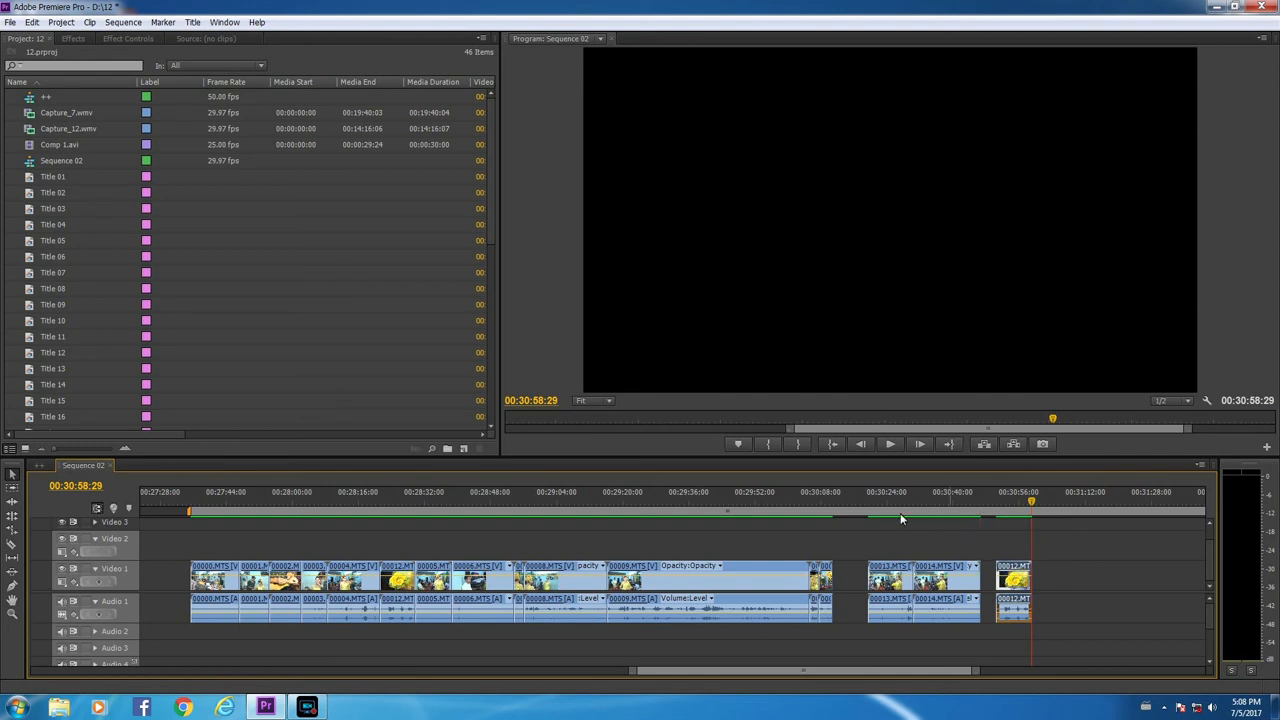
Step: Copy the short clip and paste it onto Video 2 above its original position
{"action": "left_click", "coordinate": [398, 580]}
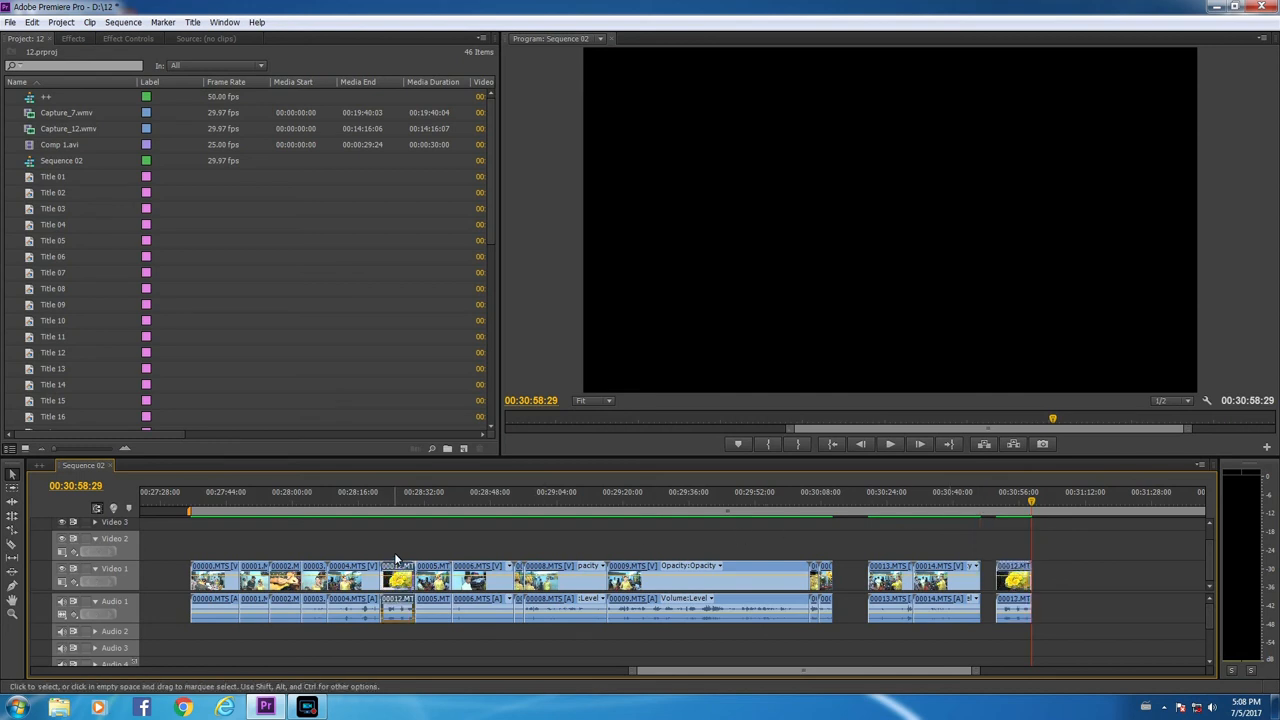
{"action": "mouse_move", "coordinate": [400, 544]}
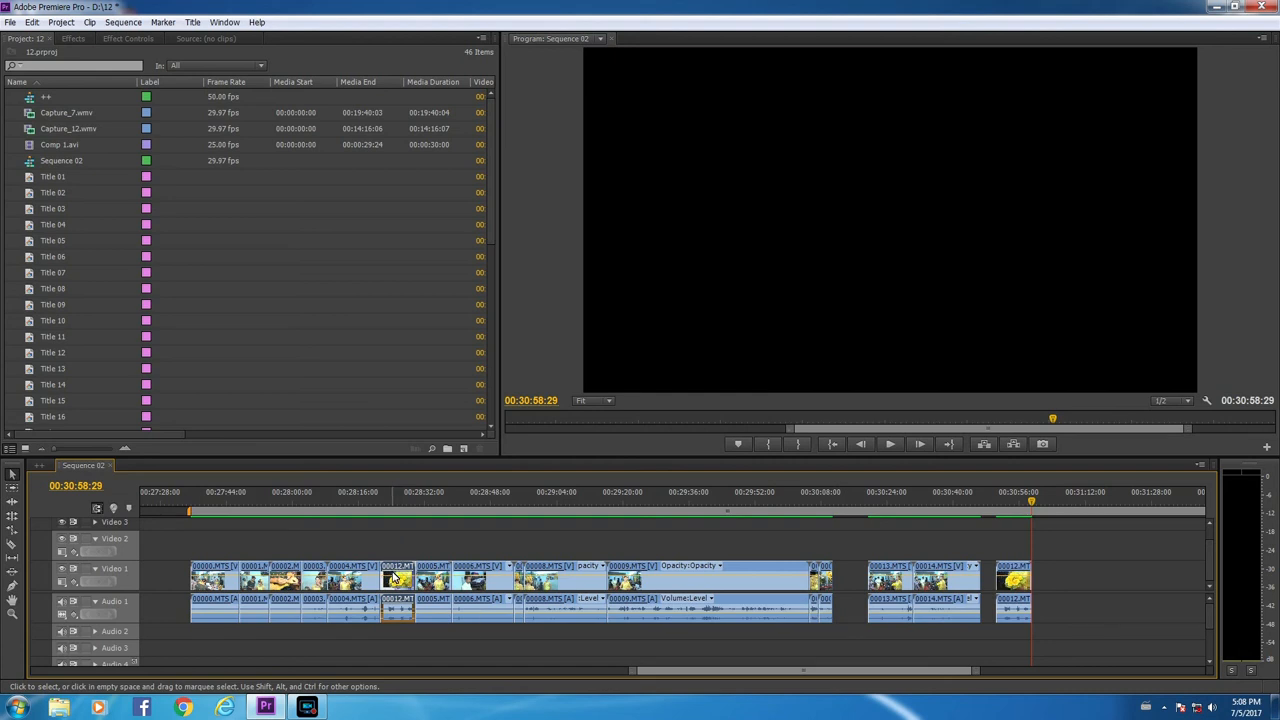
{"action": "right_click", "coordinate": [396, 580]}
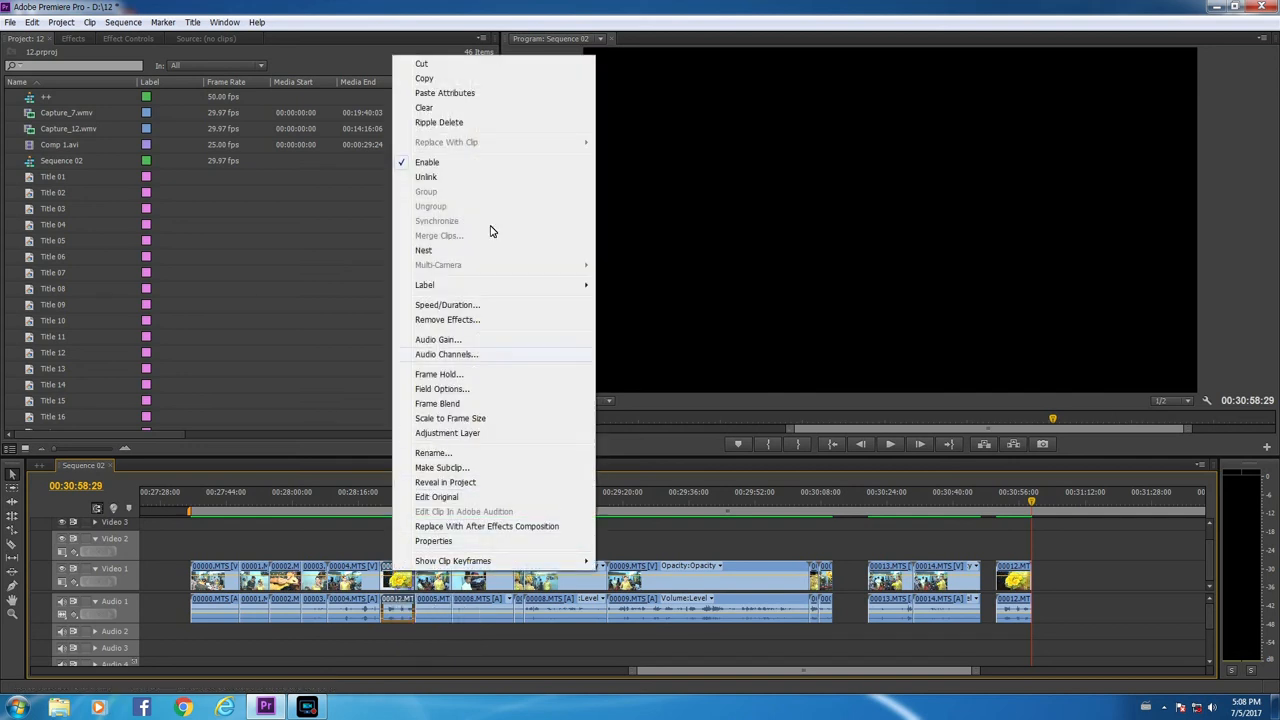
{"action": "left_click", "coordinate": [424, 78]}
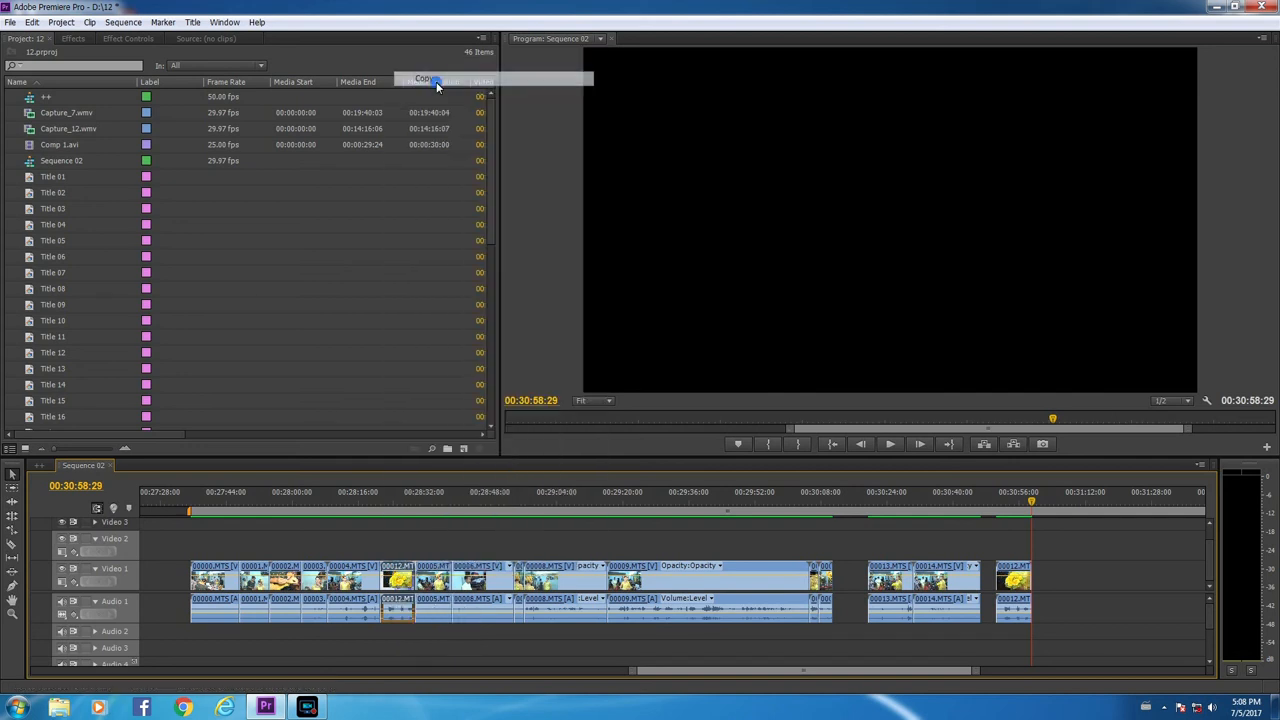
{"action": "left_click", "coordinate": [388, 498]}
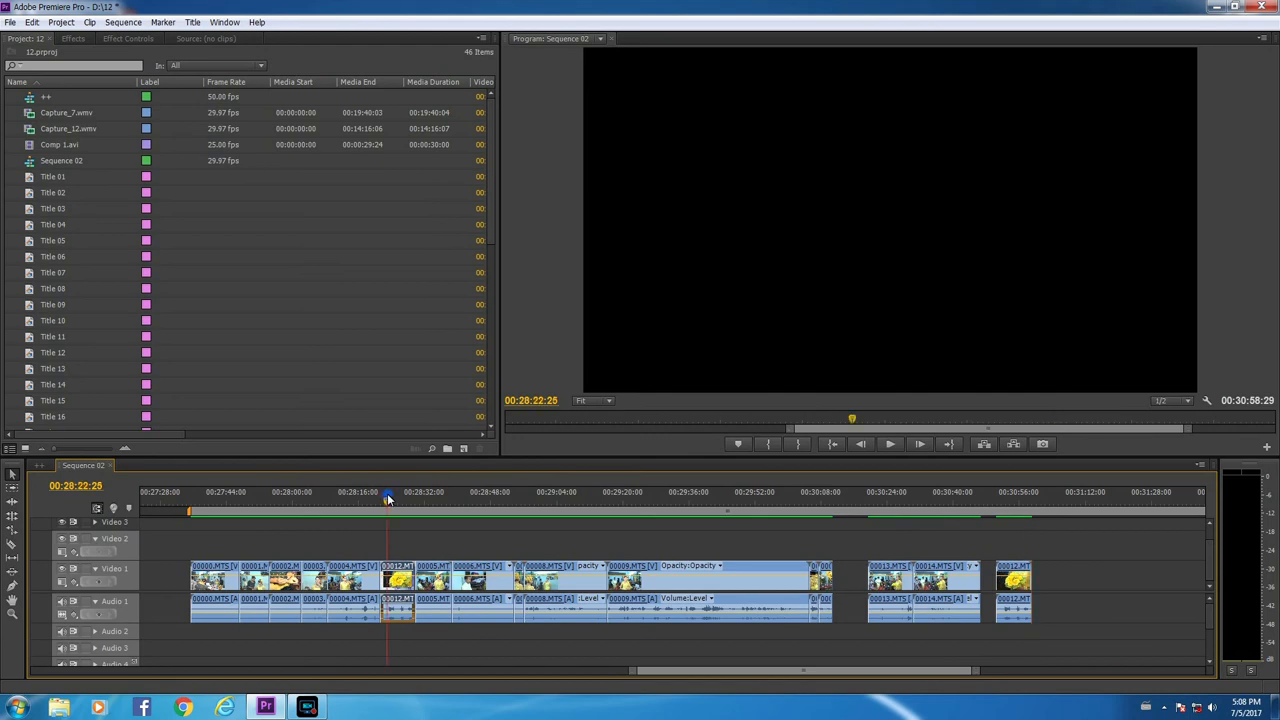
{"action": "left_click", "coordinate": [380, 492]}
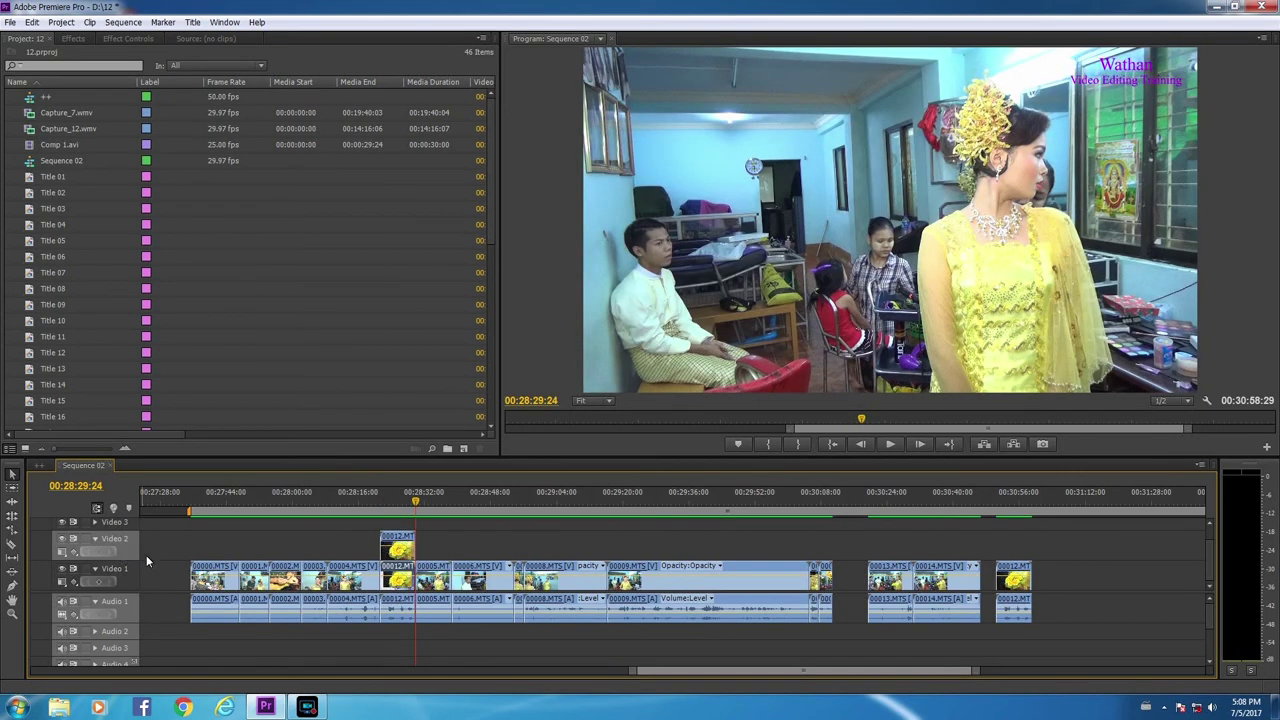
{"action": "mouse_move", "coordinate": [400, 564]}
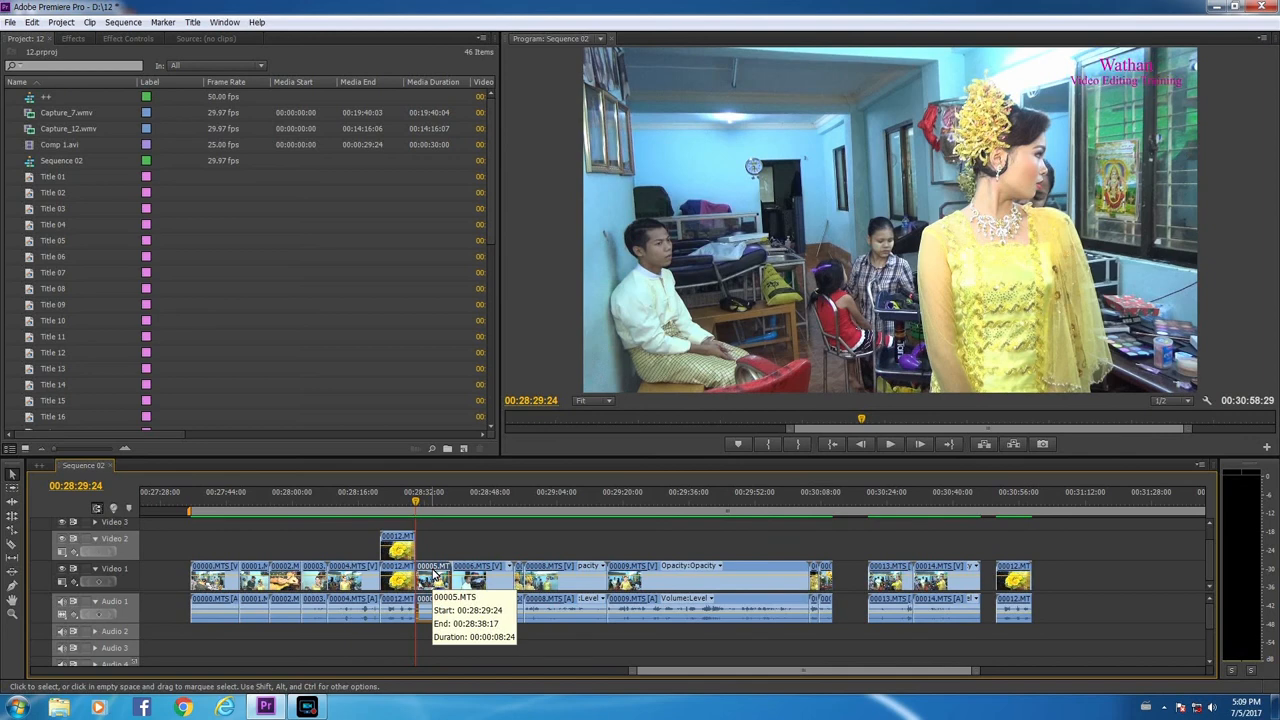
Step: Remove the Video 1 clip beneath the stacked copy via its context menu
{"action": "right_click", "coordinate": [436, 580]}
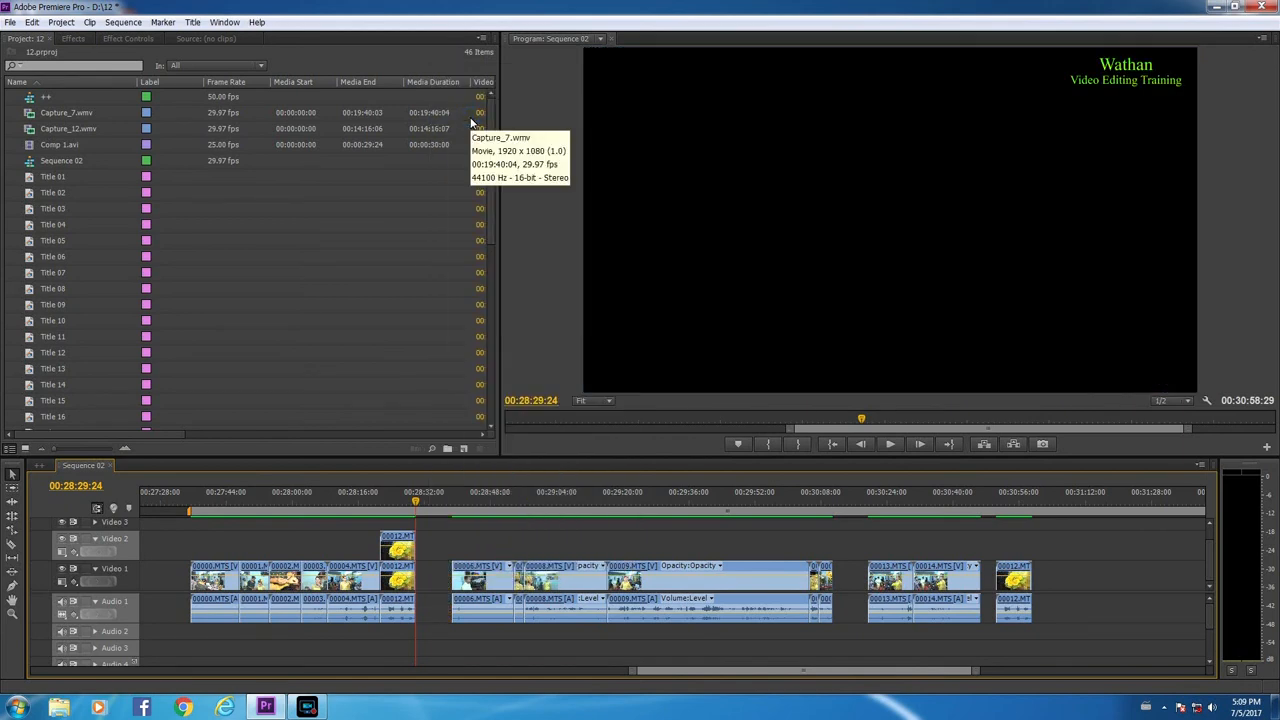
{"action": "mouse_move", "coordinate": [456, 508]}
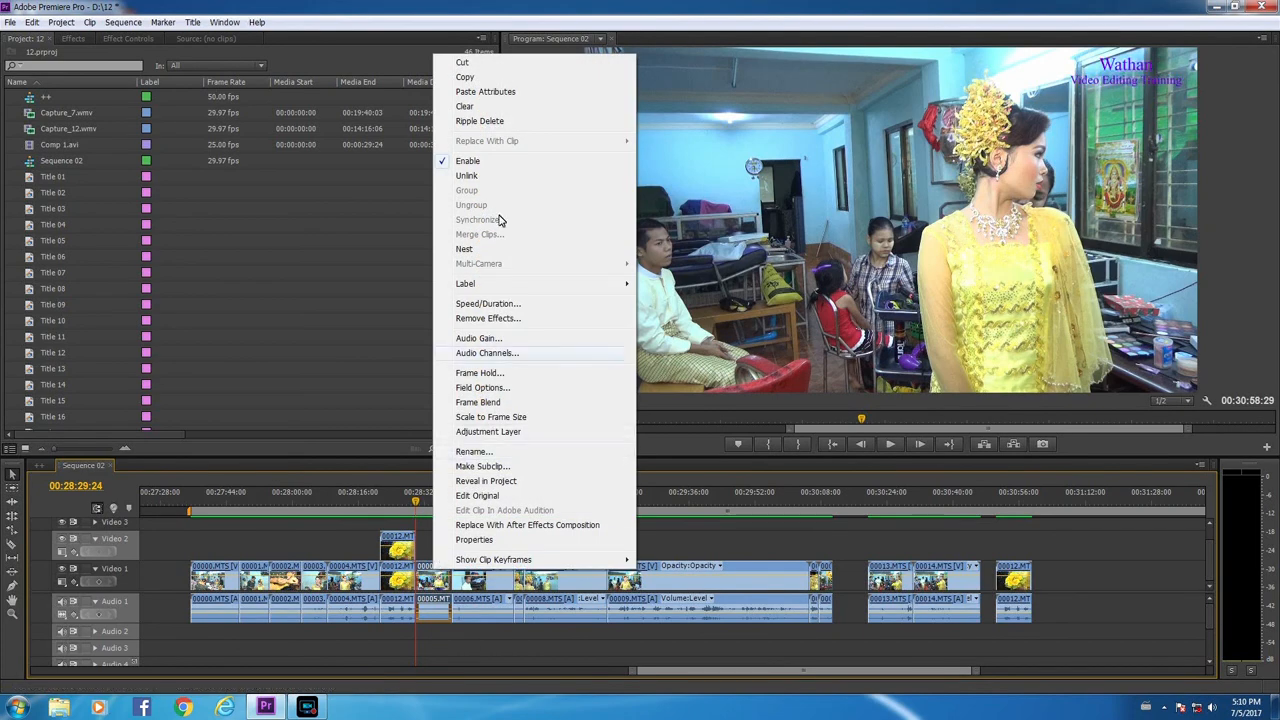
{"action": "mouse_move", "coordinate": [480, 122]}
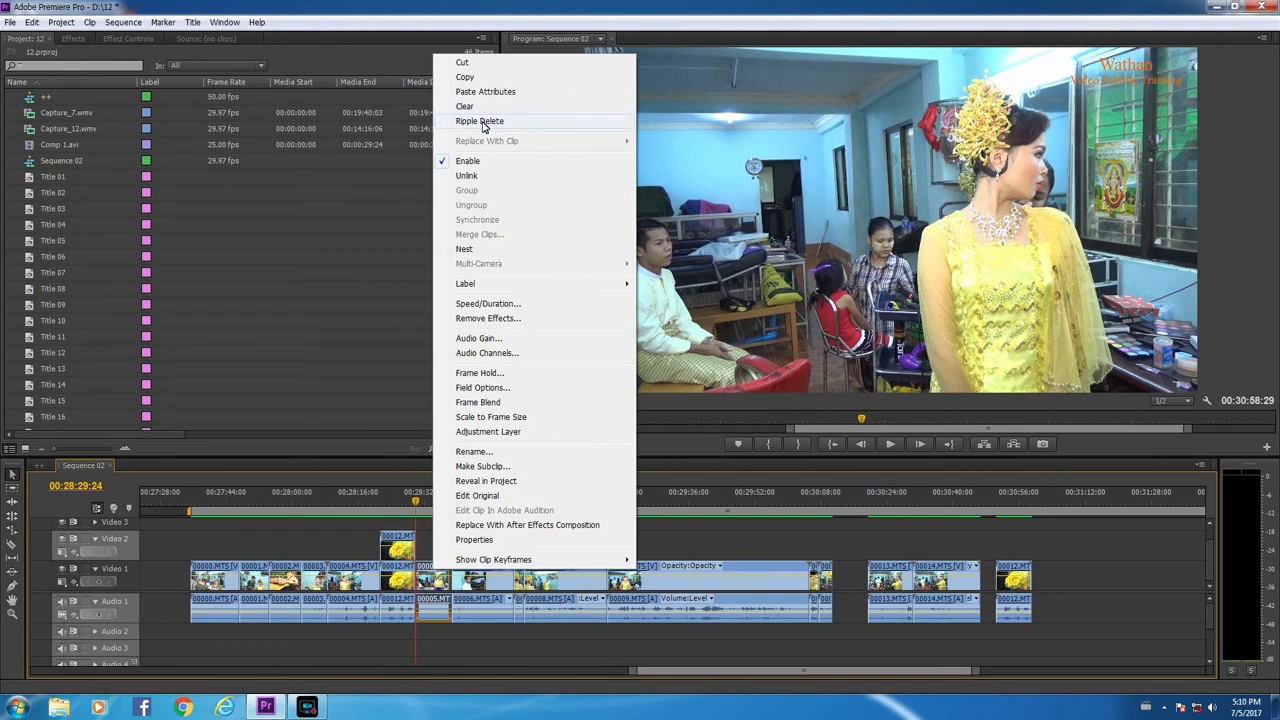
{"action": "mouse_move", "coordinate": [504, 130]}
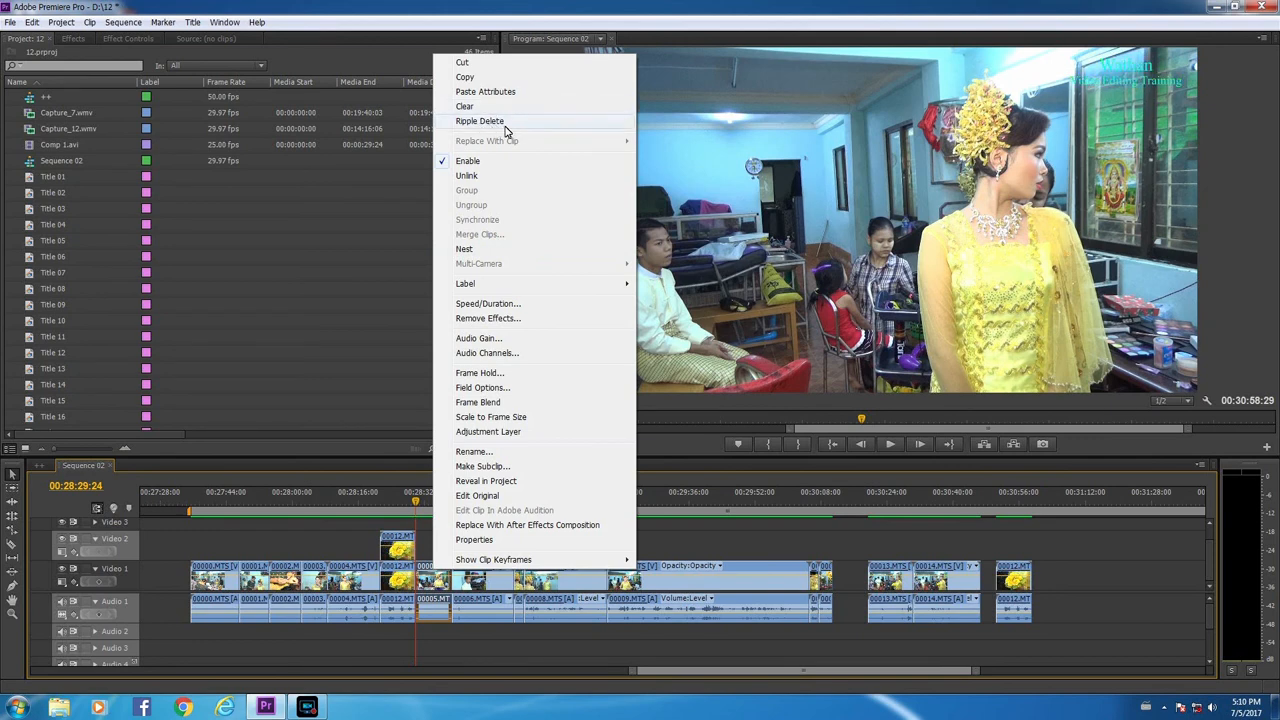
{"action": "mouse_move", "coordinate": [810, 642]}
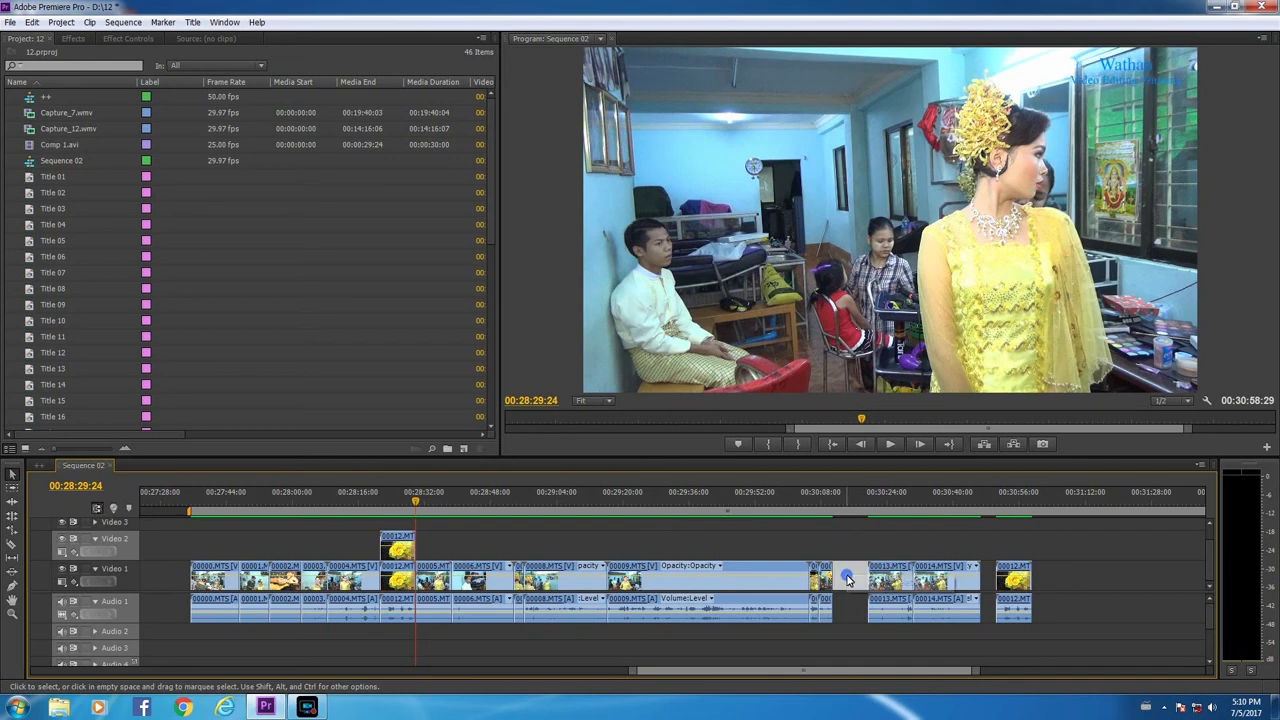
{"action": "mouse_move", "coordinate": [848, 578]}
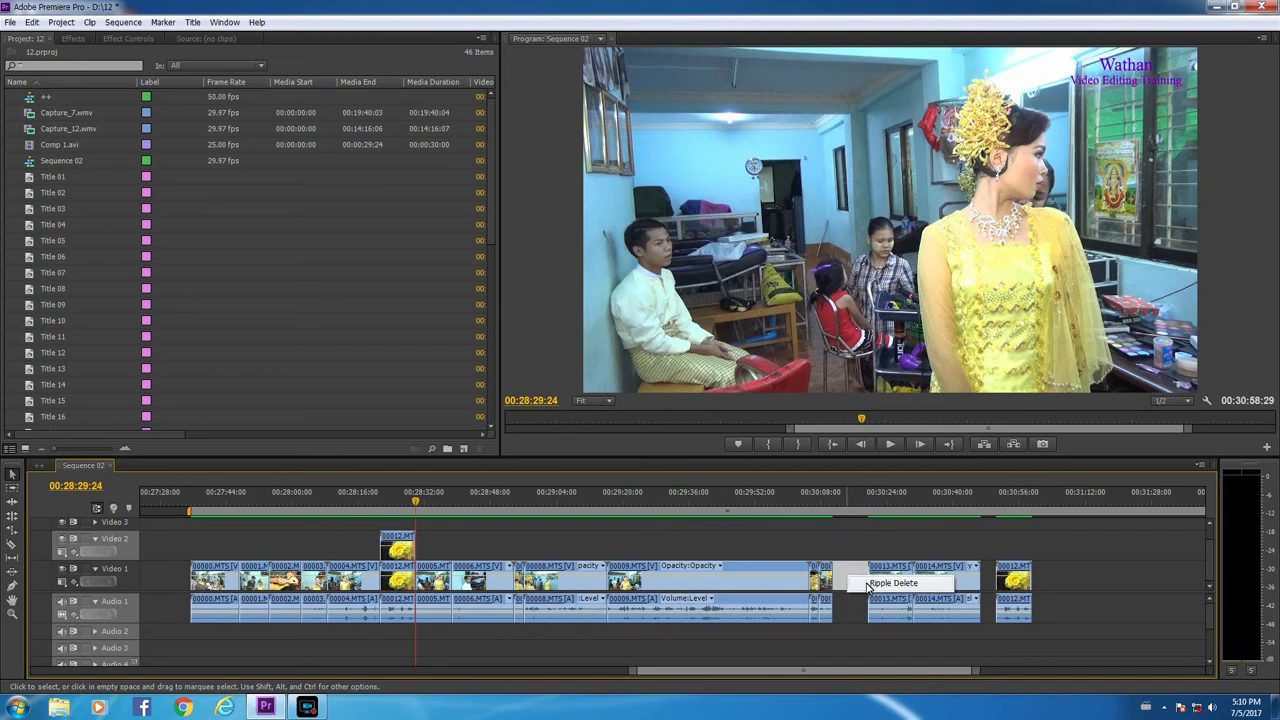
Step: Ripple-delete the gap after the middle clips on Video 1
{"action": "left_click", "coordinate": [892, 584]}
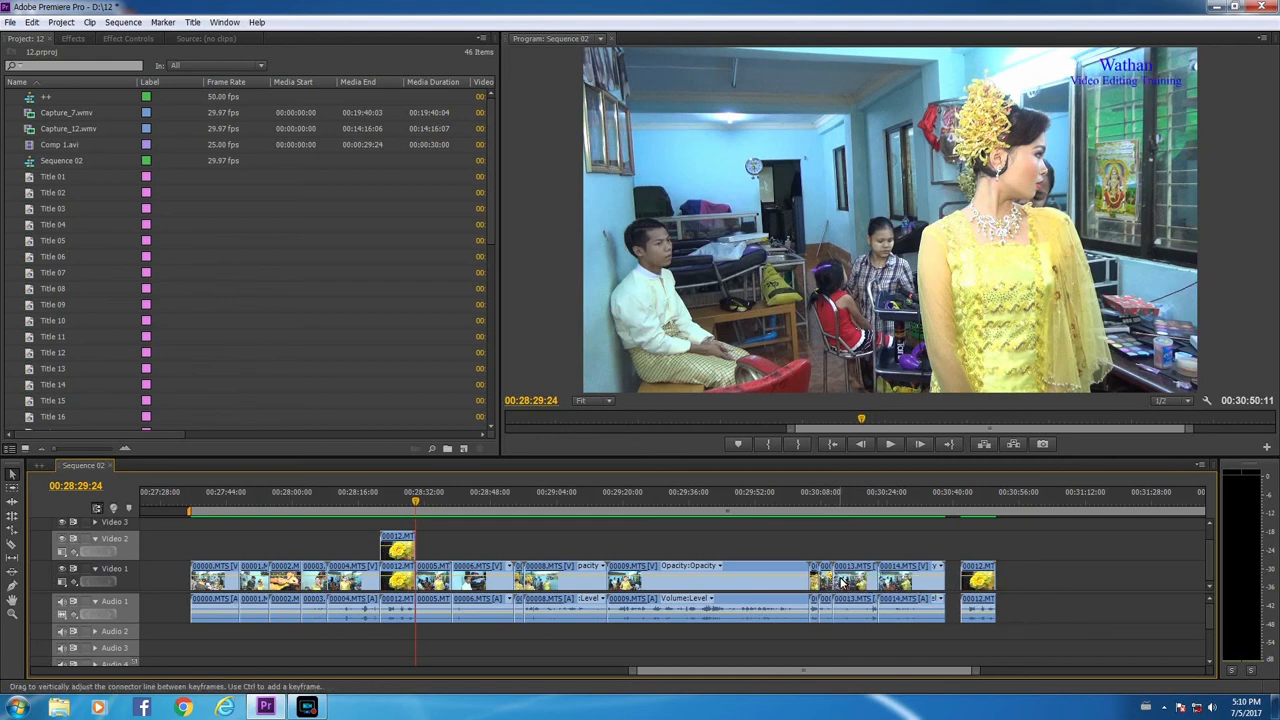
{"action": "mouse_move", "coordinate": [950, 582]}
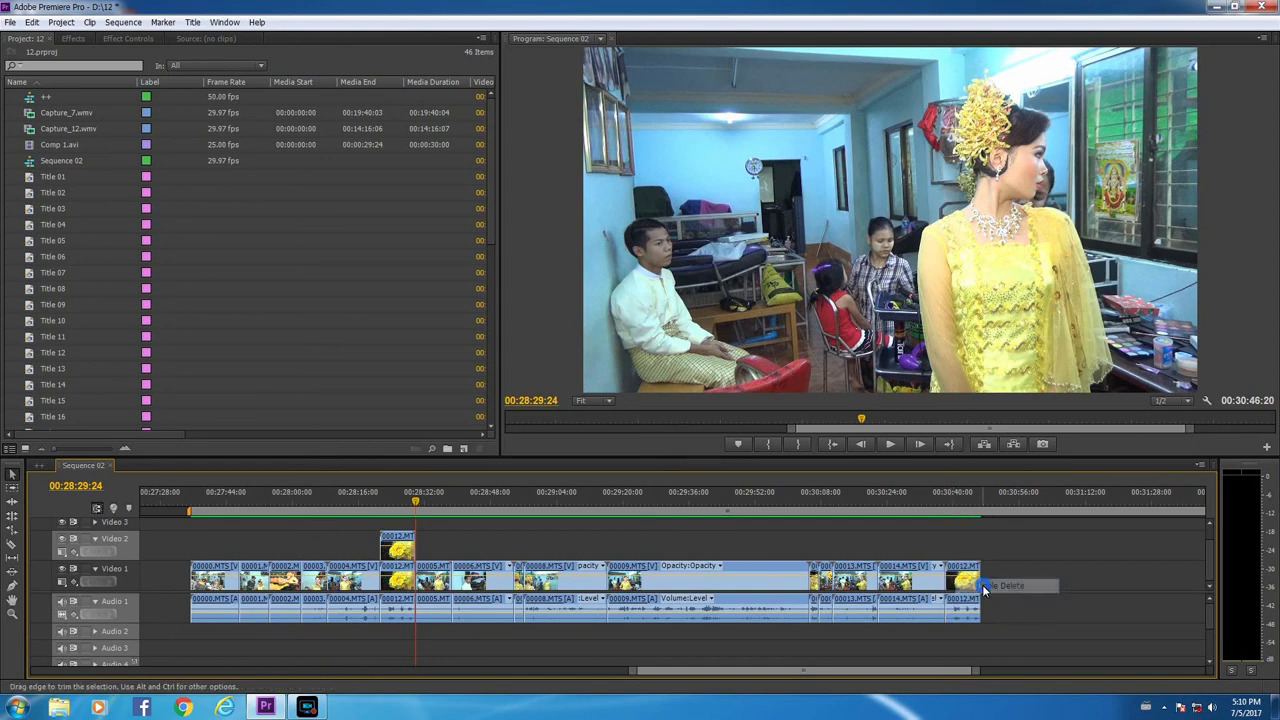
{"action": "mouse_move", "coordinate": [950, 580]}
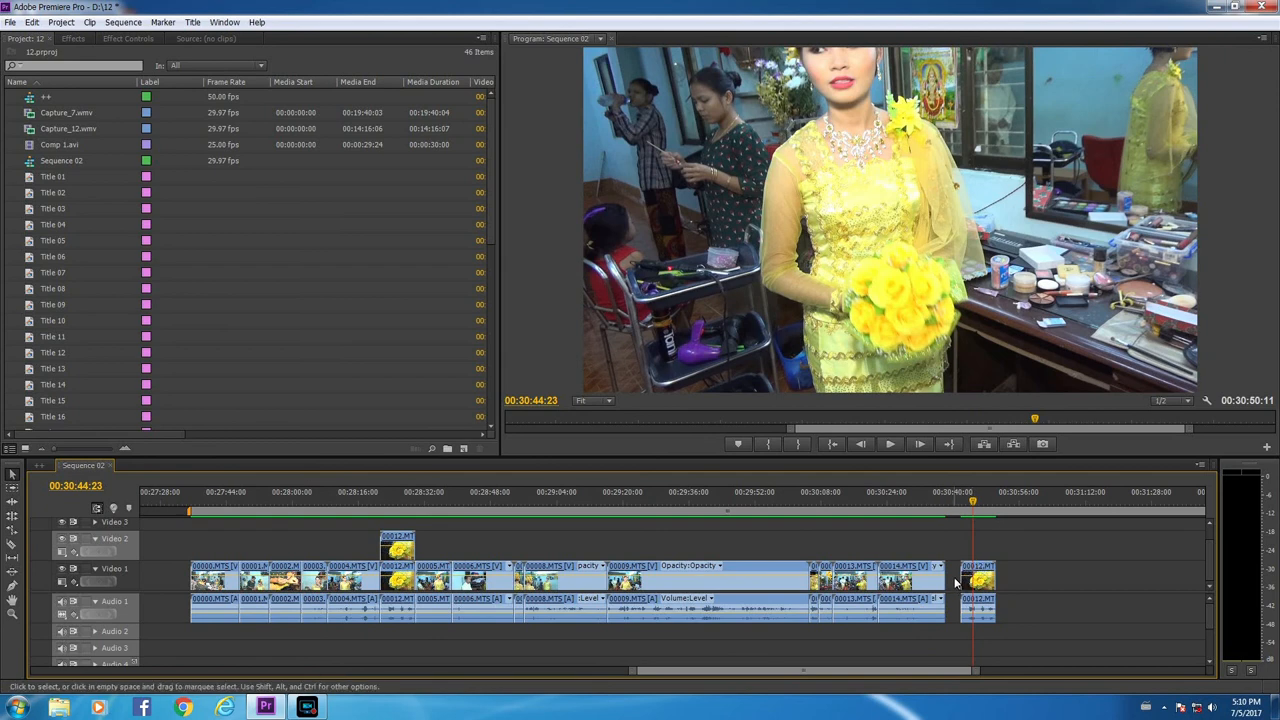
{"action": "mouse_move", "coordinate": [954, 580]}
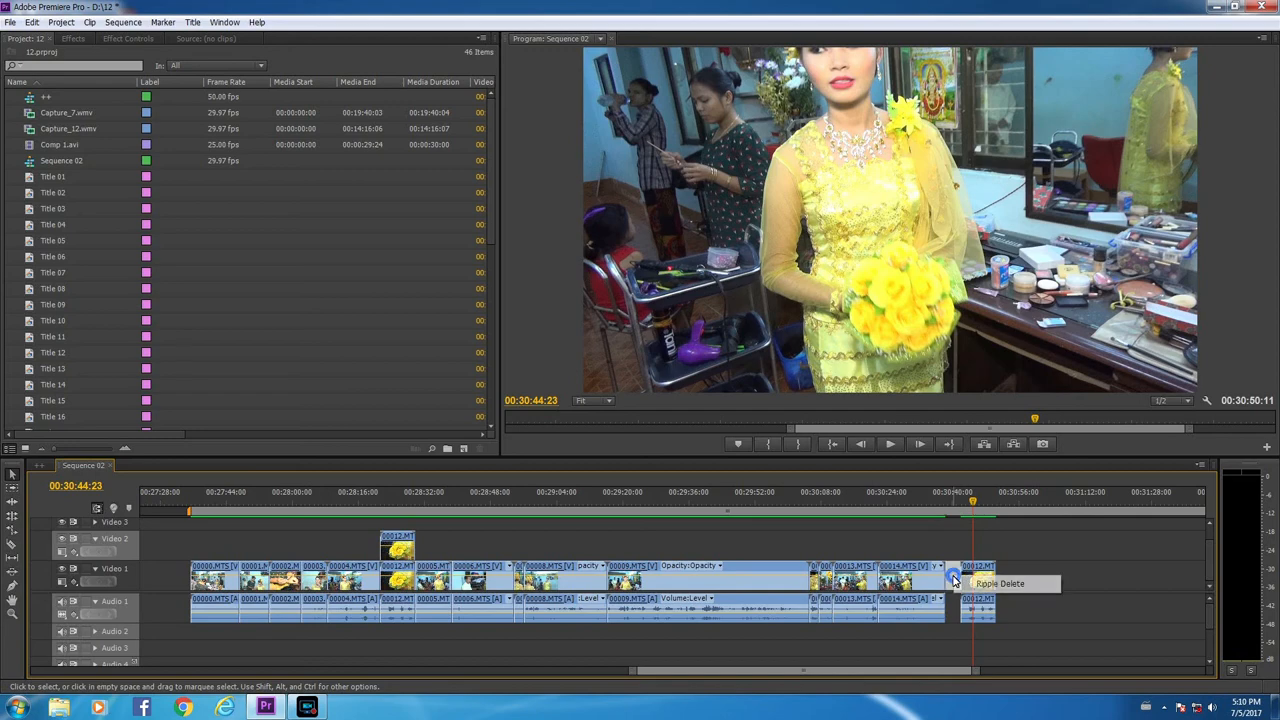
{"action": "mouse_move", "coordinate": [1000, 584]}
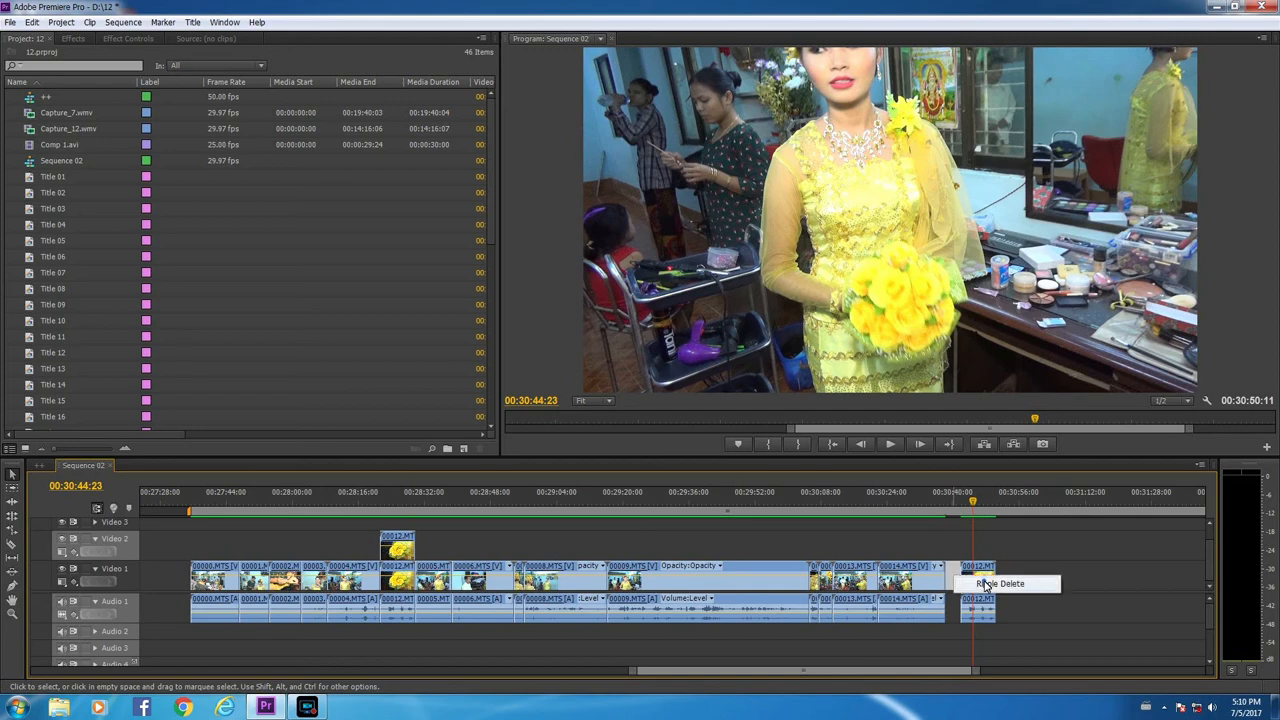
Step: Close the remaining gap near the sequence end and bring up the middle clip's options
{"action": "left_click", "coordinate": [998, 584]}
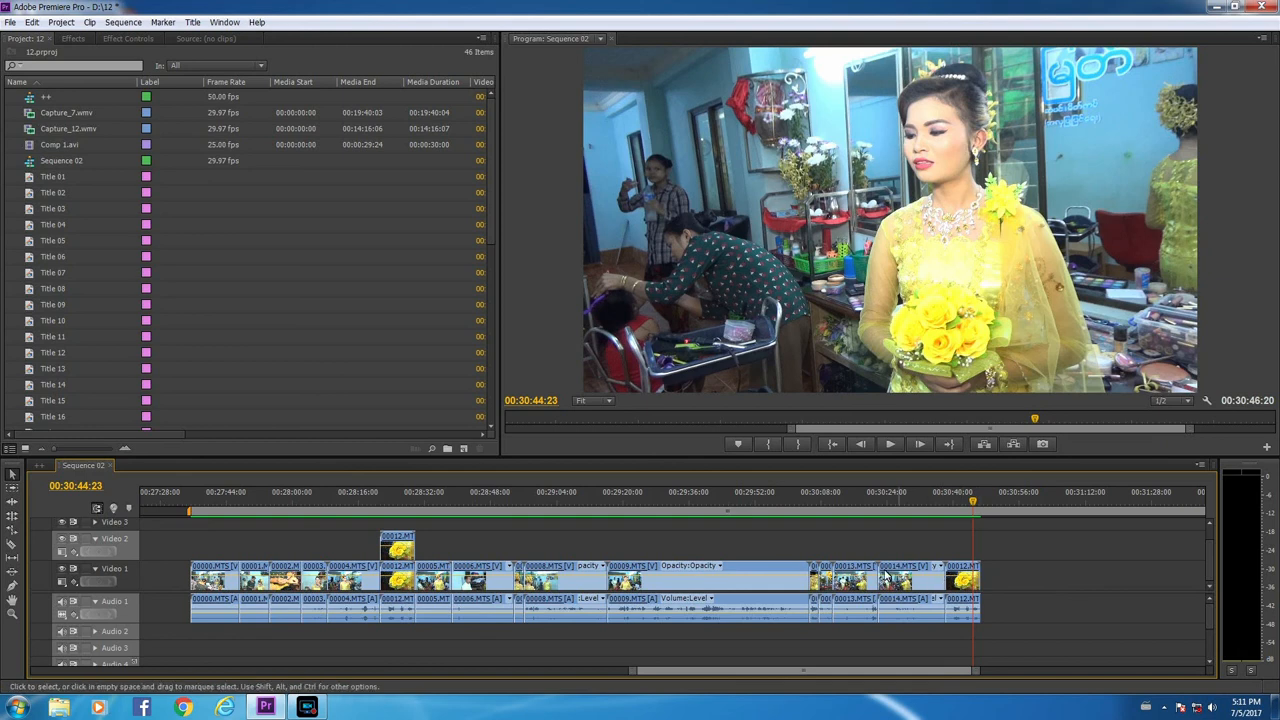
{"action": "mouse_move", "coordinate": [776, 572]}
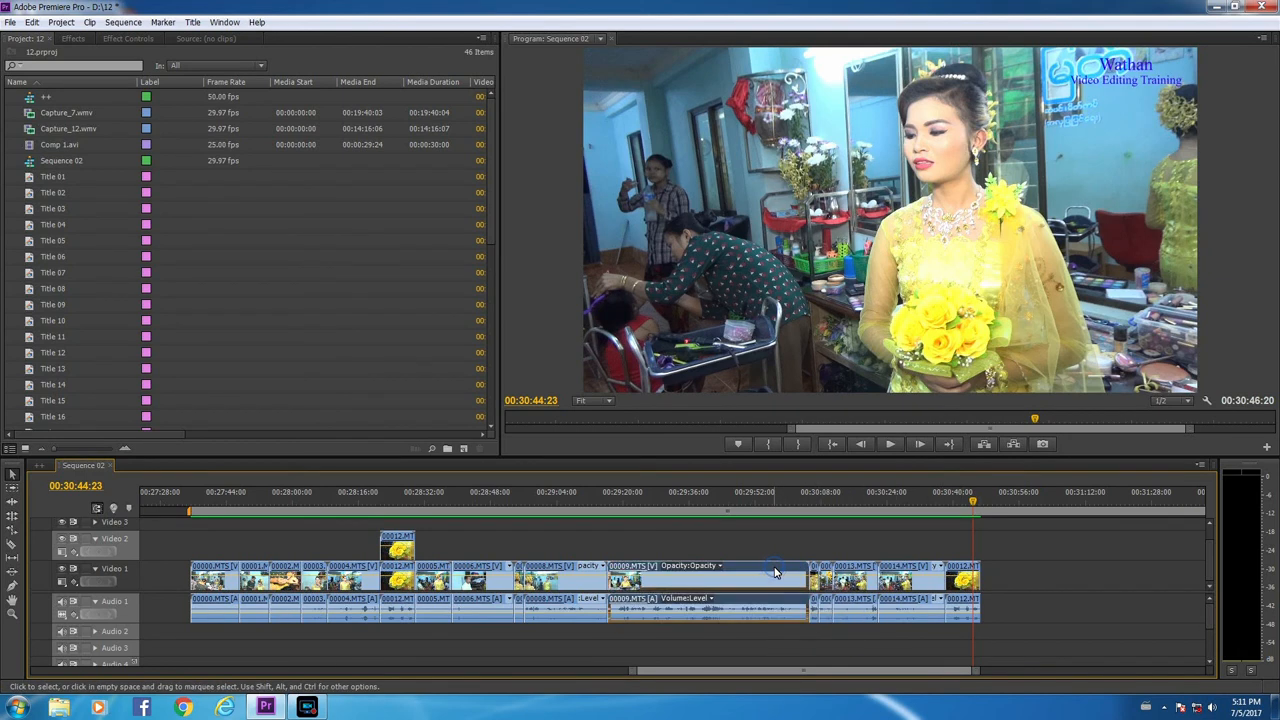
{"action": "mouse_move", "coordinate": [776, 572]}
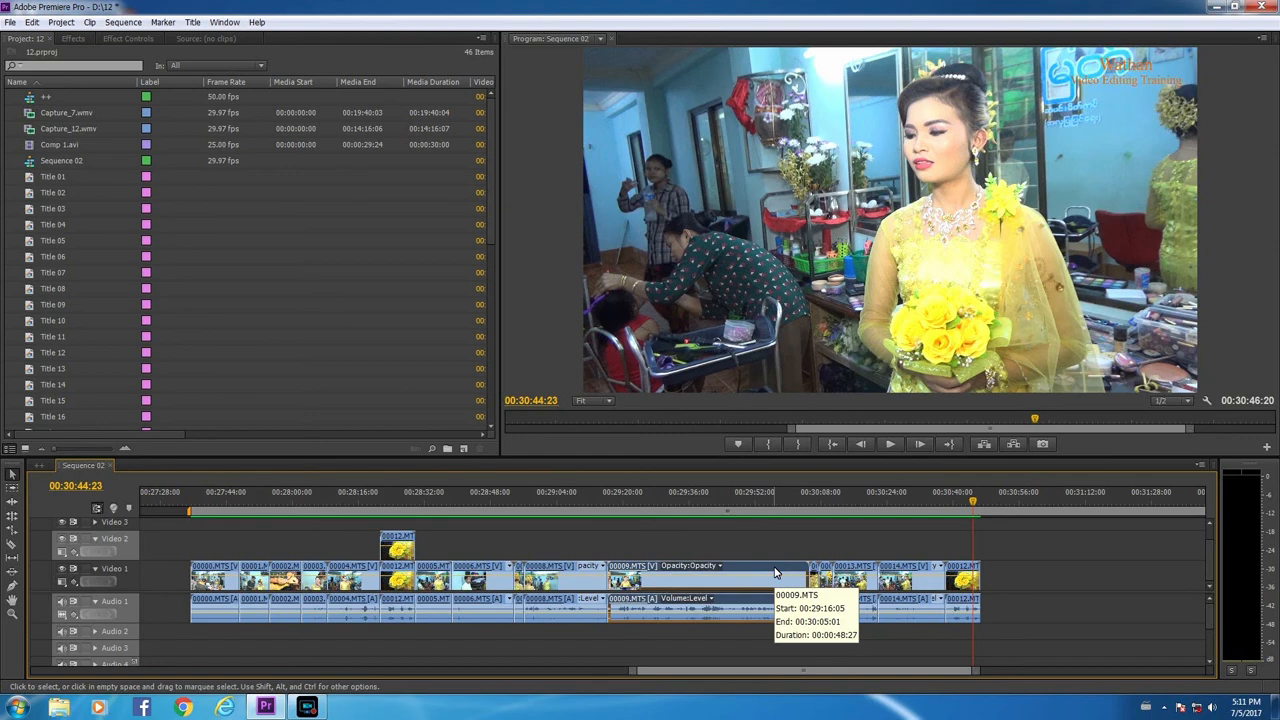
{"action": "mouse_move", "coordinate": [776, 572]}
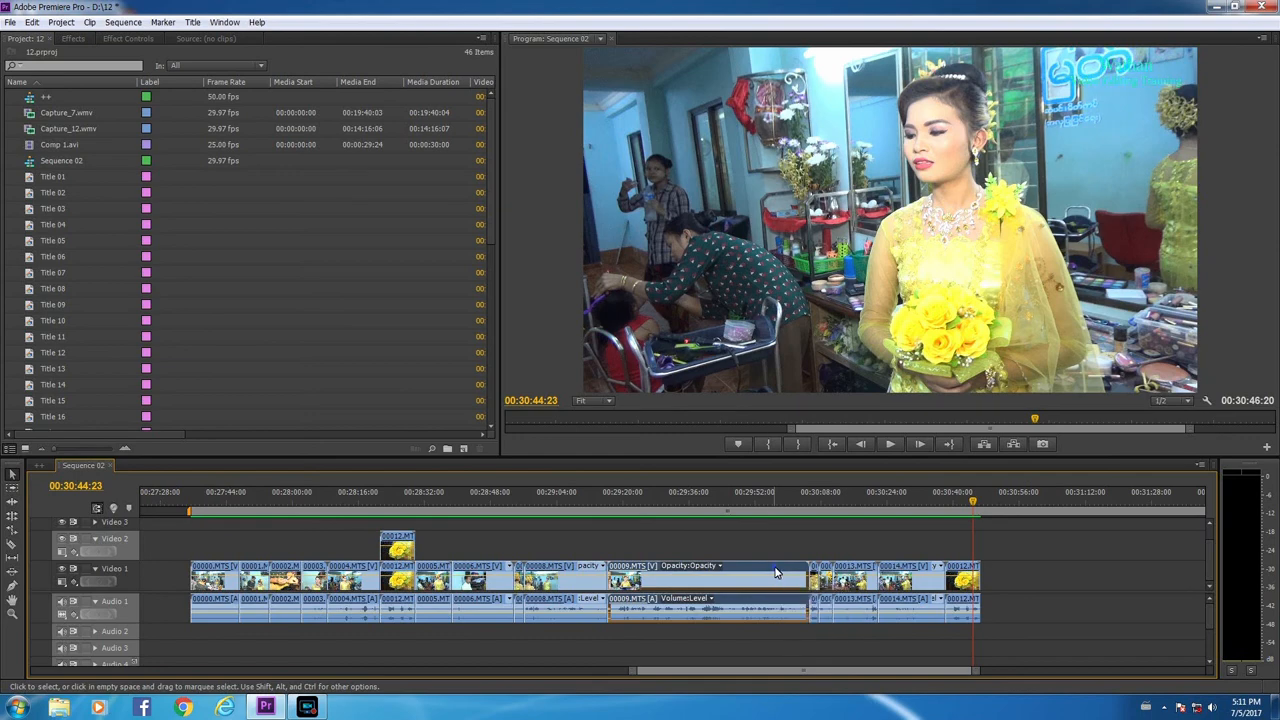
{"action": "right_click", "coordinate": [776, 572]}
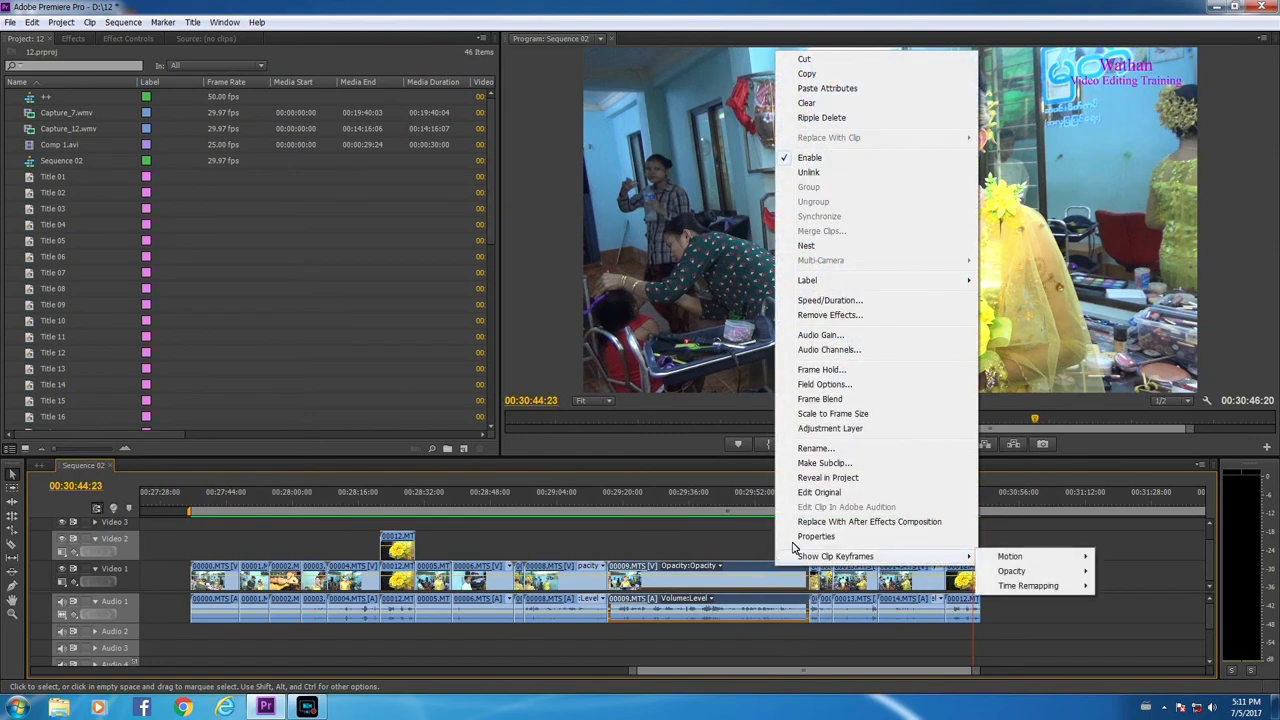
{"action": "mouse_move", "coordinate": [812, 164]}
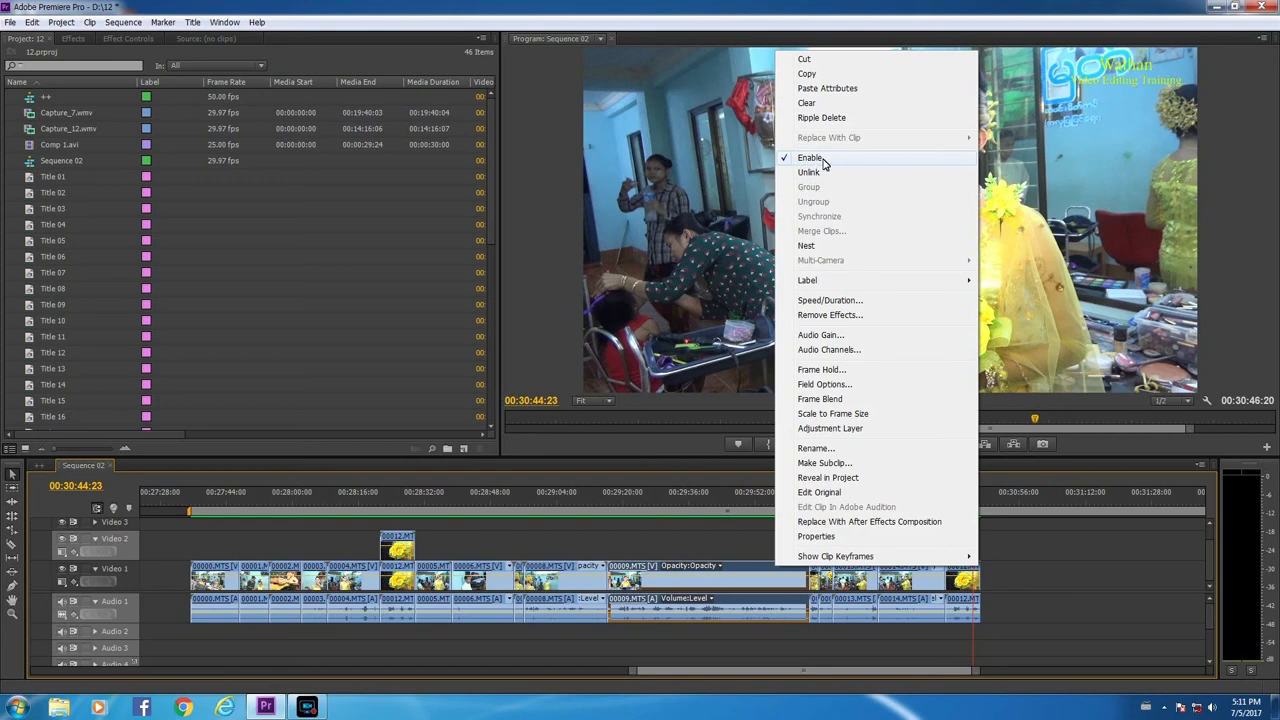
{"action": "mouse_move", "coordinate": [808, 172]}
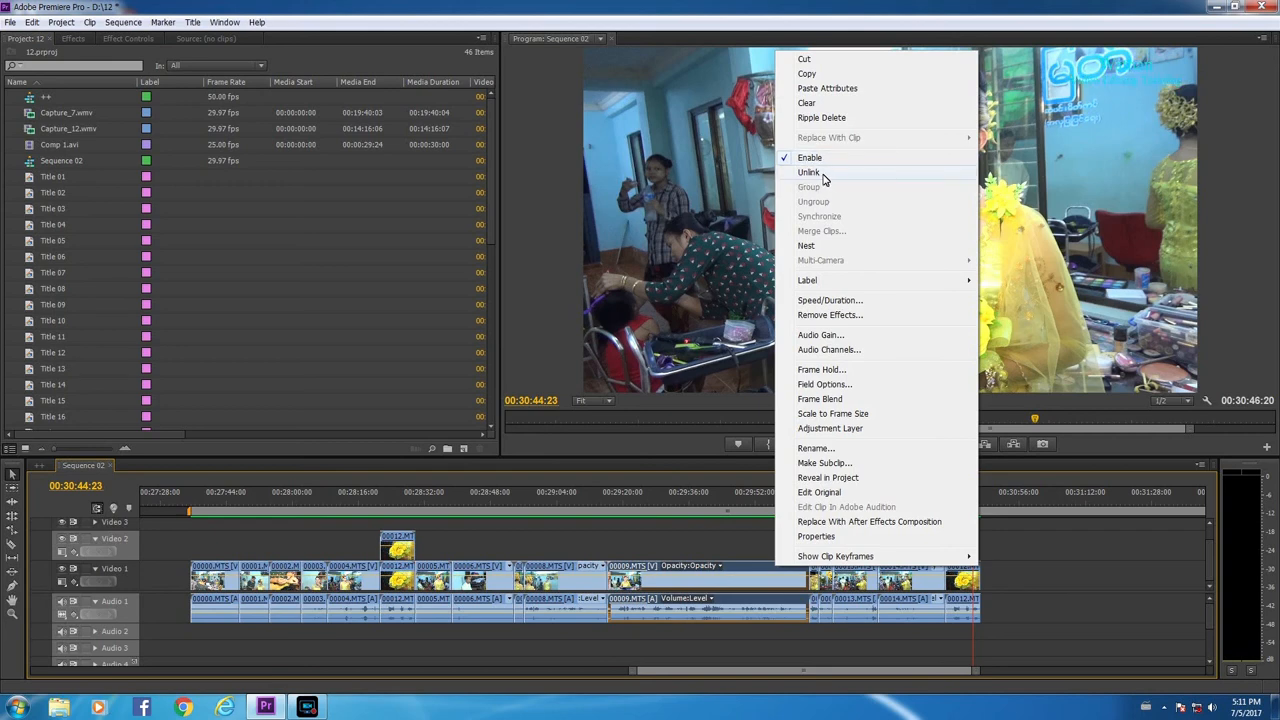
{"action": "mouse_move", "coordinate": [750, 570]}
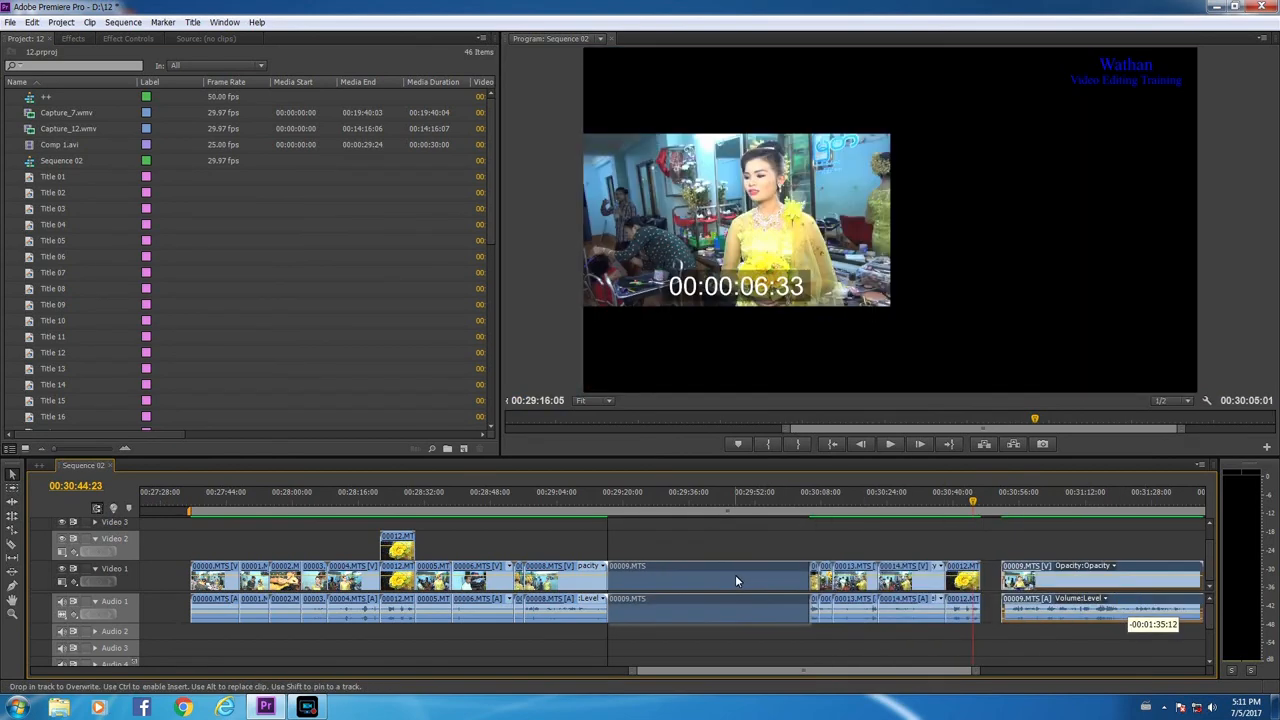
{"action": "left_click", "coordinate": [704, 580]}
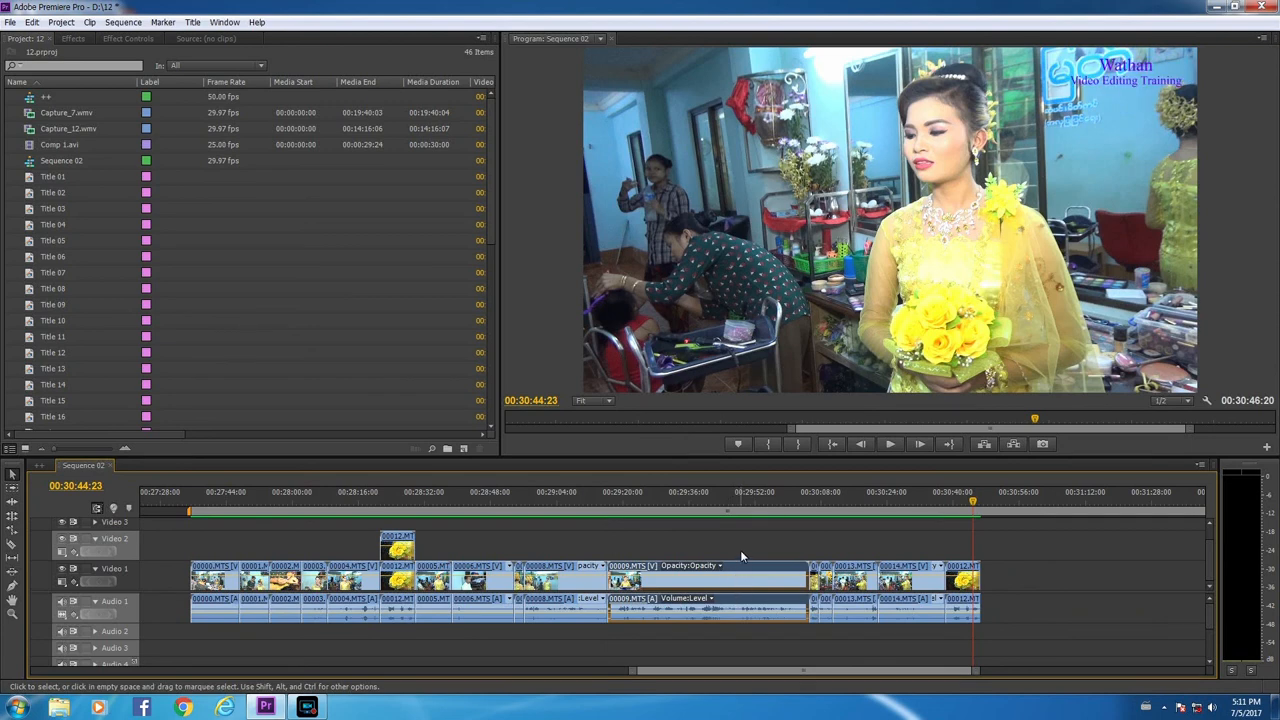
{"action": "mouse_move", "coordinate": [736, 616]}
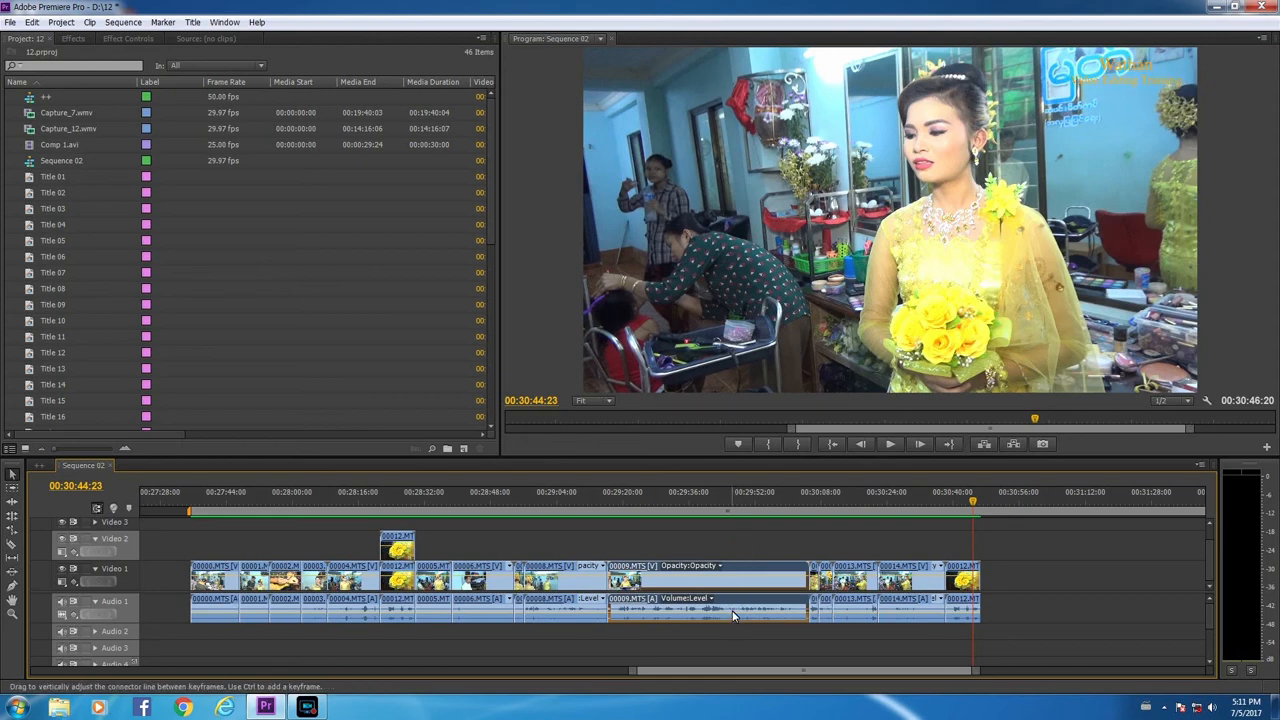
{"action": "right_click", "coordinate": [736, 616]}
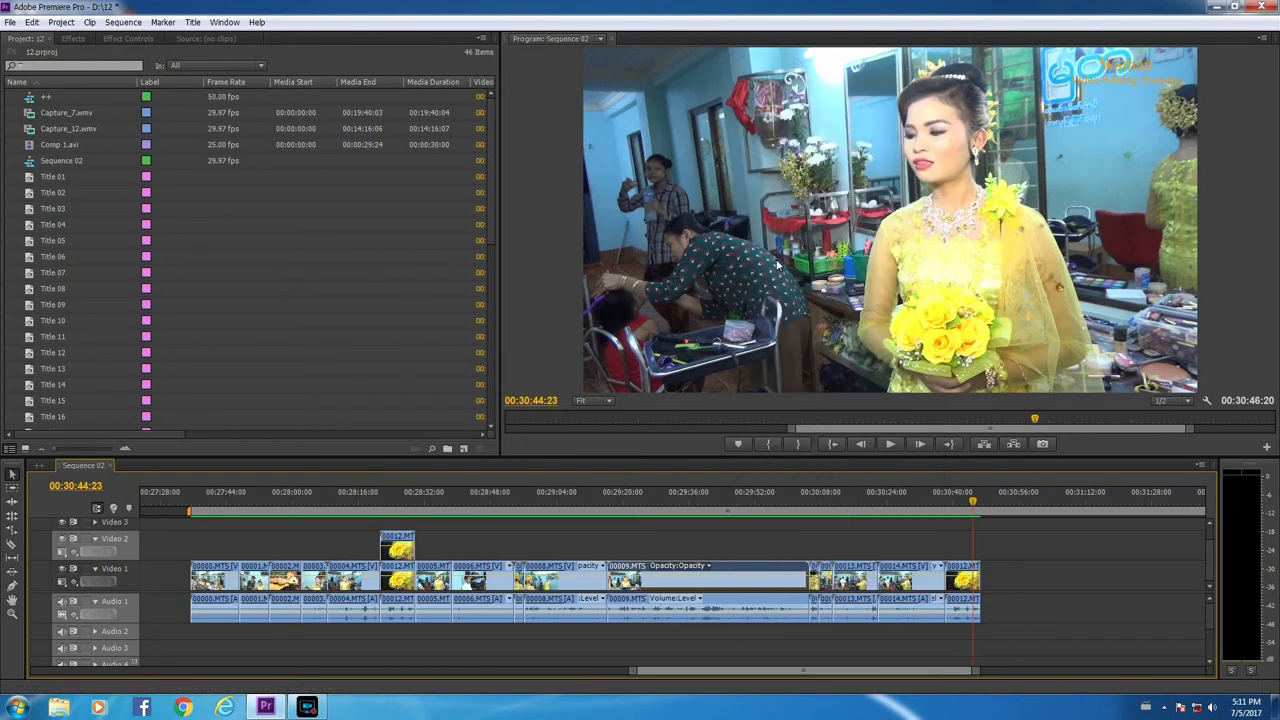
{"action": "mouse_move", "coordinate": [764, 564]}
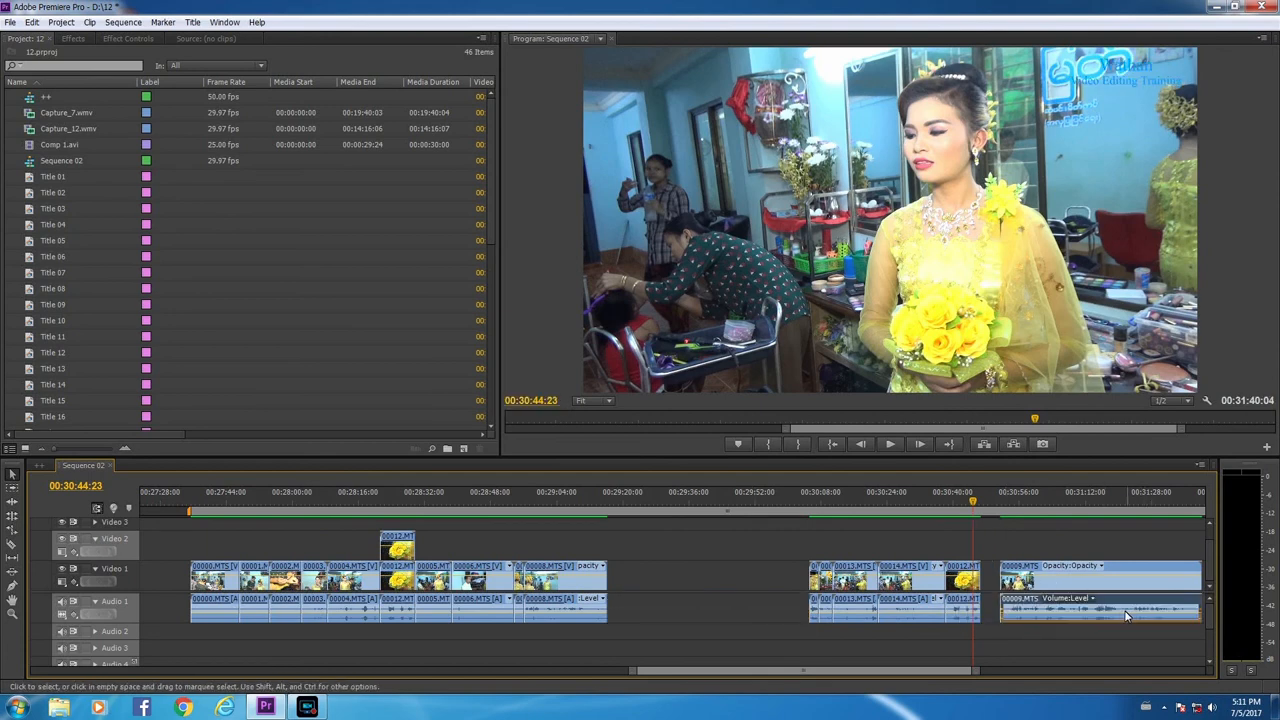
{"action": "scroll", "scroll_direction": "right", "scroll_amount": 3}
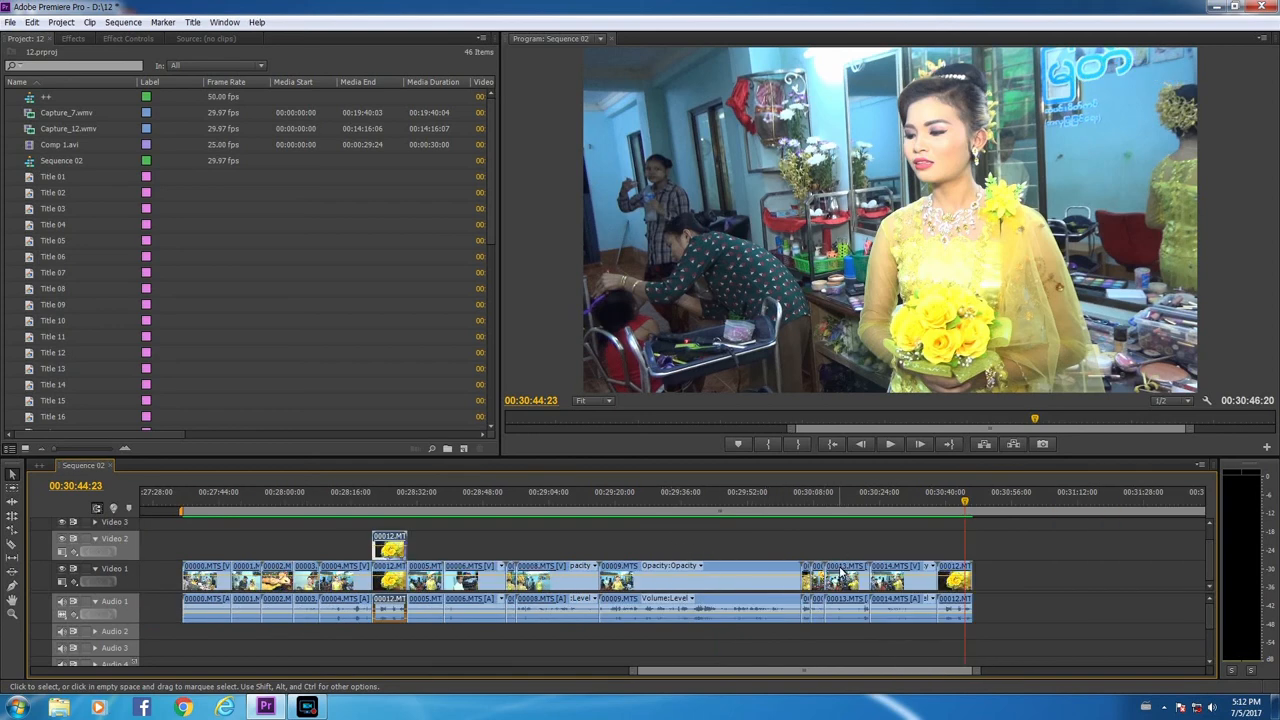
{"action": "mouse_move", "coordinate": [924, 548]}
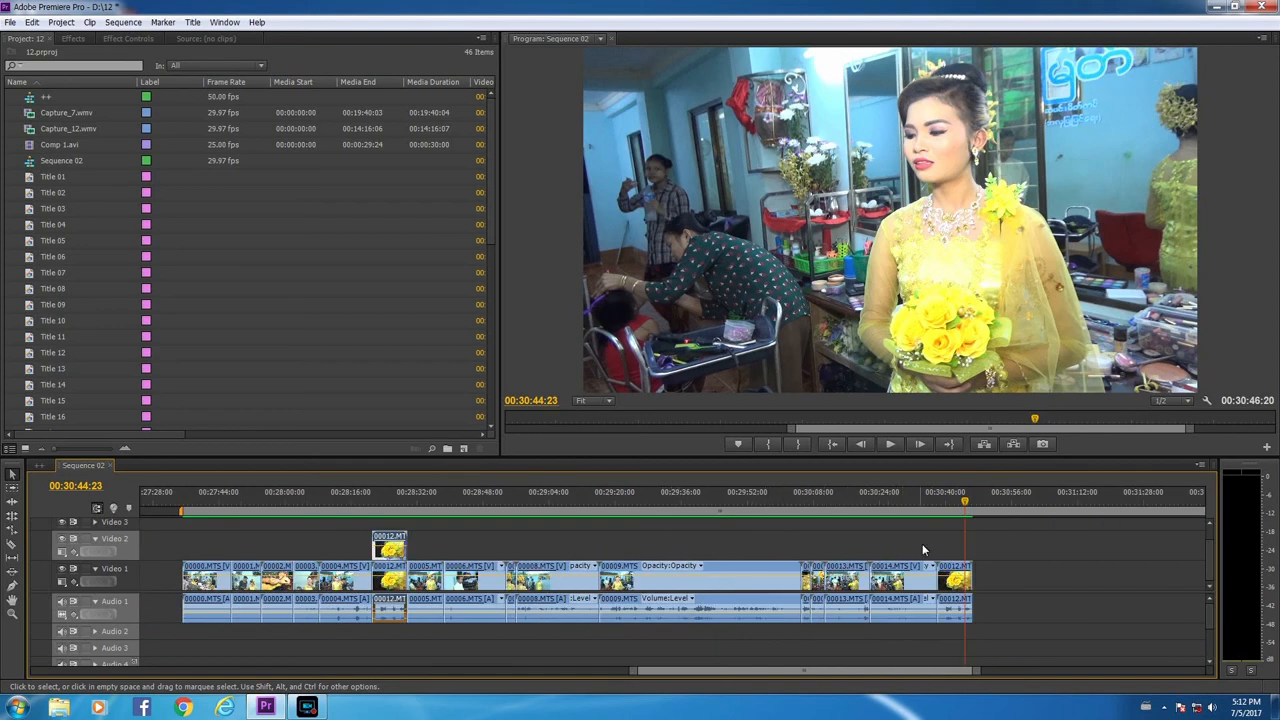
{"action": "mouse_move", "coordinate": [944, 552]}
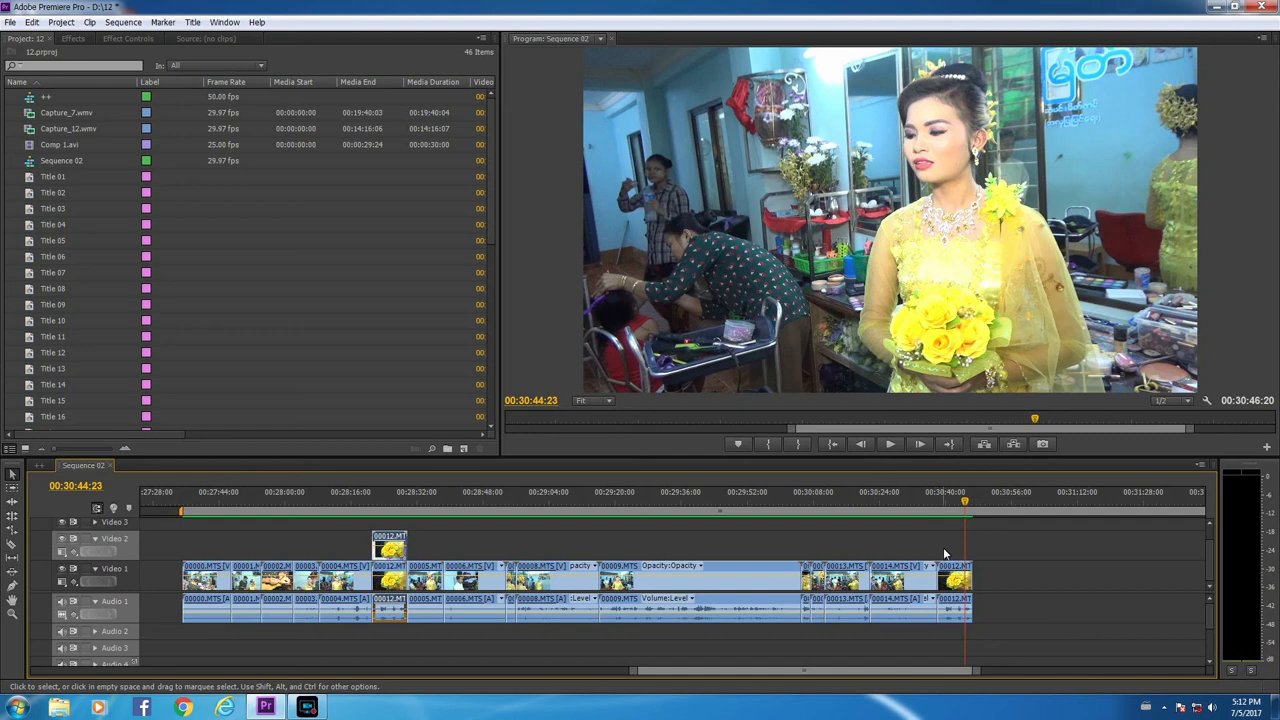
{"action": "mouse_move", "coordinate": [950, 556]}
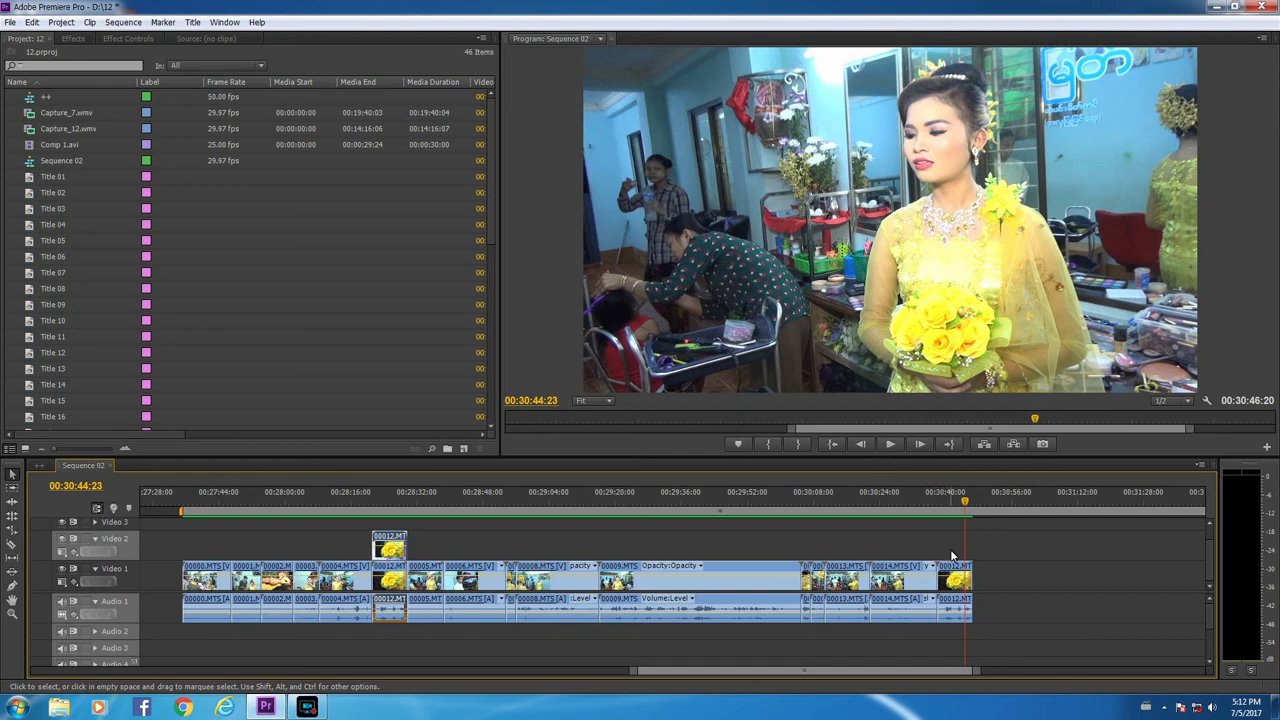
{"action": "mouse_move", "coordinate": [724, 578]}
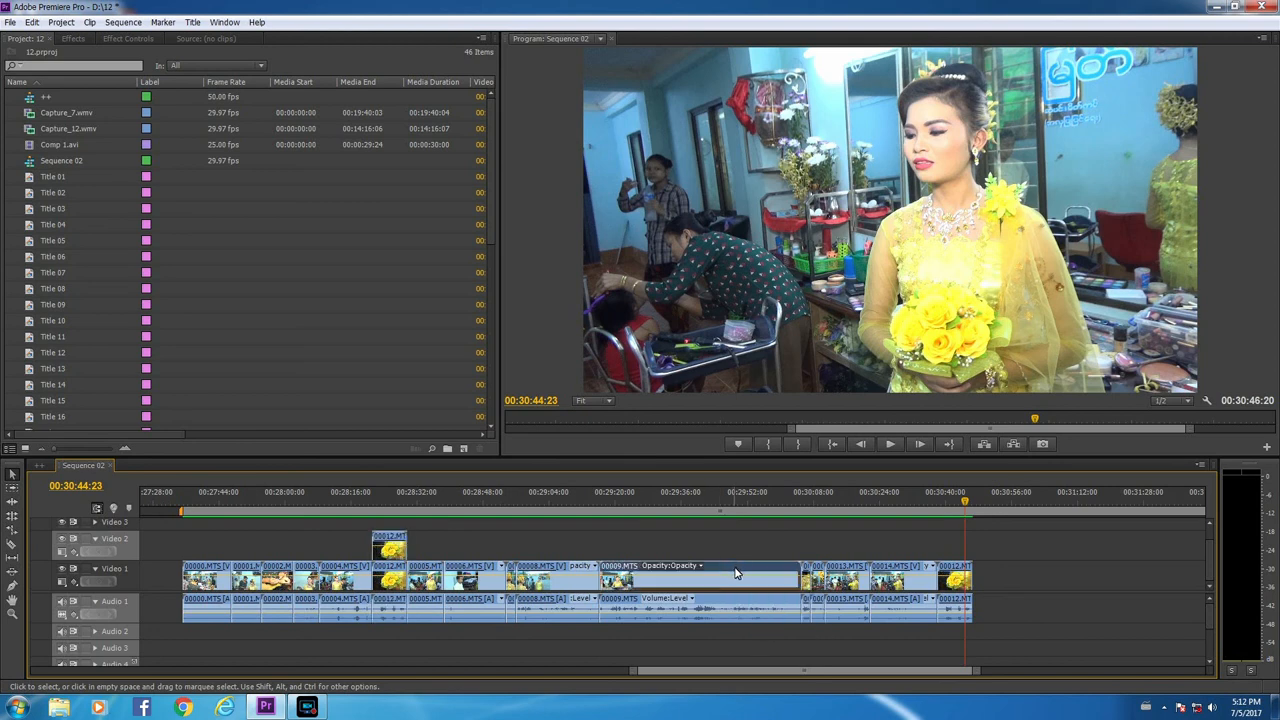
{"action": "mouse_move", "coordinate": [736, 572]}
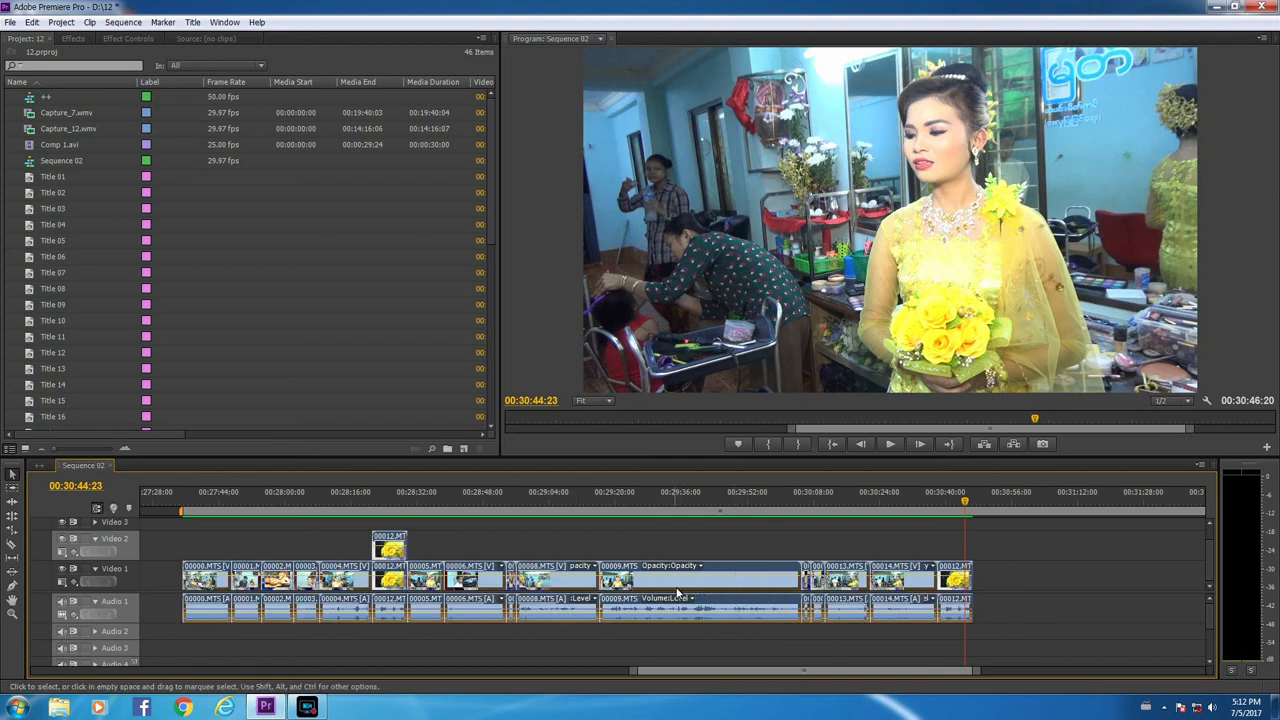
Step: Unlink the middle clip's audio from its video and mute Audio 1's track output
{"action": "right_click", "coordinate": [692, 584]}
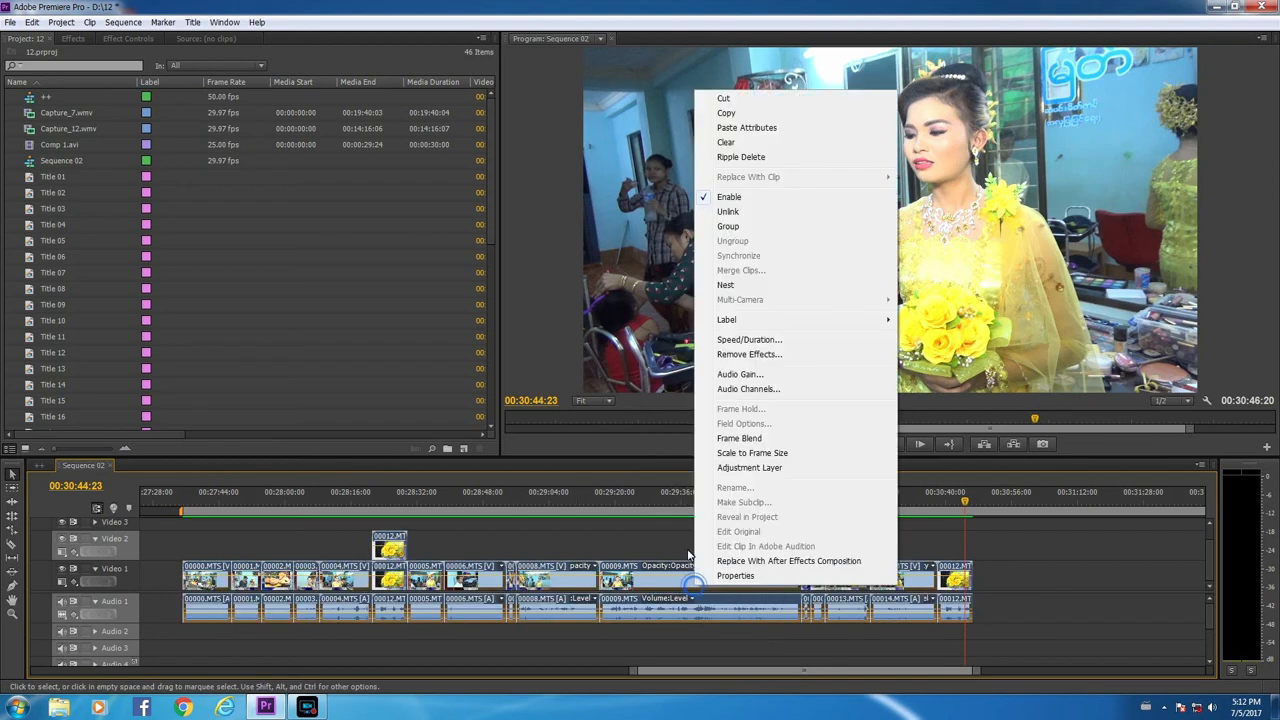
{"action": "mouse_move", "coordinate": [728, 212]}
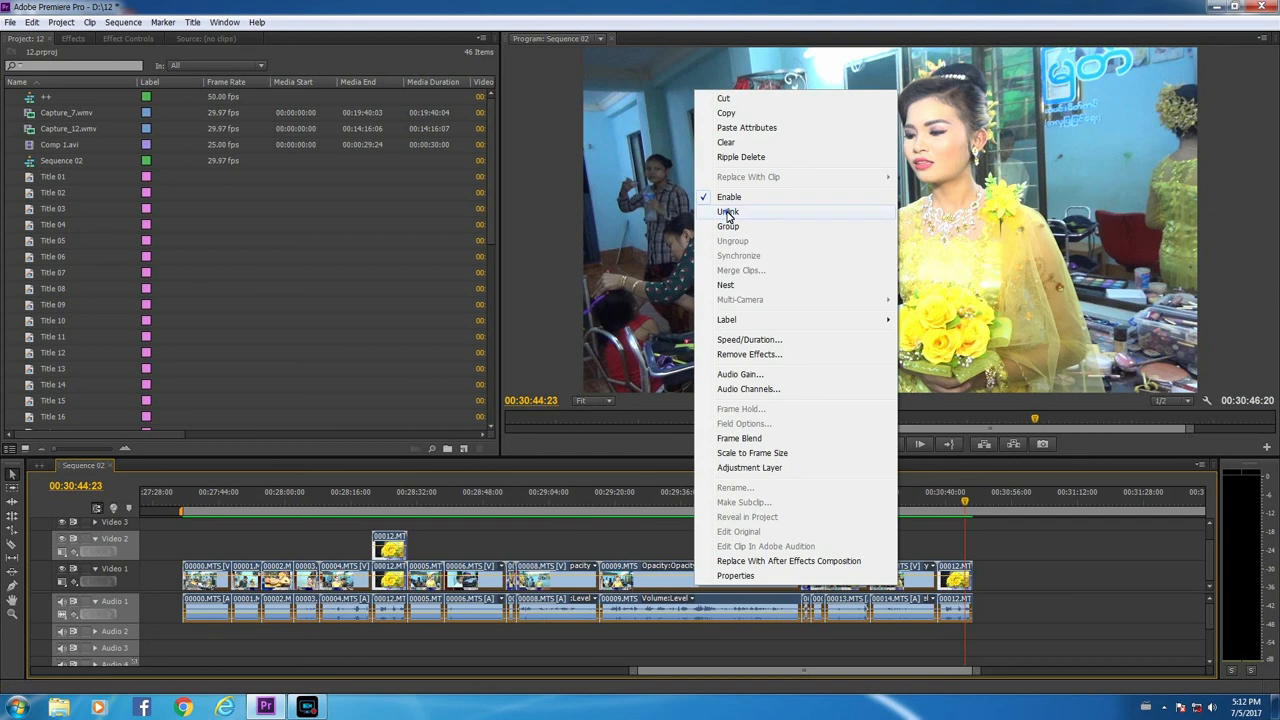
{"action": "left_click", "coordinate": [728, 212]}
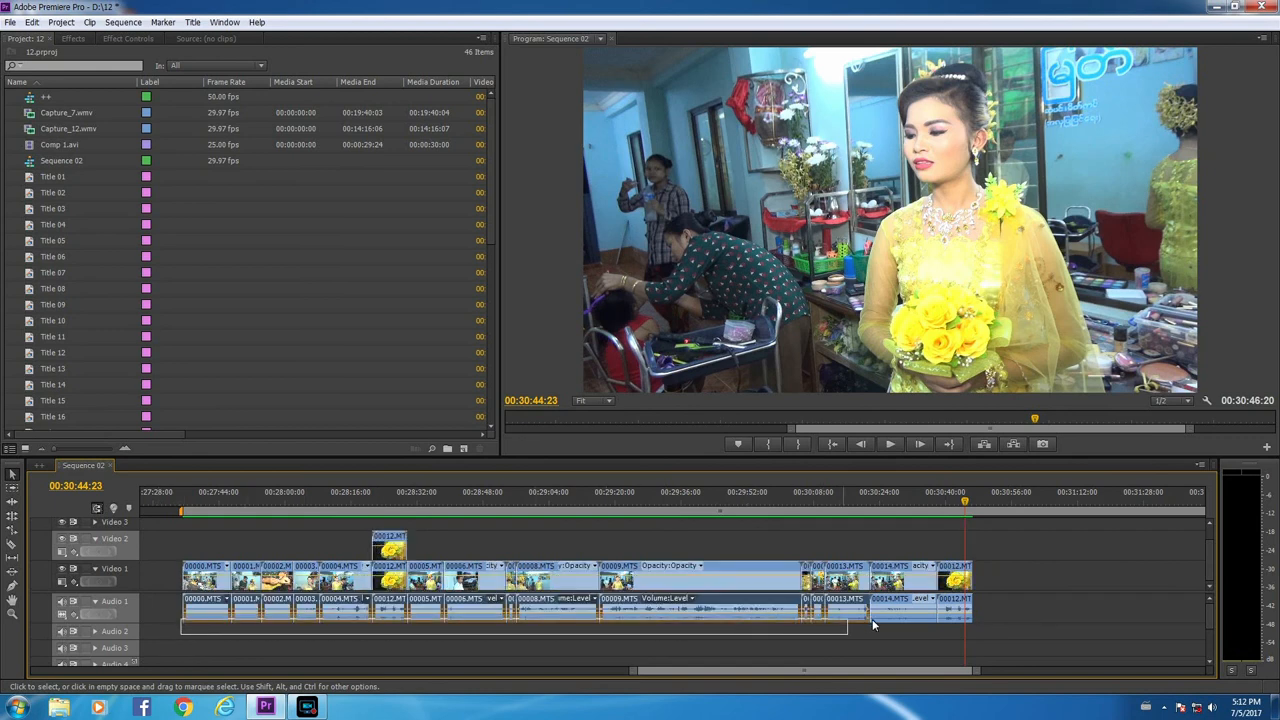
{"action": "left_click", "coordinate": [916, 610]}
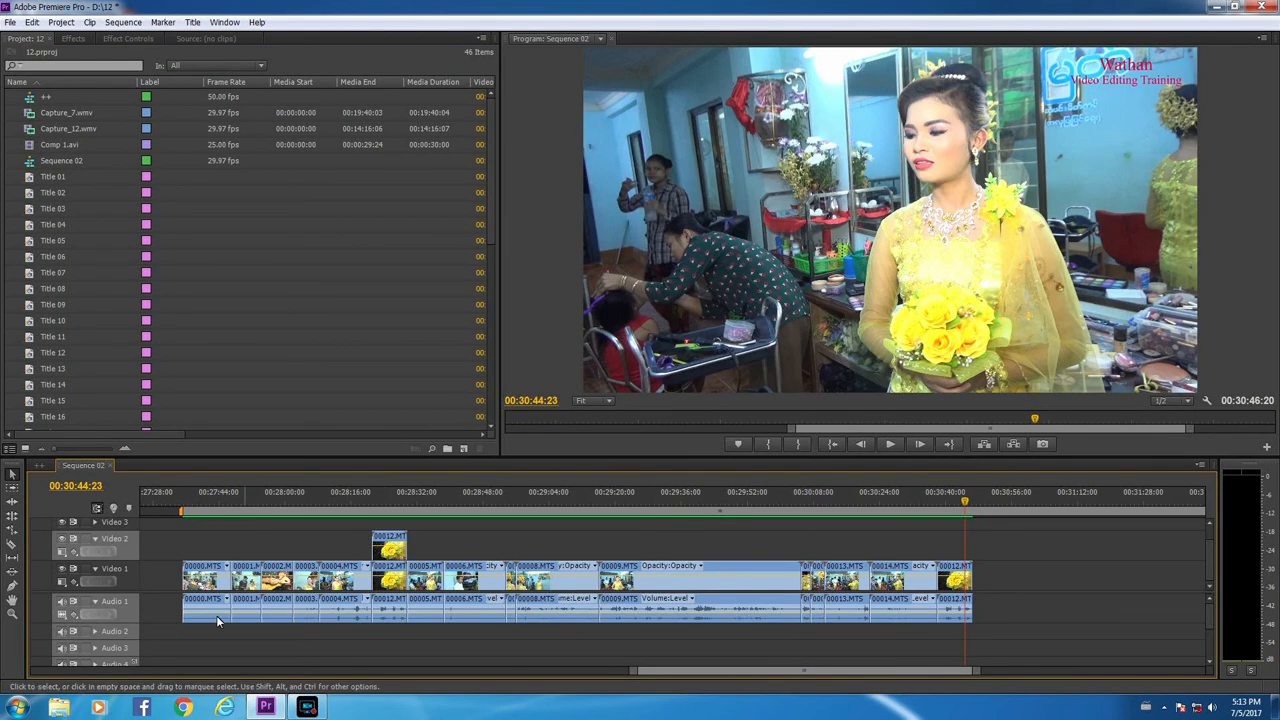
{"action": "mouse_move", "coordinate": [60, 604]}
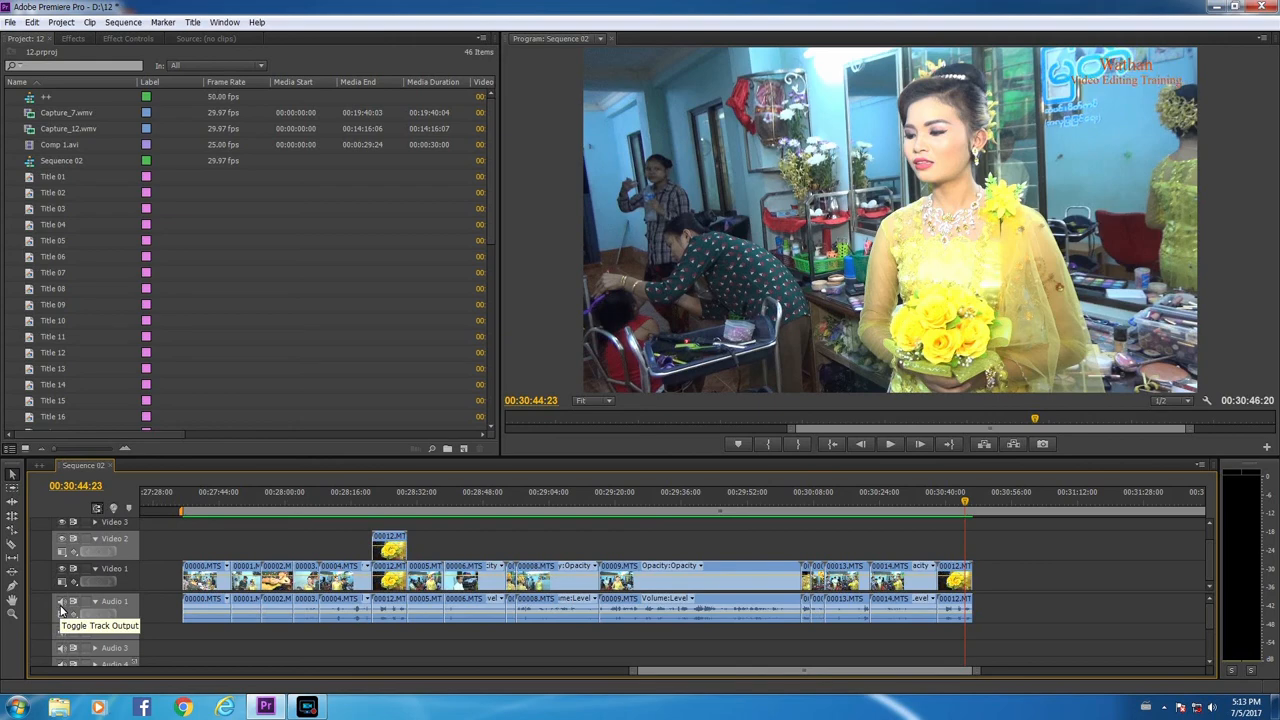
{"action": "left_click", "coordinate": [64, 604]}
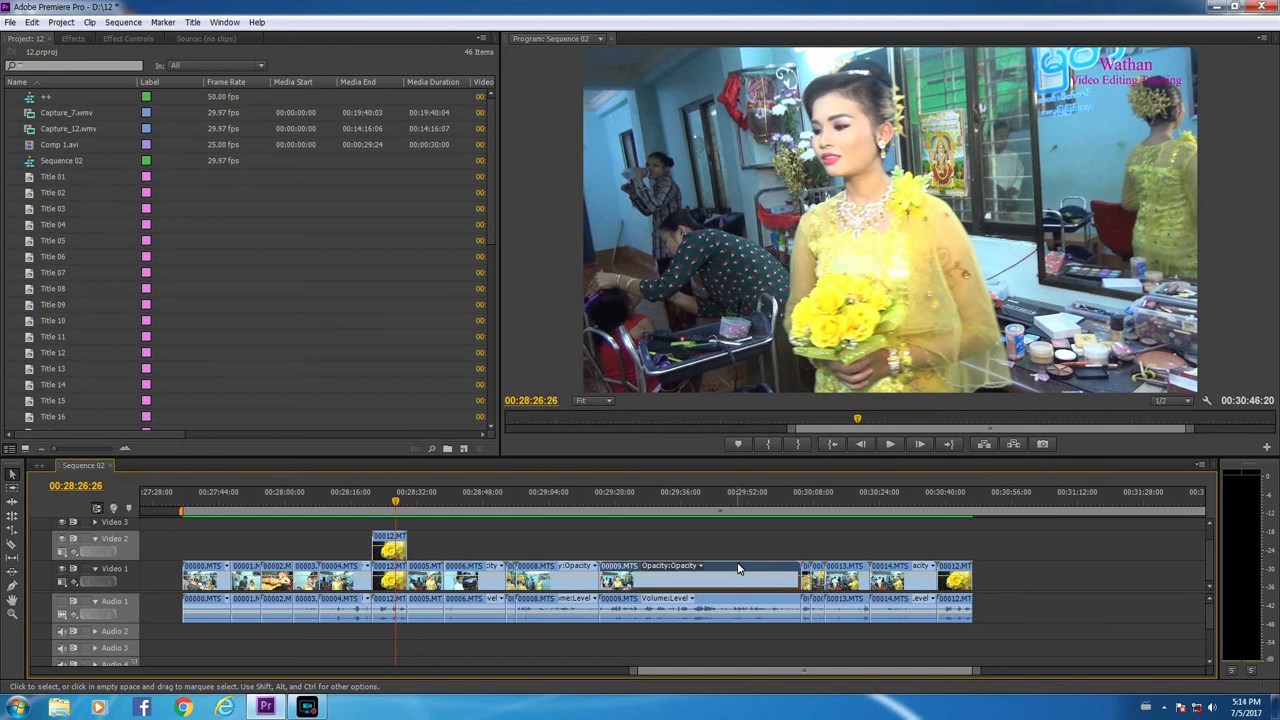
{"action": "mouse_move", "coordinate": [750, 556]}
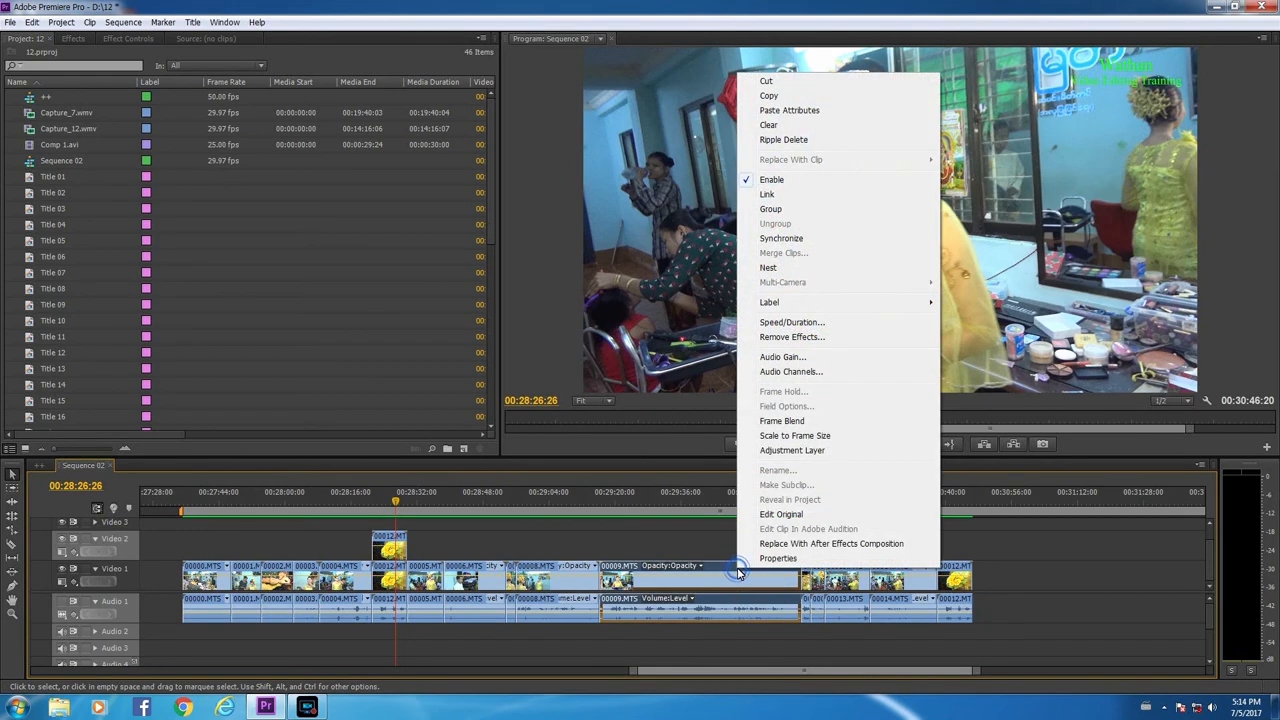
{"action": "mouse_move", "coordinate": [768, 194]}
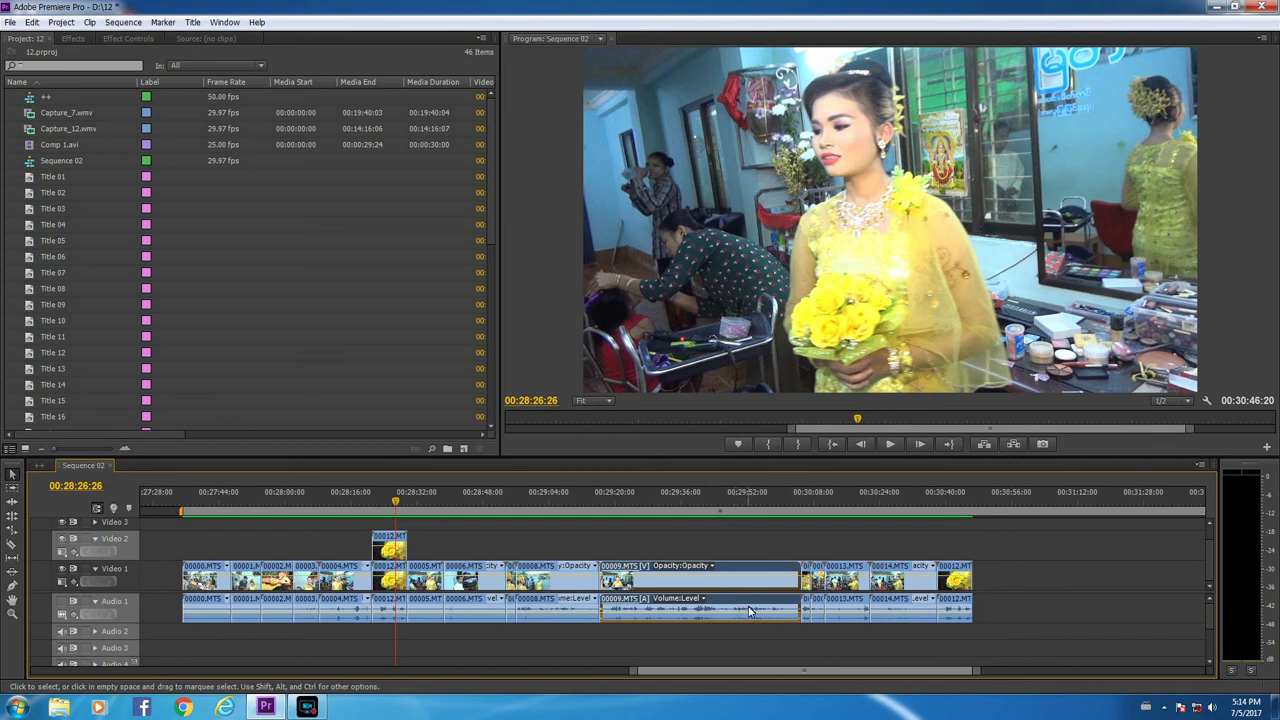
{"action": "mouse_move", "coordinate": [752, 608]}
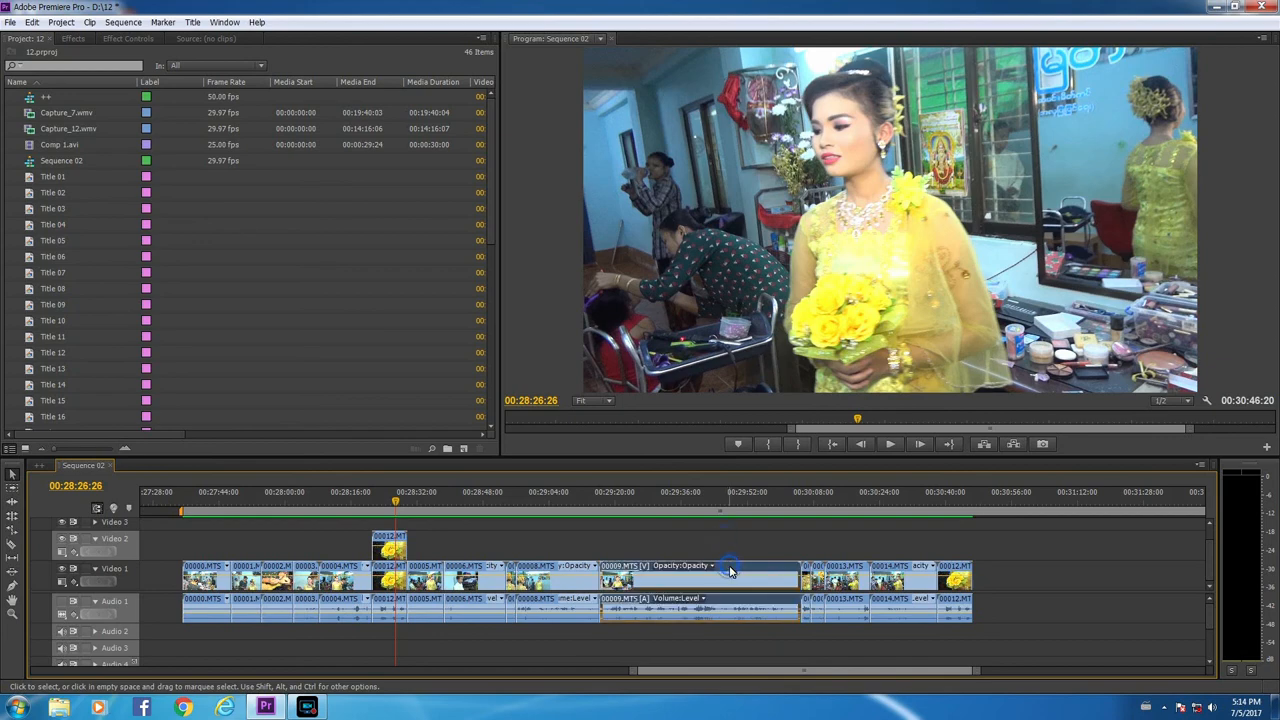
Step: Review the middle clip's video and audio options, then select that clip
{"action": "right_click", "coordinate": [730, 568]}
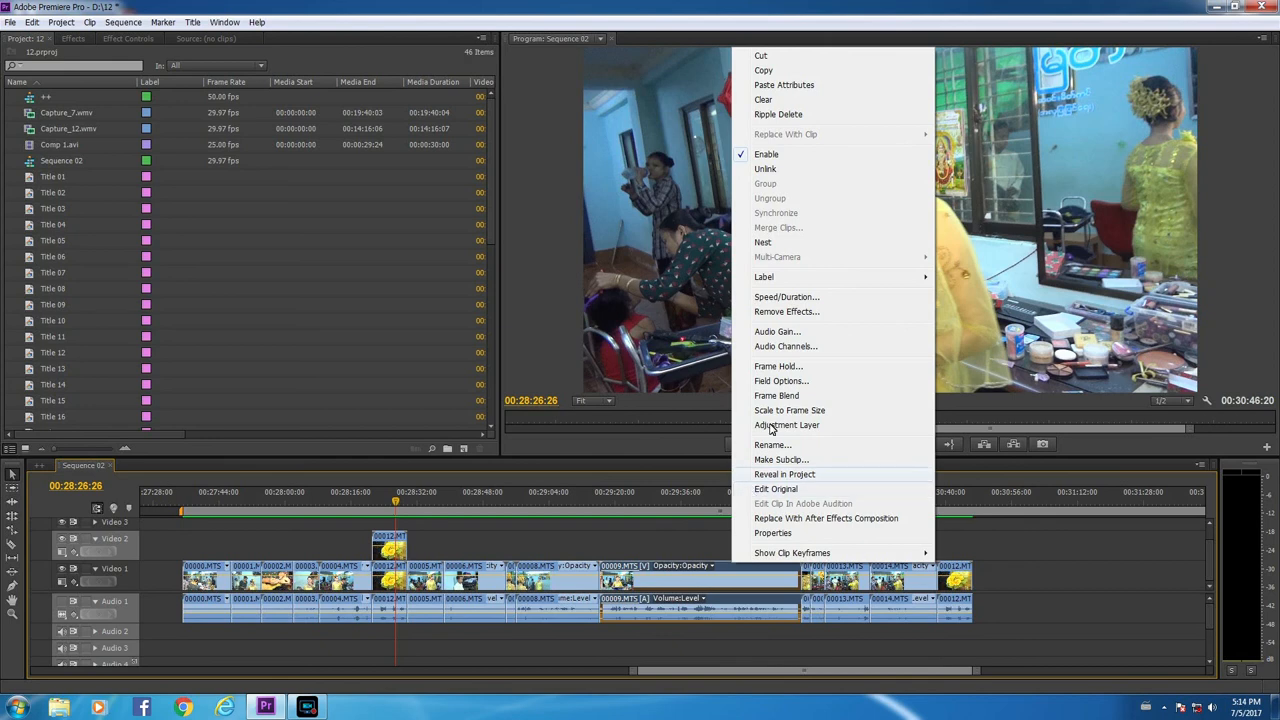
{"action": "mouse_move", "coordinate": [784, 194]}
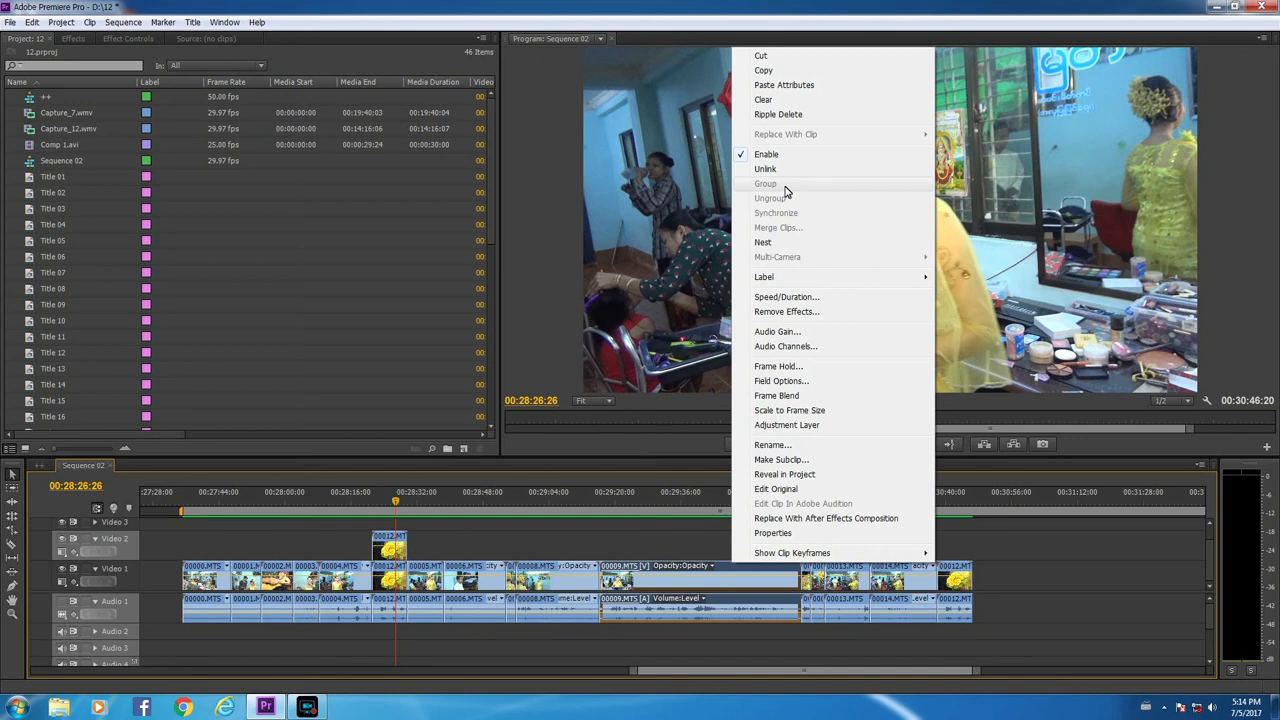
{"action": "mouse_move", "coordinate": [996, 564]}
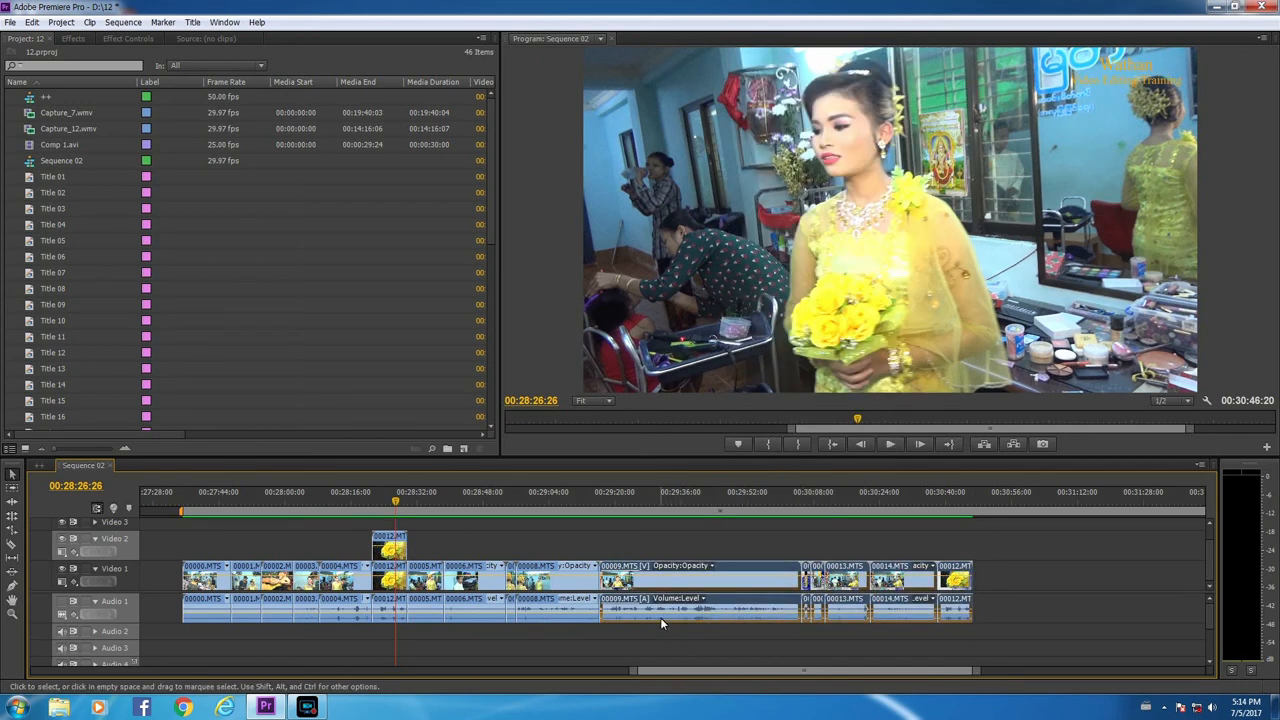
{"action": "mouse_move", "coordinate": [762, 572]}
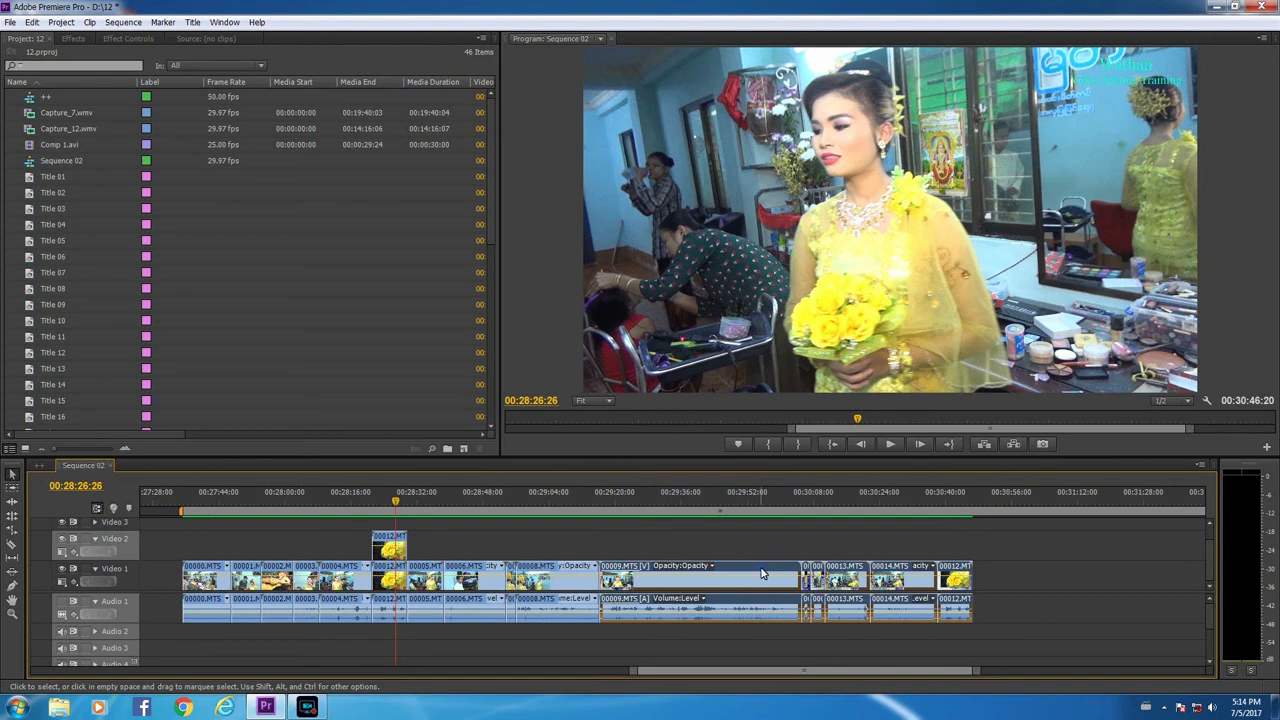
{"action": "right_click", "coordinate": [760, 572]}
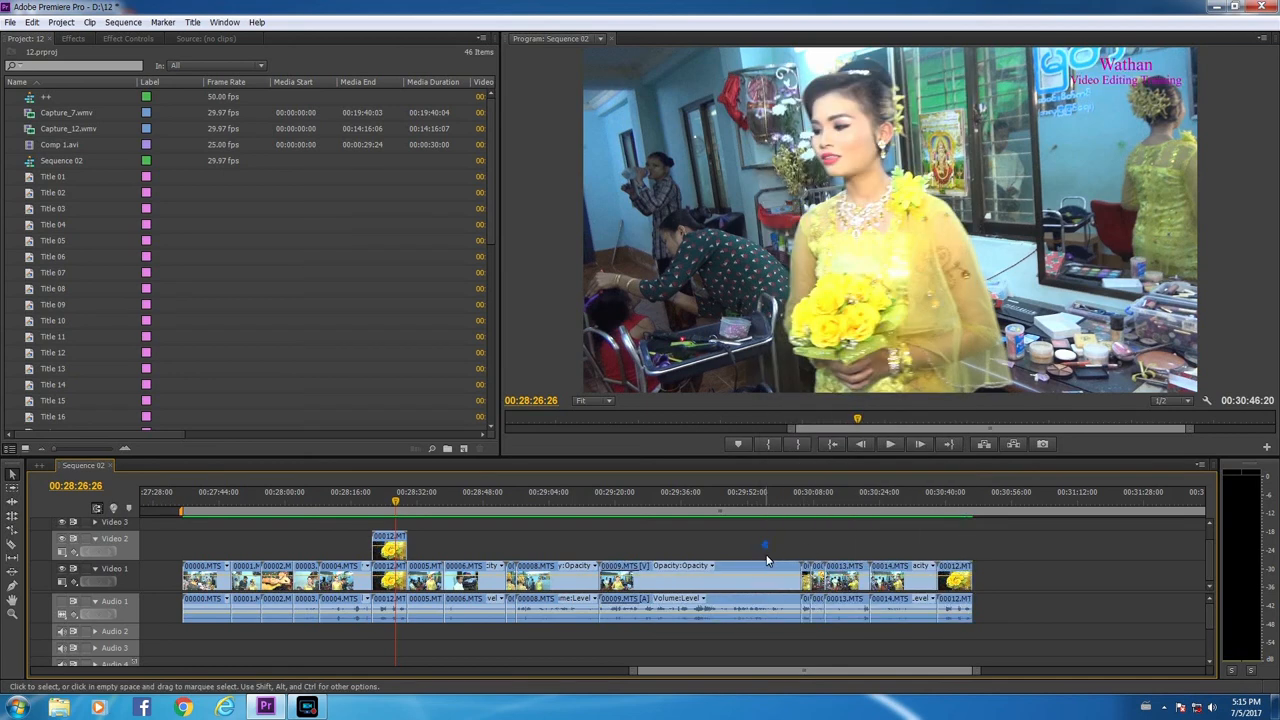
{"action": "left_click", "coordinate": [760, 570]}
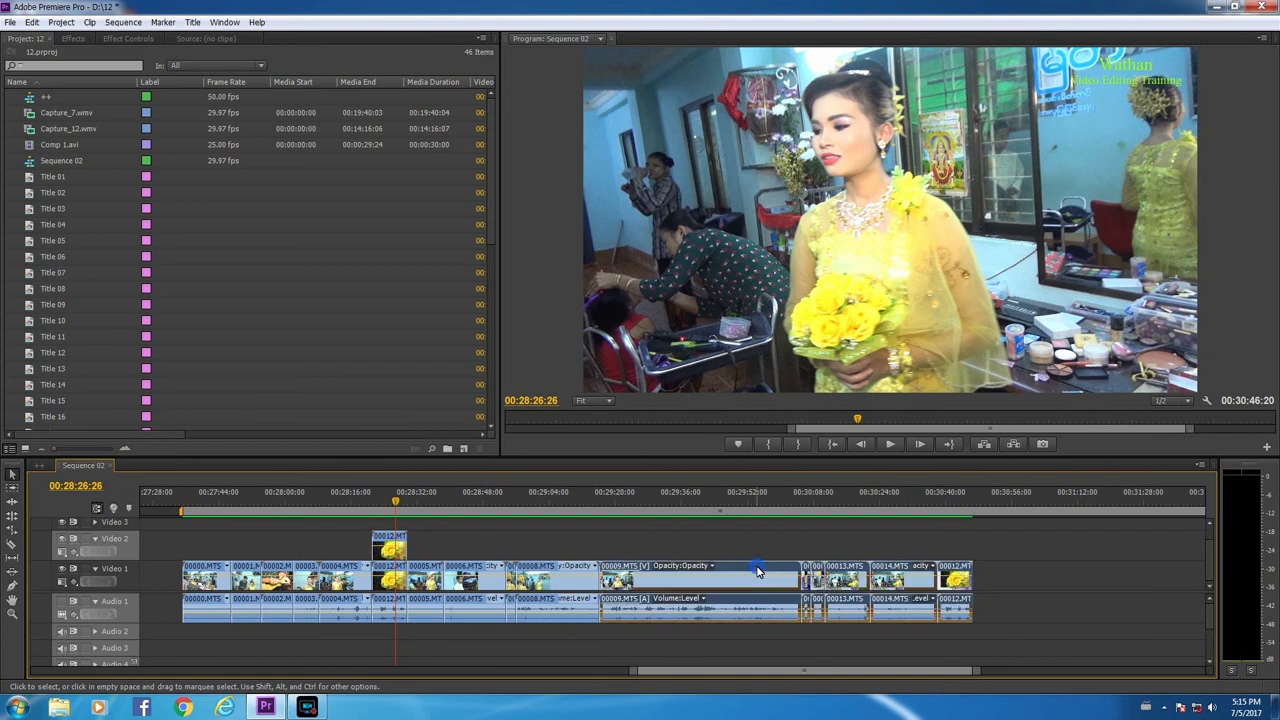
{"action": "mouse_move", "coordinate": [772, 588]}
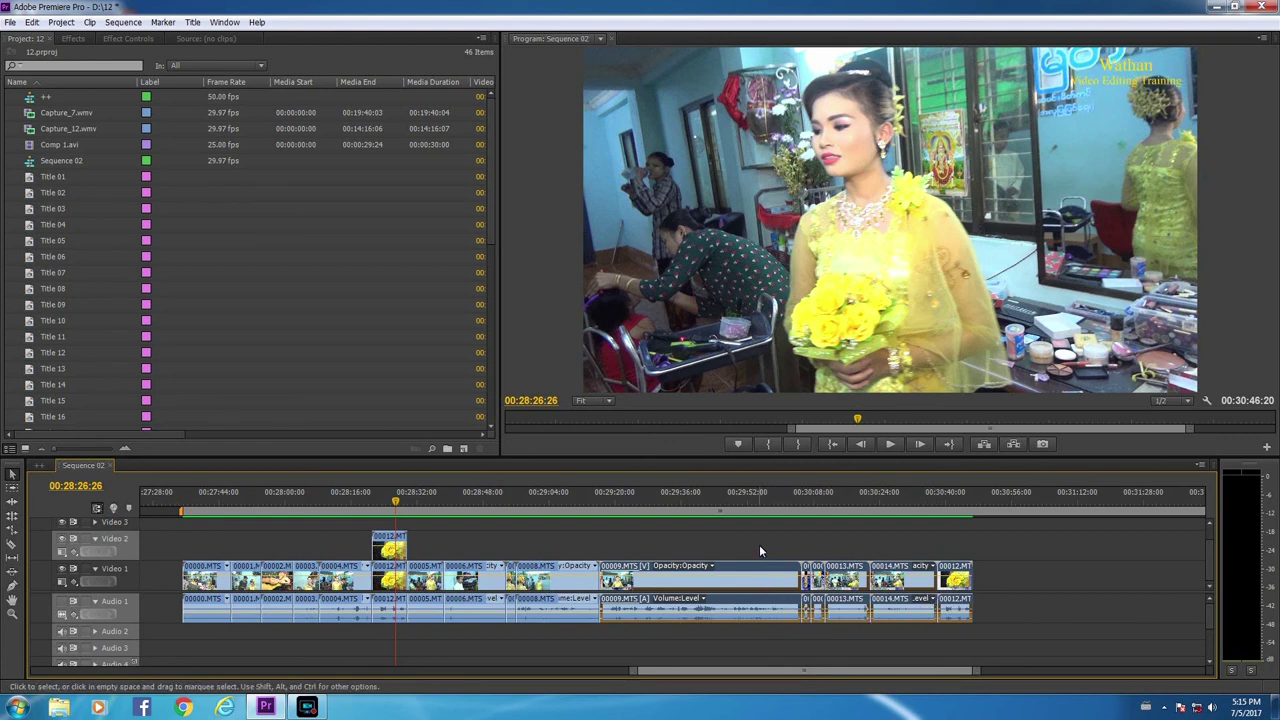
Step: Marquee-select the right-hand stacked clips and review context options for them and the middle clips
{"action": "left_click_drag", "start_coordinate": [760, 548], "coordinate": [980, 622]}
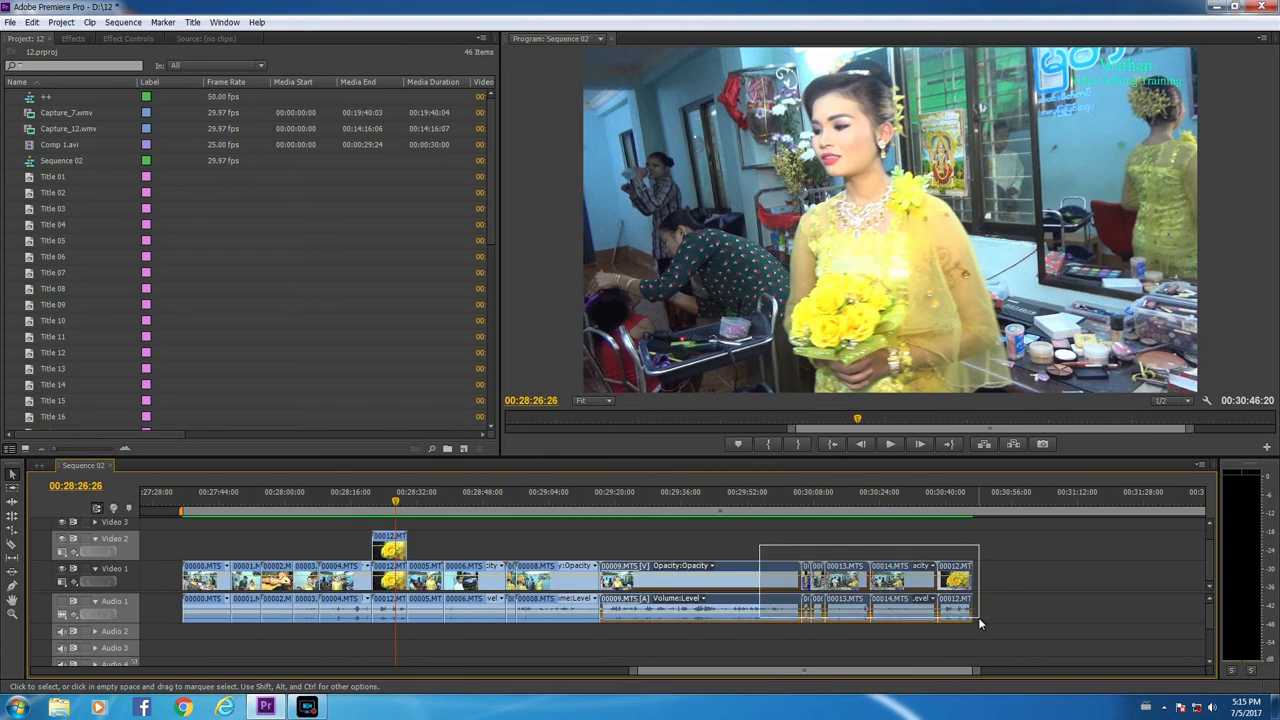
{"action": "right_click", "coordinate": [870, 580]}
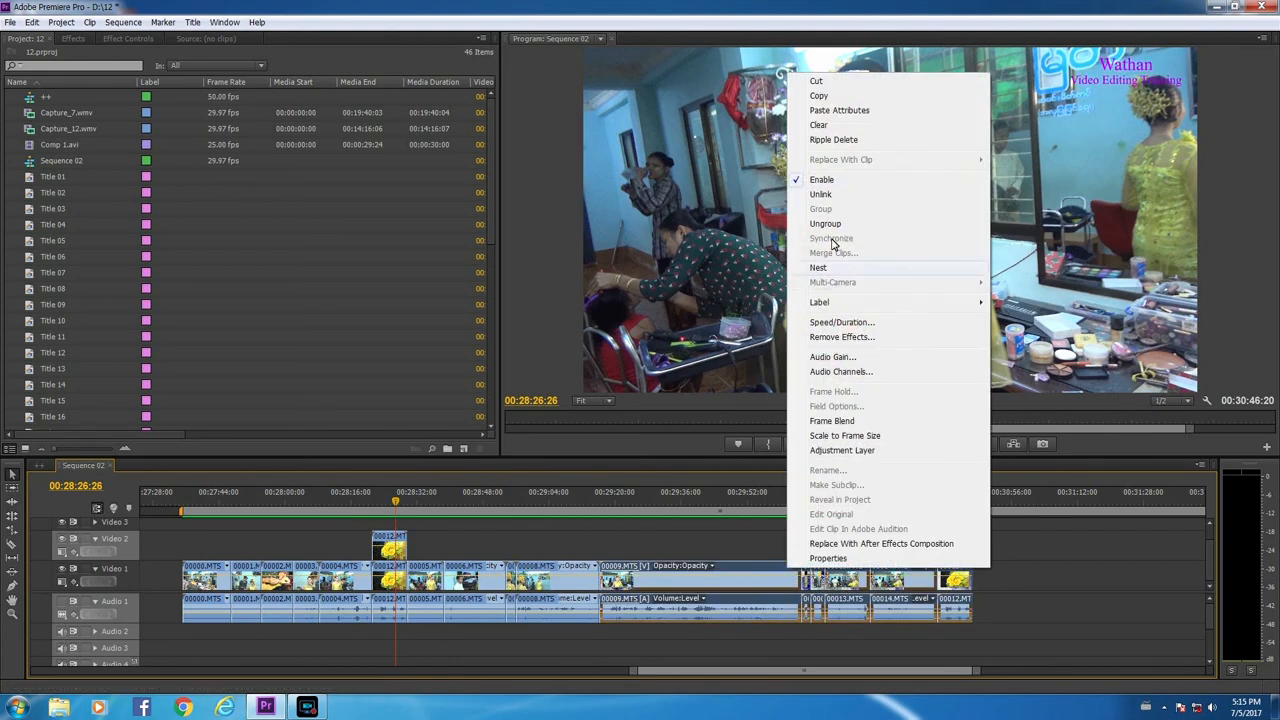
{"action": "mouse_move", "coordinate": [824, 224]}
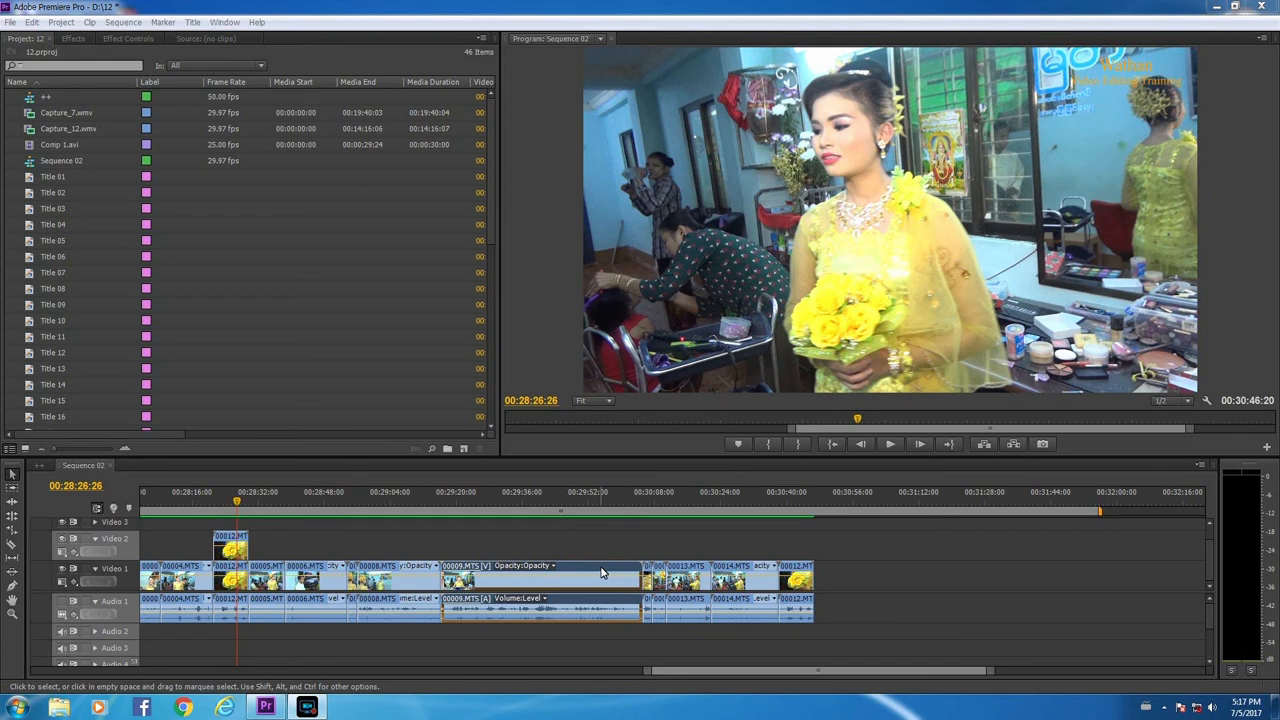
{"action": "right_click", "coordinate": [600, 572]}
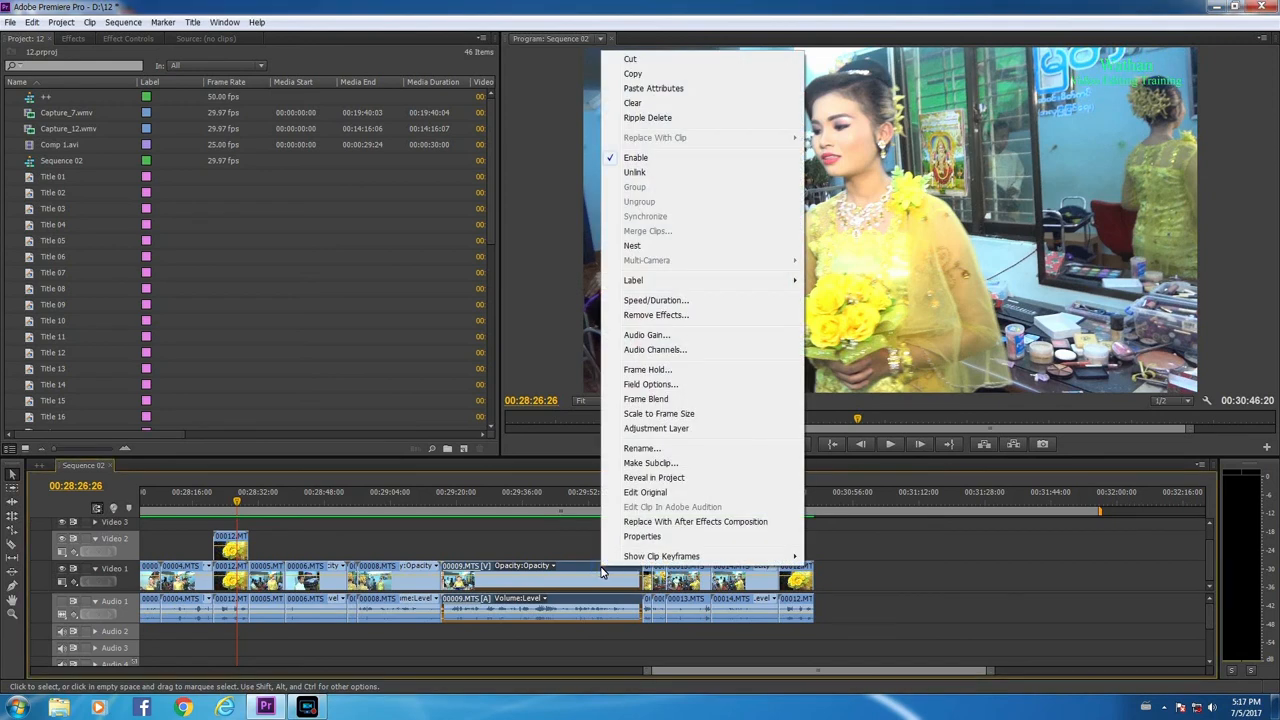
{"action": "mouse_move", "coordinate": [632, 246]}
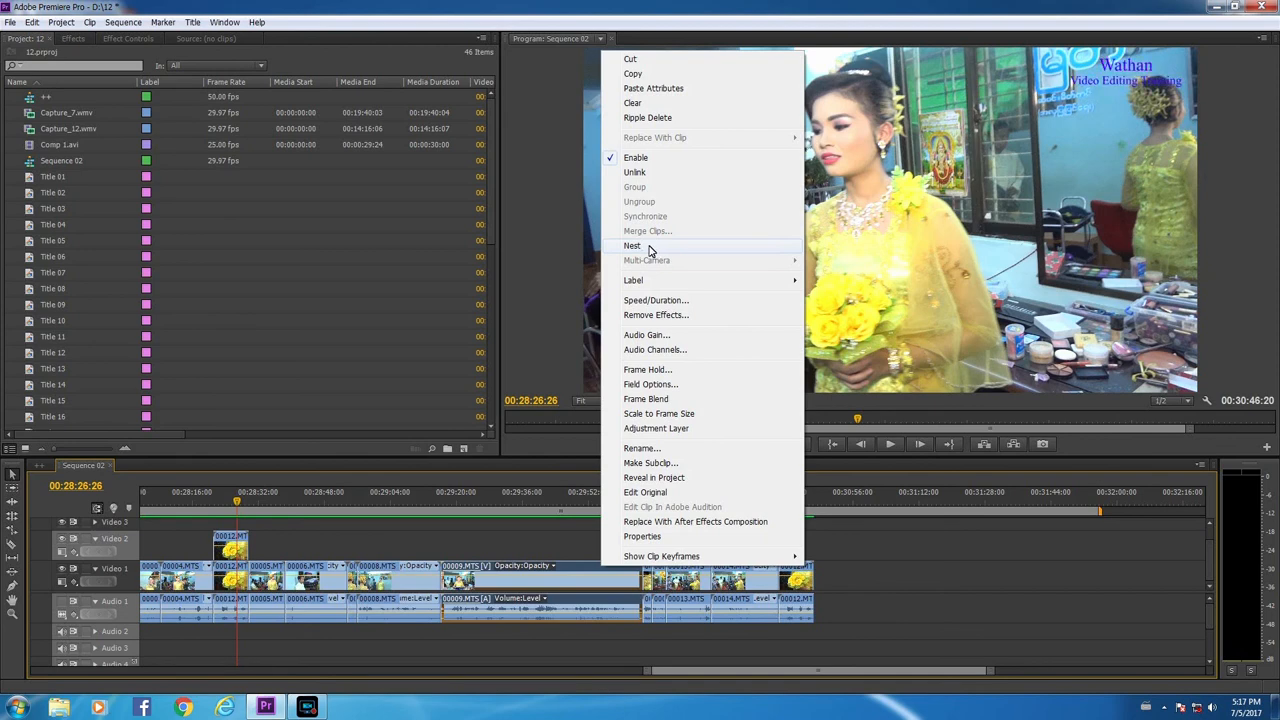
{"action": "mouse_move", "coordinate": [678, 250]}
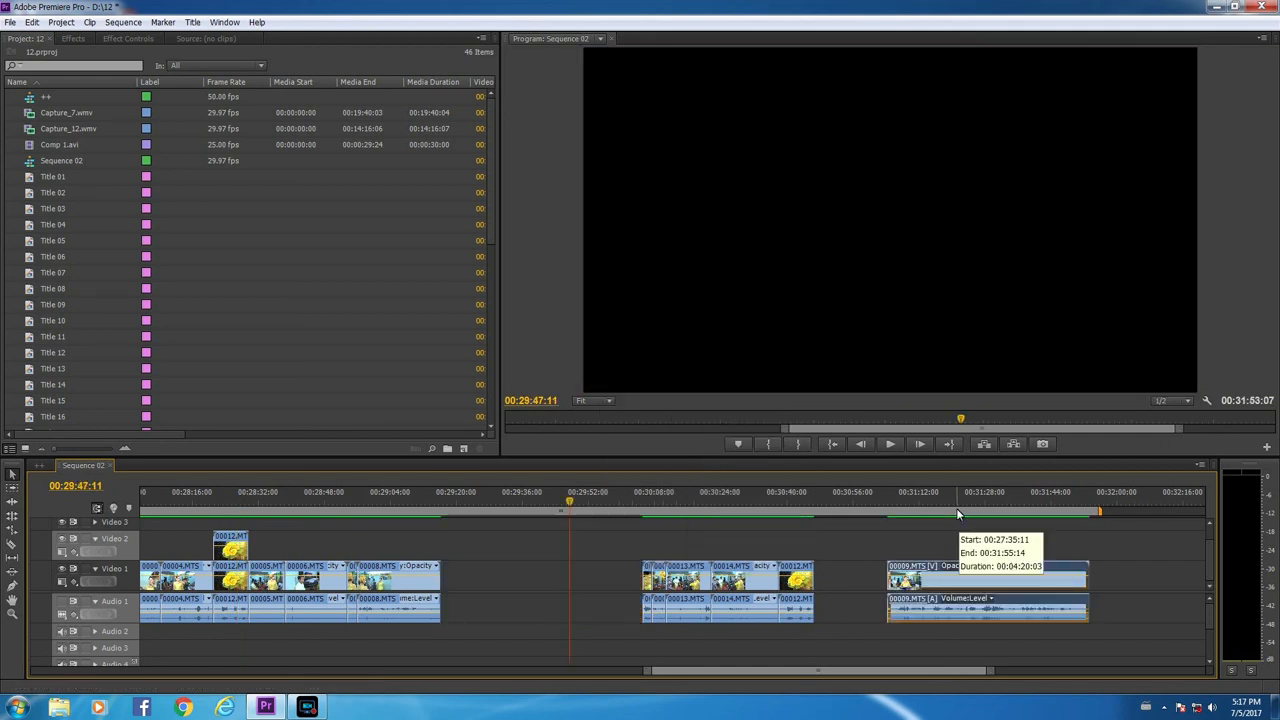
{"action": "mouse_move", "coordinate": [958, 512]}
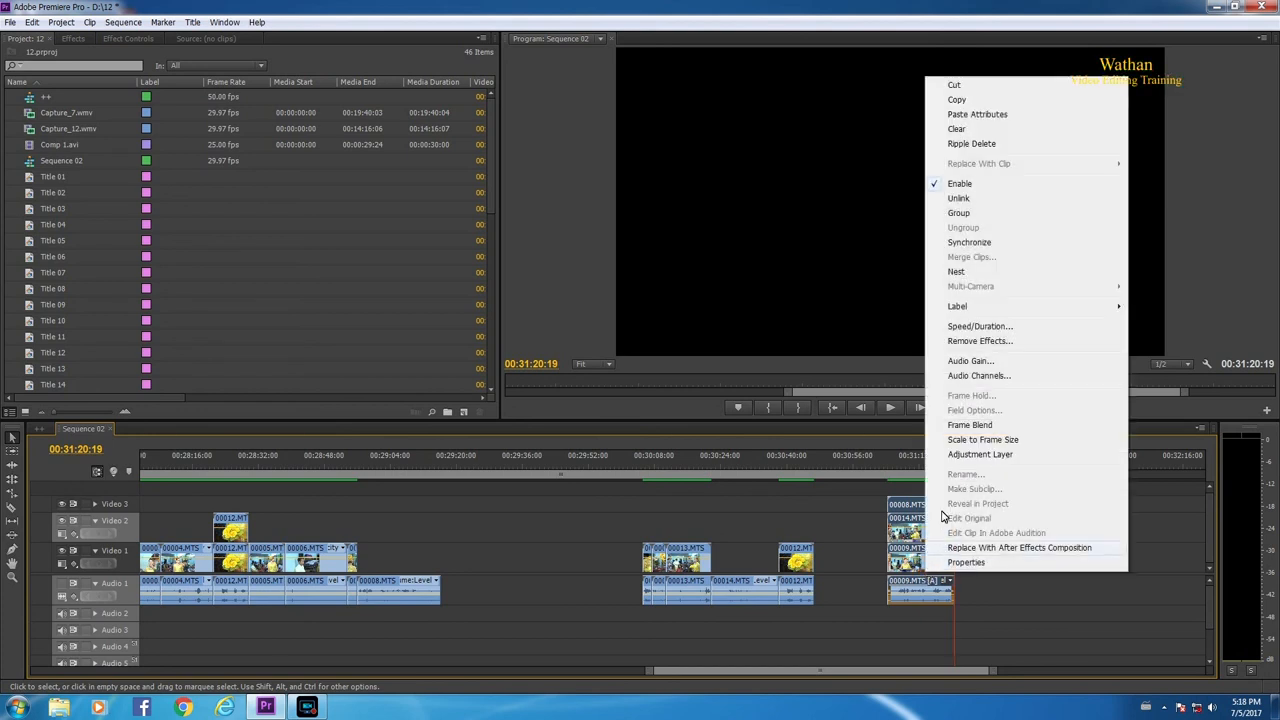
{"action": "mouse_move", "coordinate": [978, 272]}
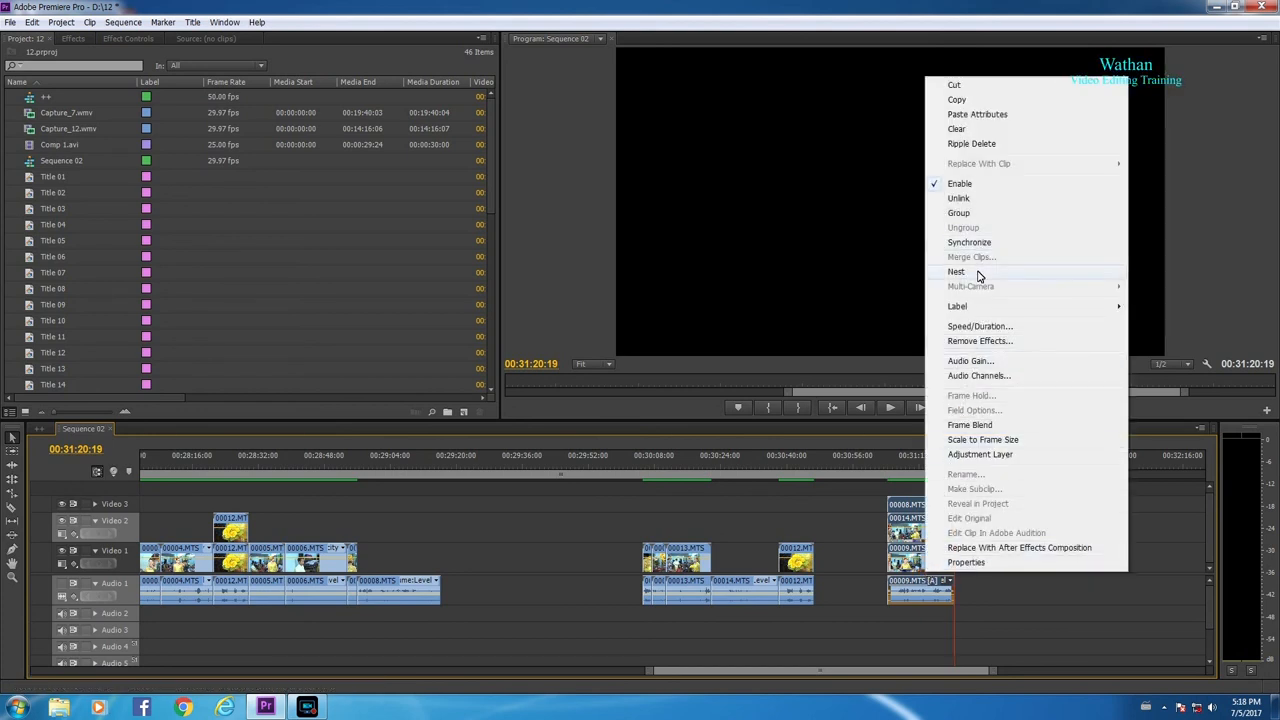
Step: Nest the last clip group into Nested Sequence 01 and park the playhead over it
{"action": "left_click", "coordinate": [956, 272]}
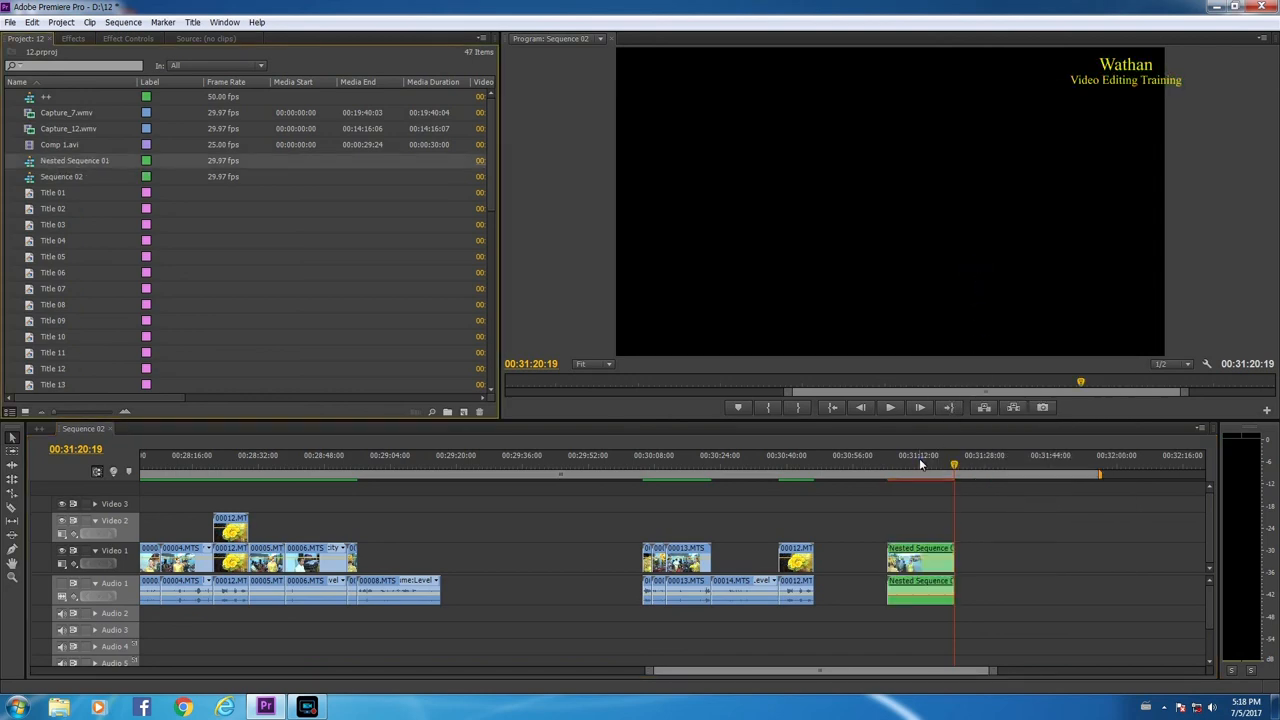
{"action": "left_click", "coordinate": [918, 464]}
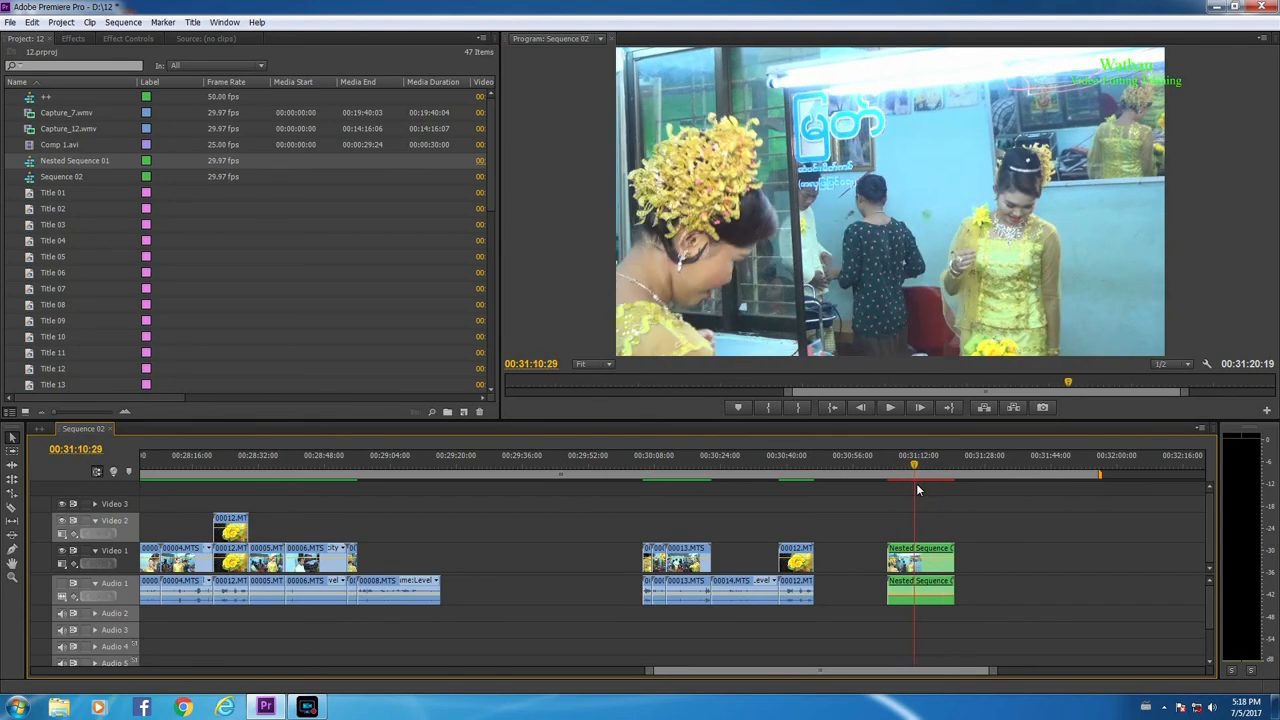
Step: Open Nested Sequence 01 from the timeline to reveal its stacked camera clips
{"action": "left_click", "coordinate": [930, 466]}
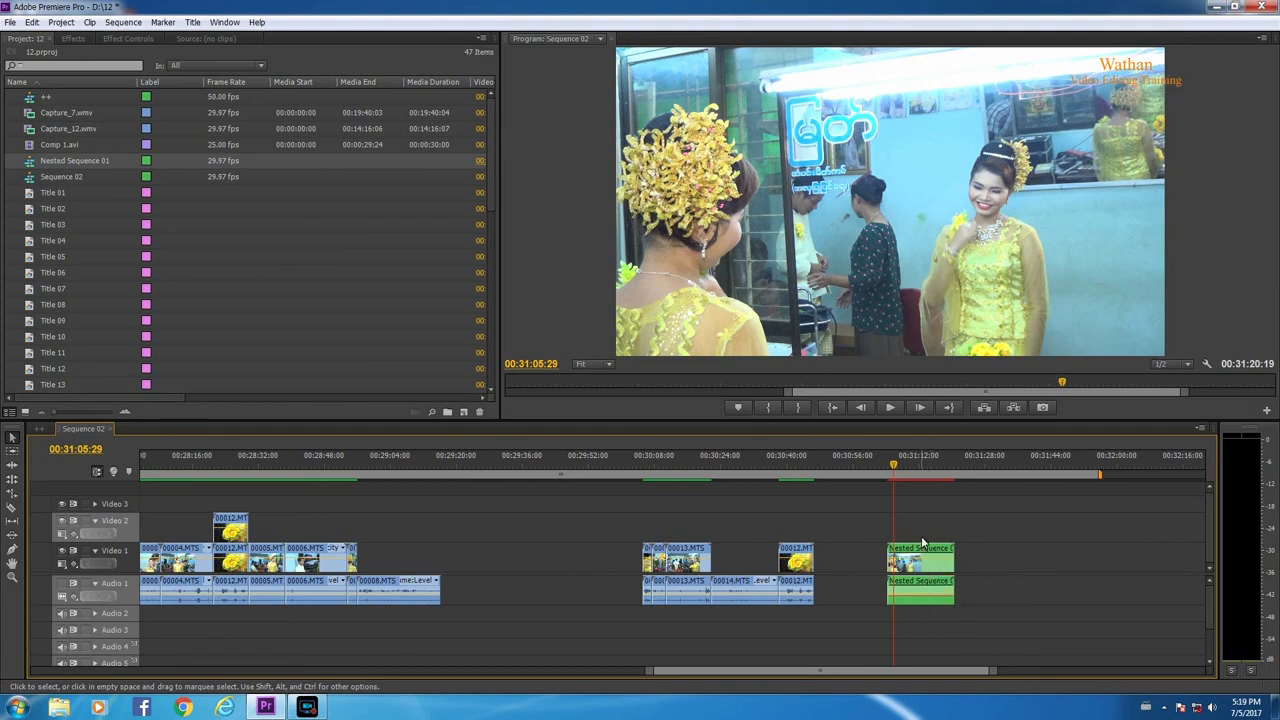
{"action": "mouse_move", "coordinate": [920, 560]}
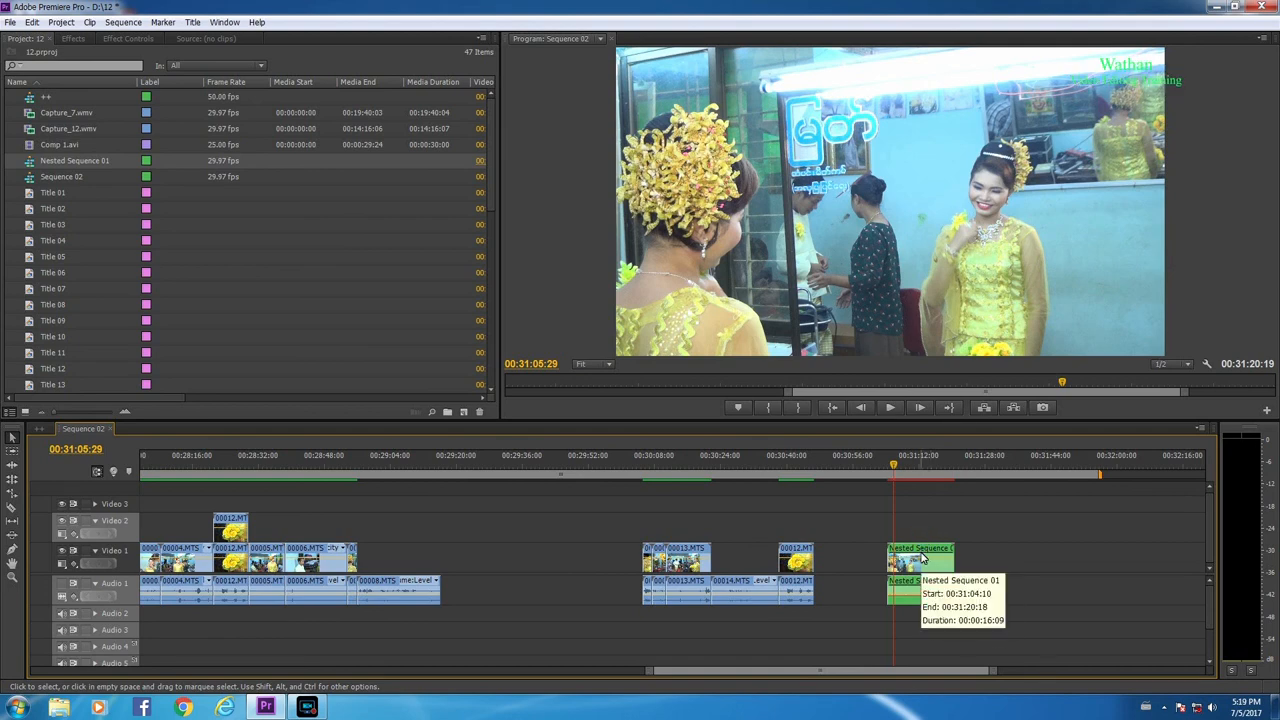
{"action": "double_click", "coordinate": [920, 556]}
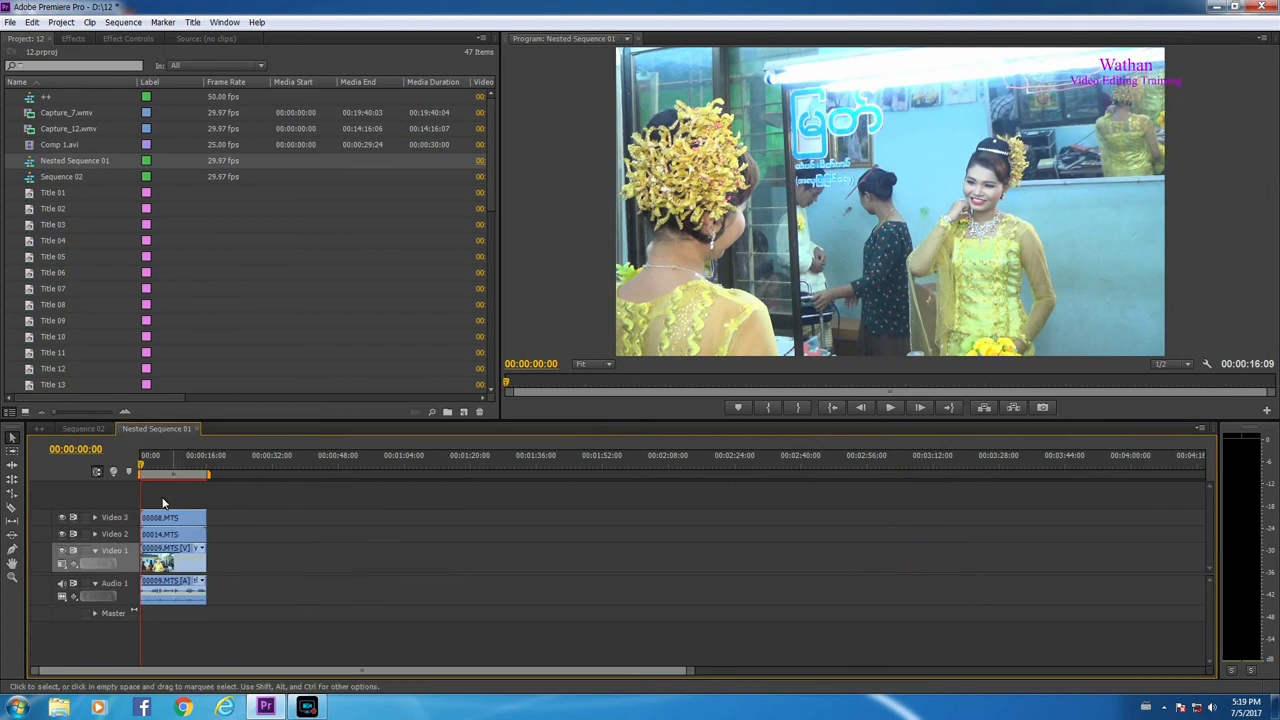
{"action": "left_click", "coordinate": [84, 428]}
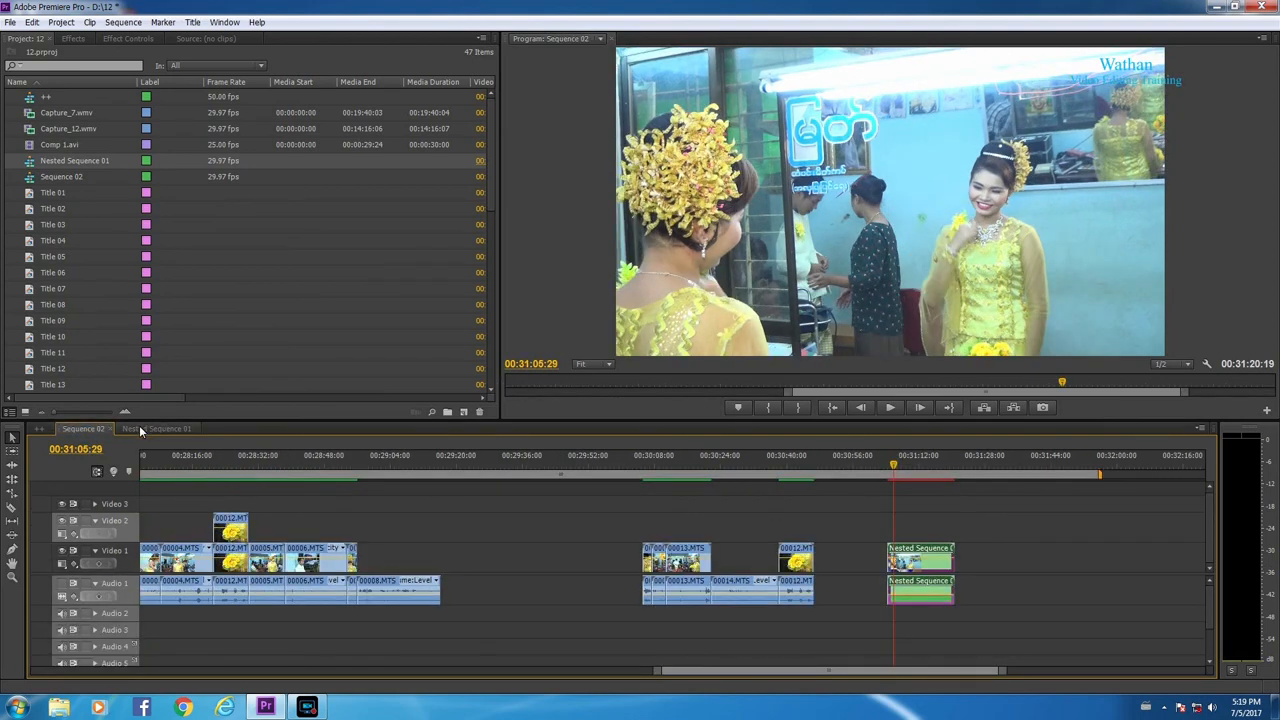
{"action": "left_click", "coordinate": [160, 428]}
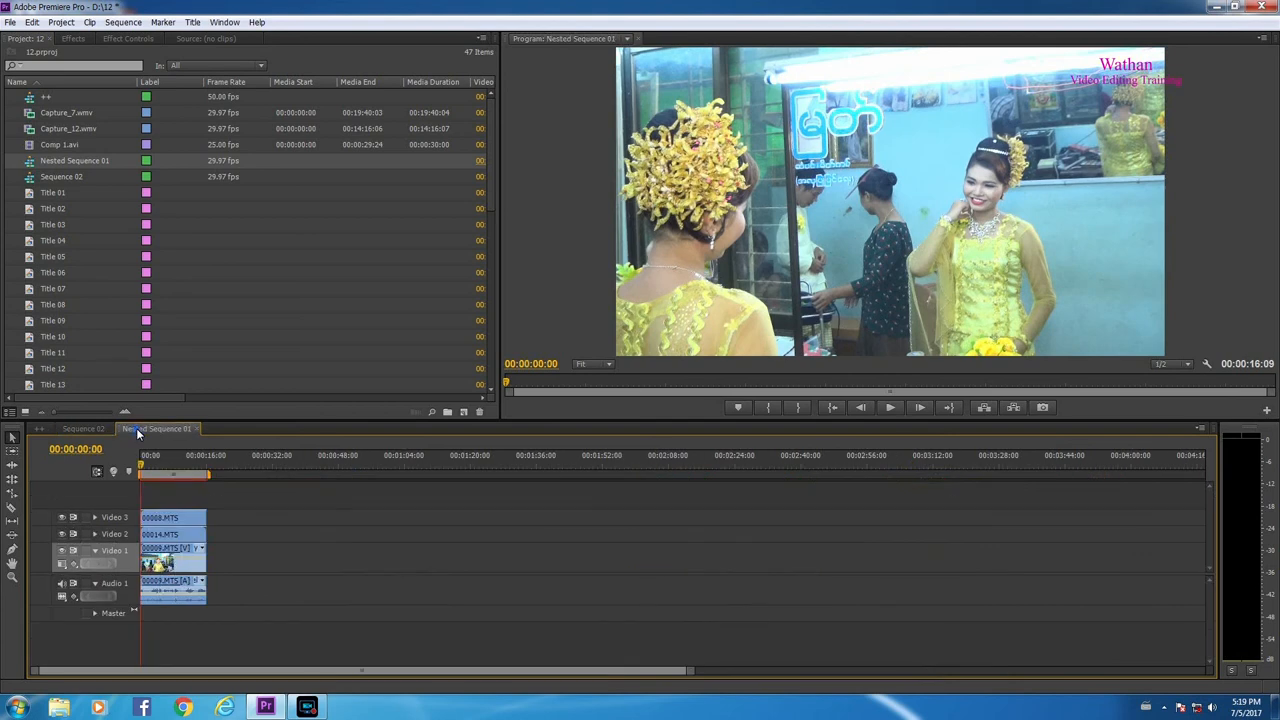
{"action": "mouse_move", "coordinate": [180, 532]}
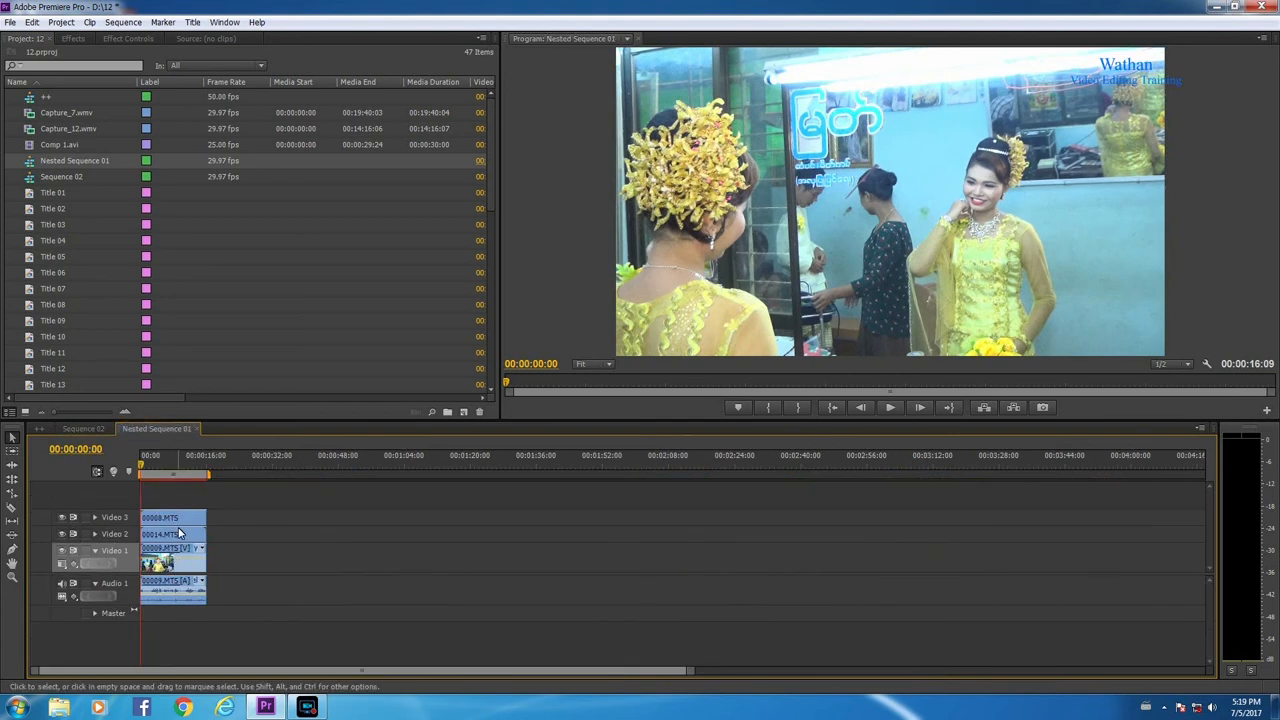
{"action": "left_click", "coordinate": [162, 464]}
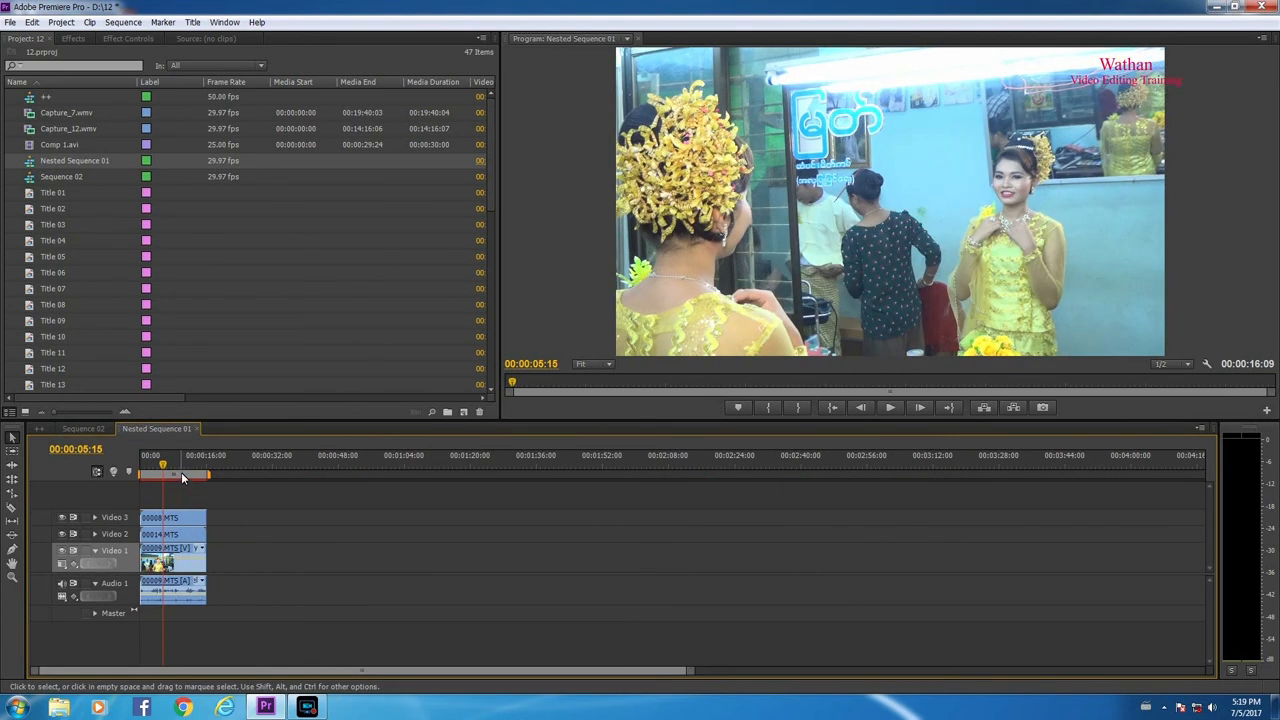
{"action": "mouse_move", "coordinate": [178, 476]}
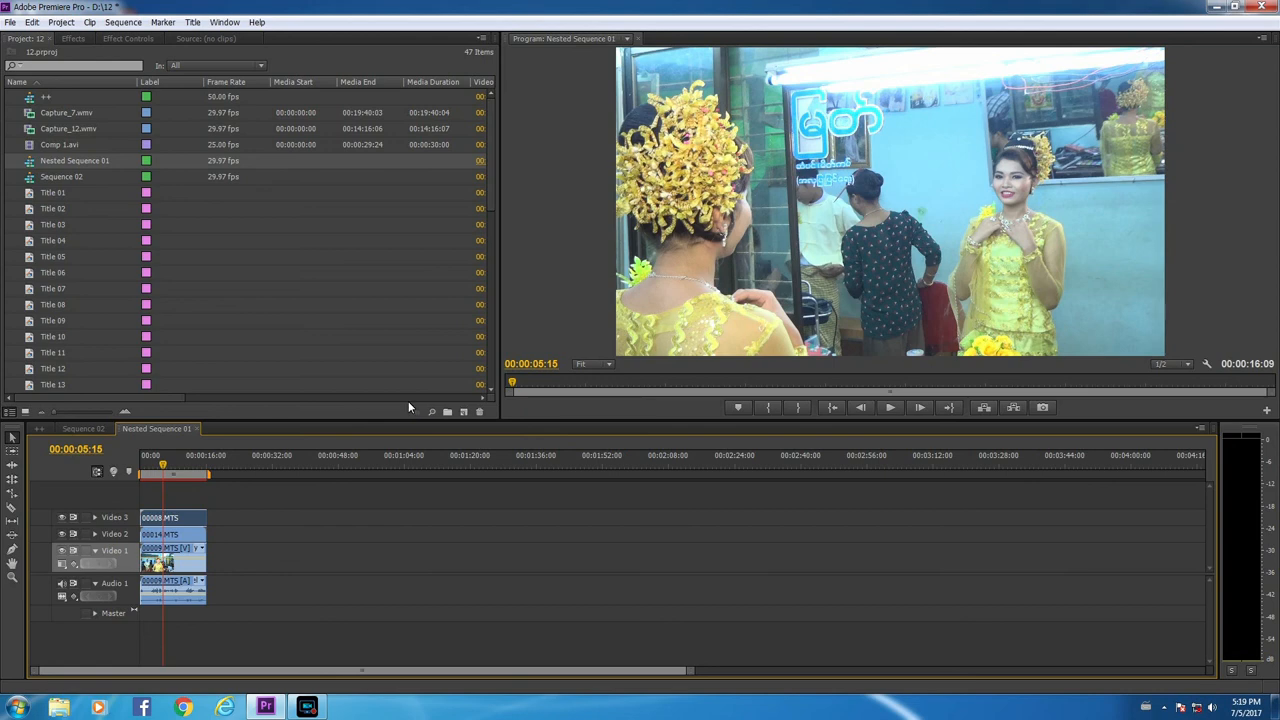
Step: Scrub the nested clip in Sequence 01, revisit Nested Sequence 01, and settle back on Sequence 01
{"action": "left_click", "coordinate": [84, 428]}
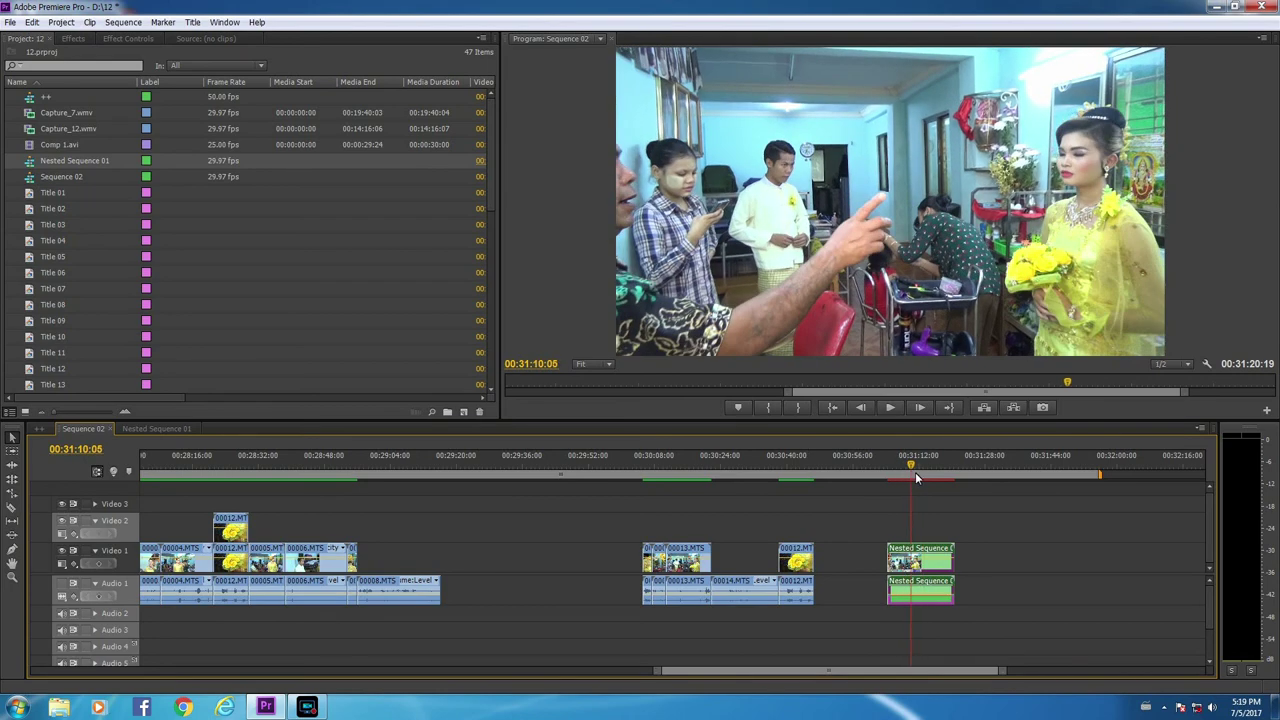
{"action": "left_click", "coordinate": [924, 464]}
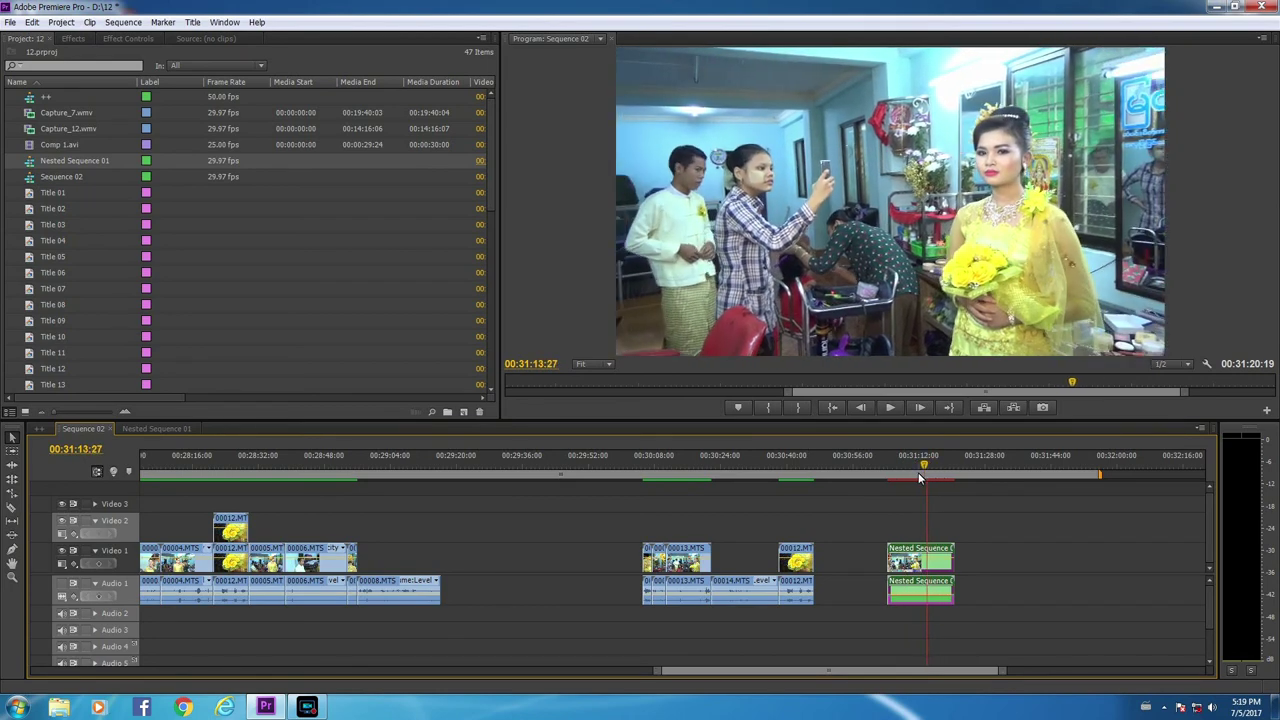
{"action": "left_click", "coordinate": [908, 464]}
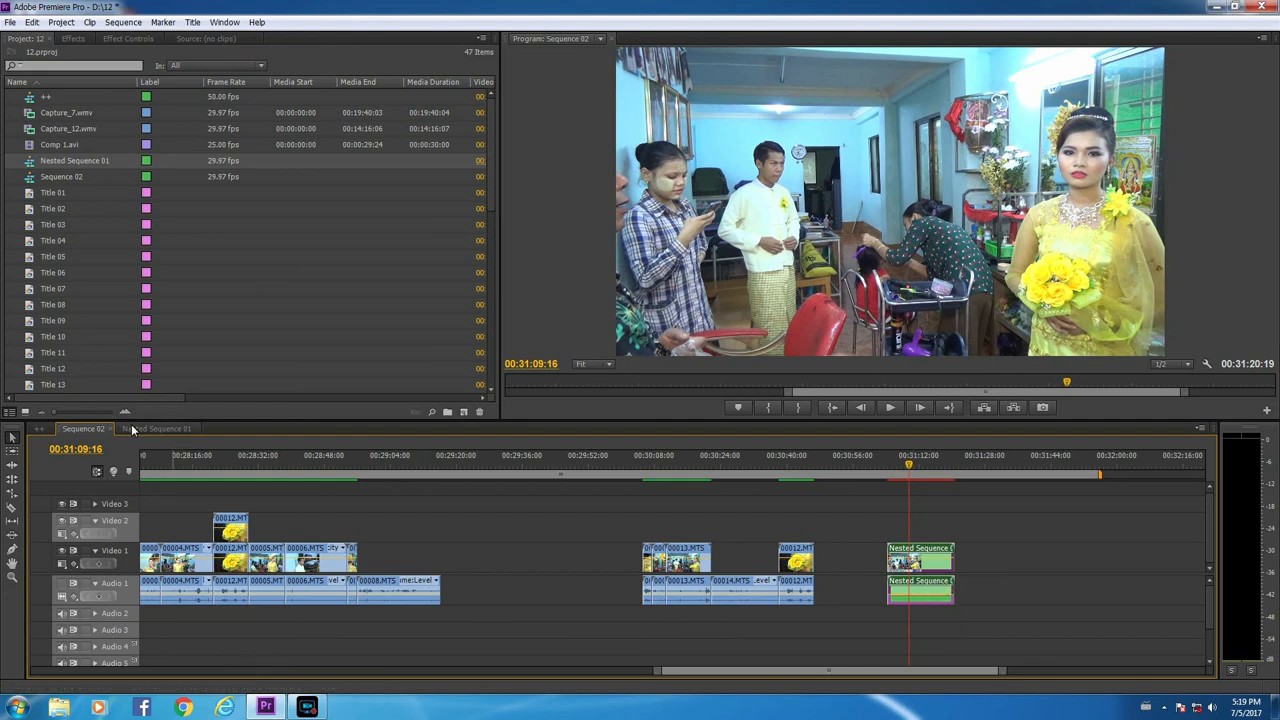
{"action": "left_click", "coordinate": [156, 428]}
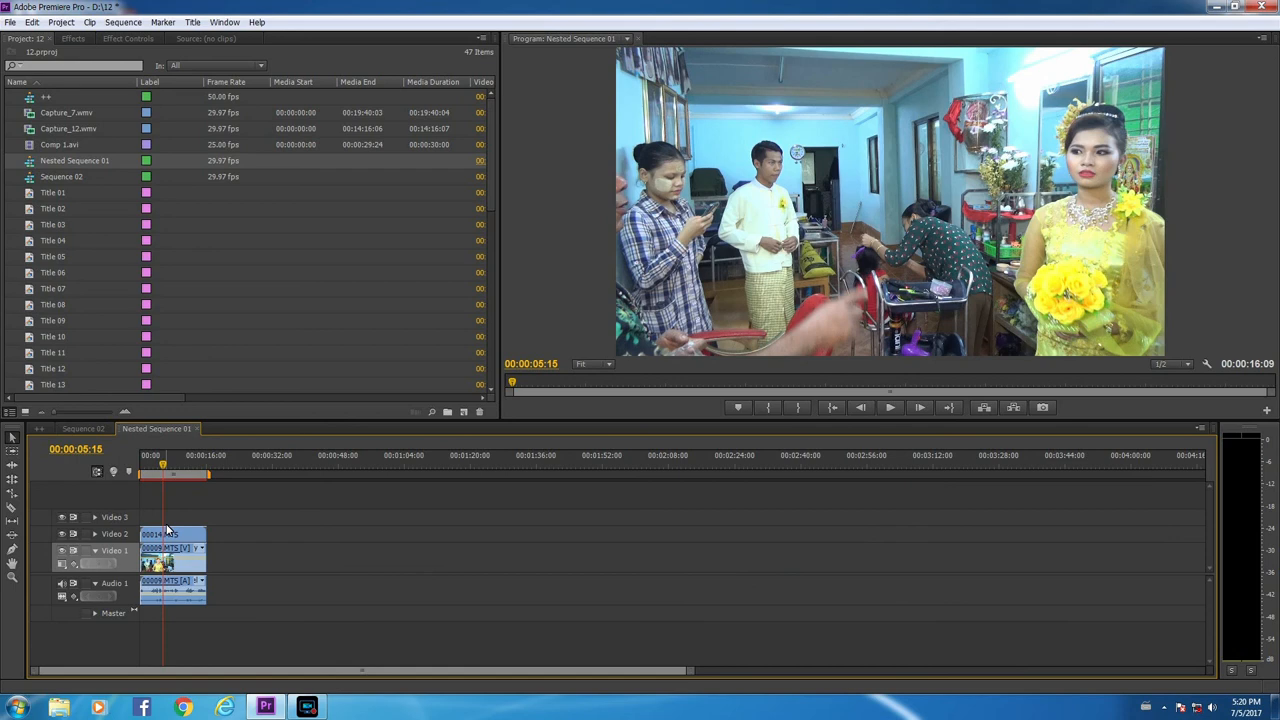
{"action": "mouse_move", "coordinate": [174, 524]}
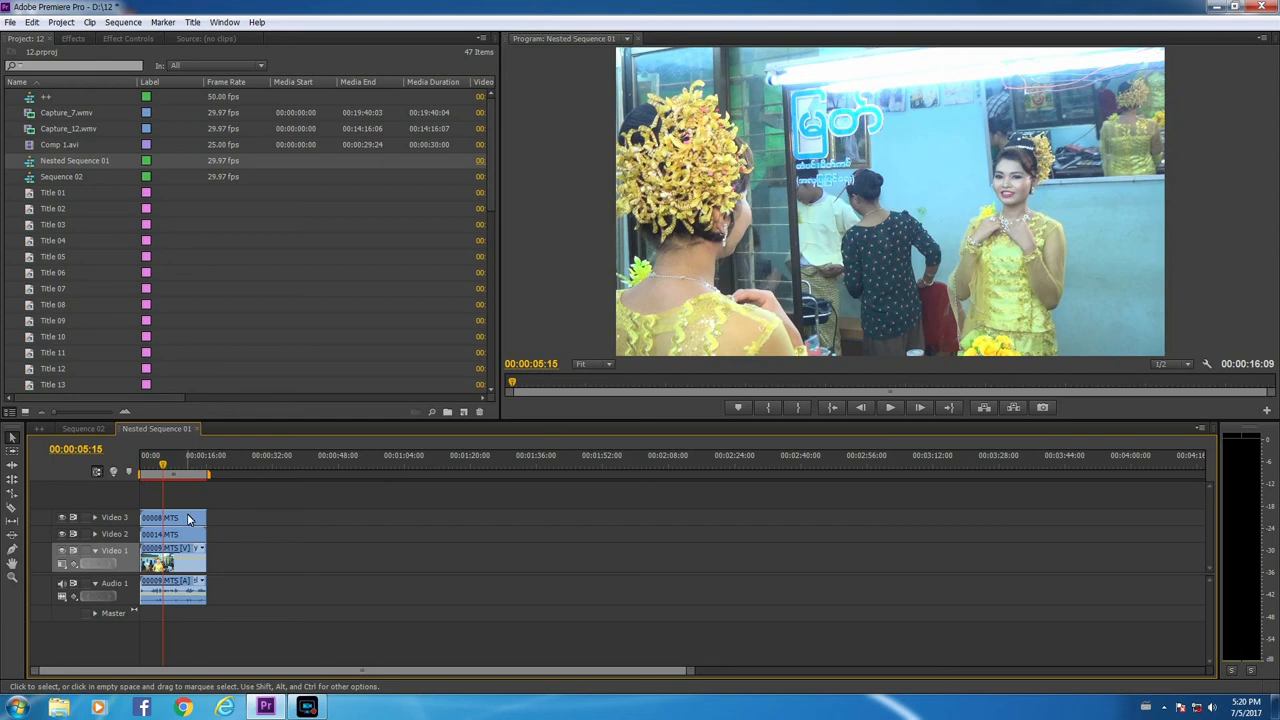
{"action": "left_click", "coordinate": [82, 428]}
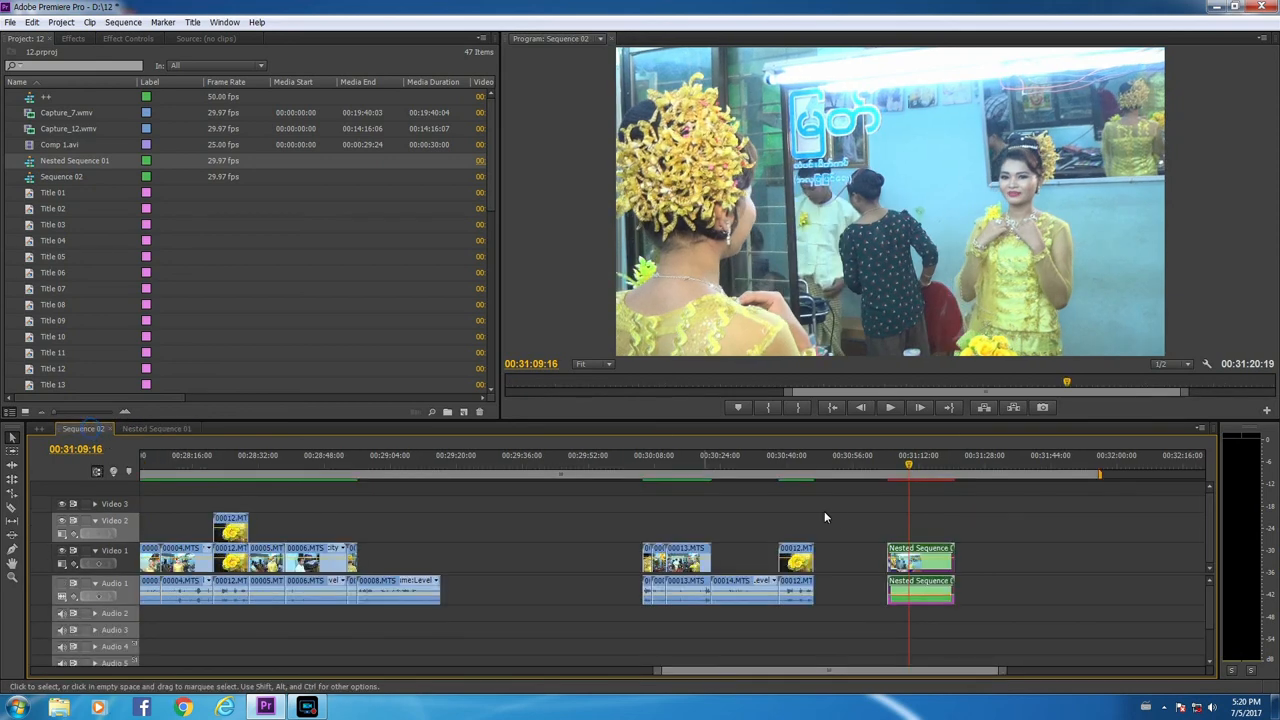
{"action": "mouse_move", "coordinate": [920, 470]}
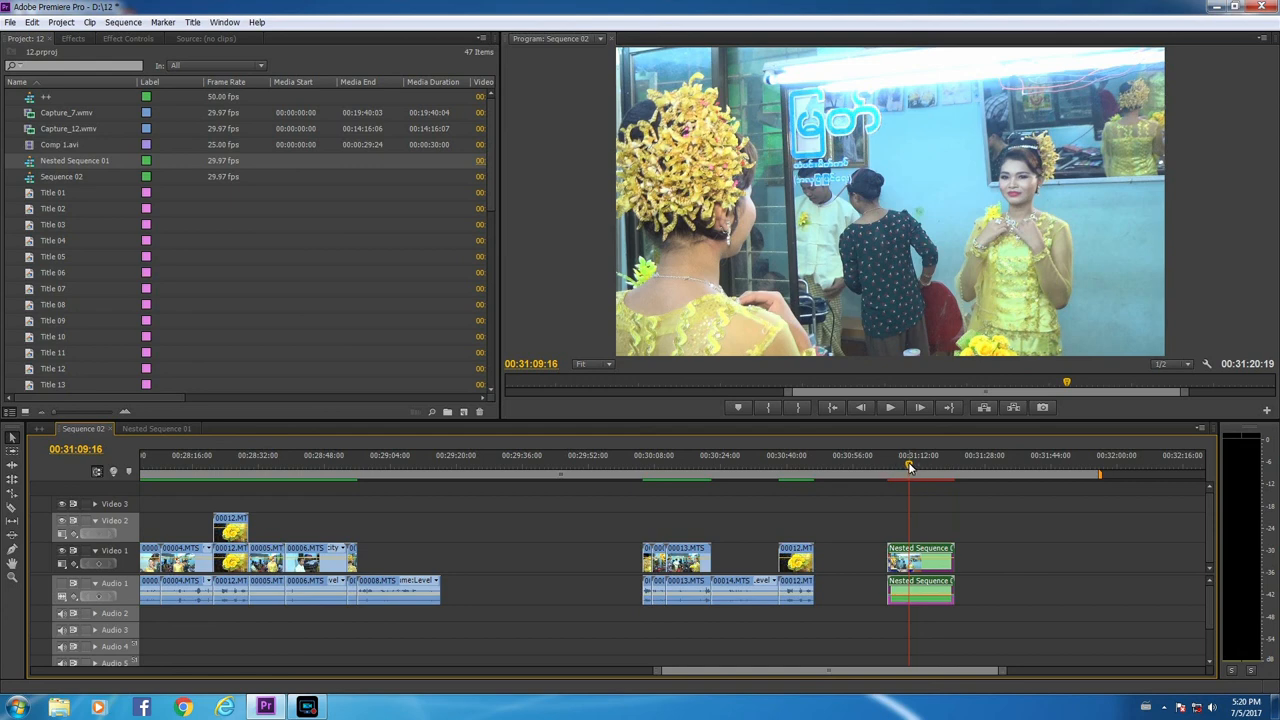
{"action": "scroll", "scroll_direction": "left", "scroll_amount": 3}
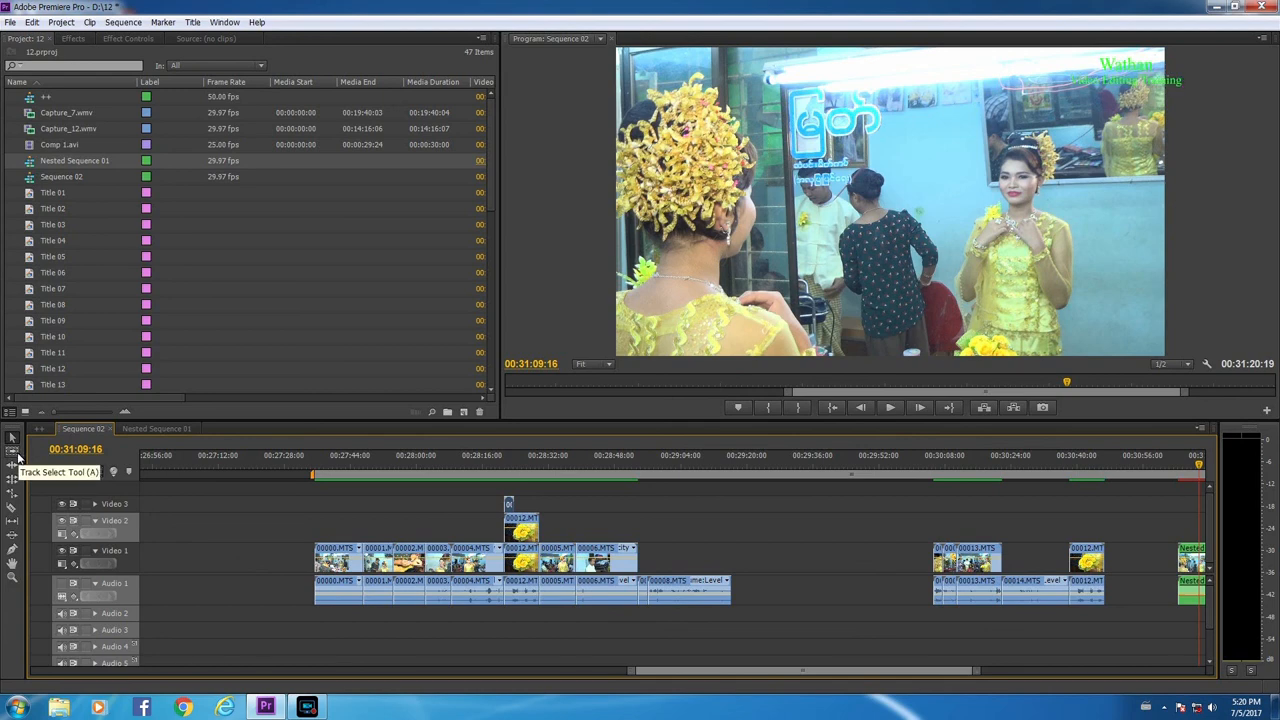
{"action": "mouse_move", "coordinate": [284, 562]}
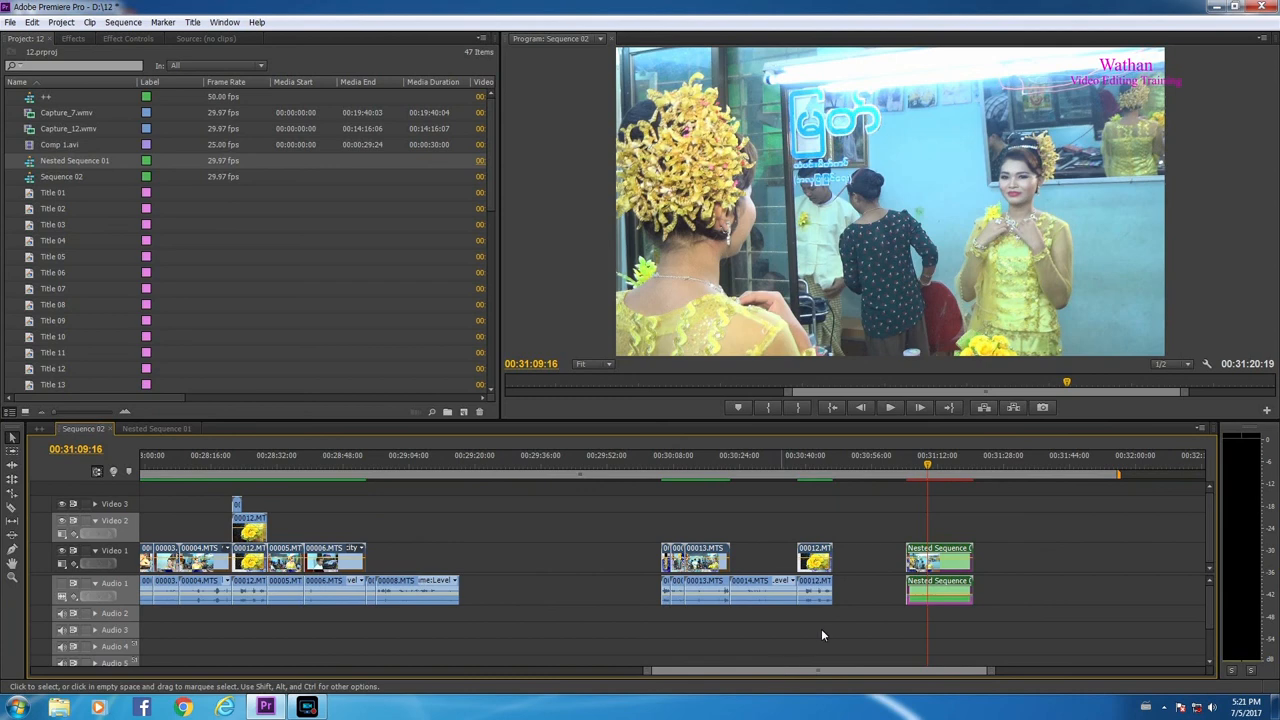
{"action": "mouse_move", "coordinate": [940, 556]}
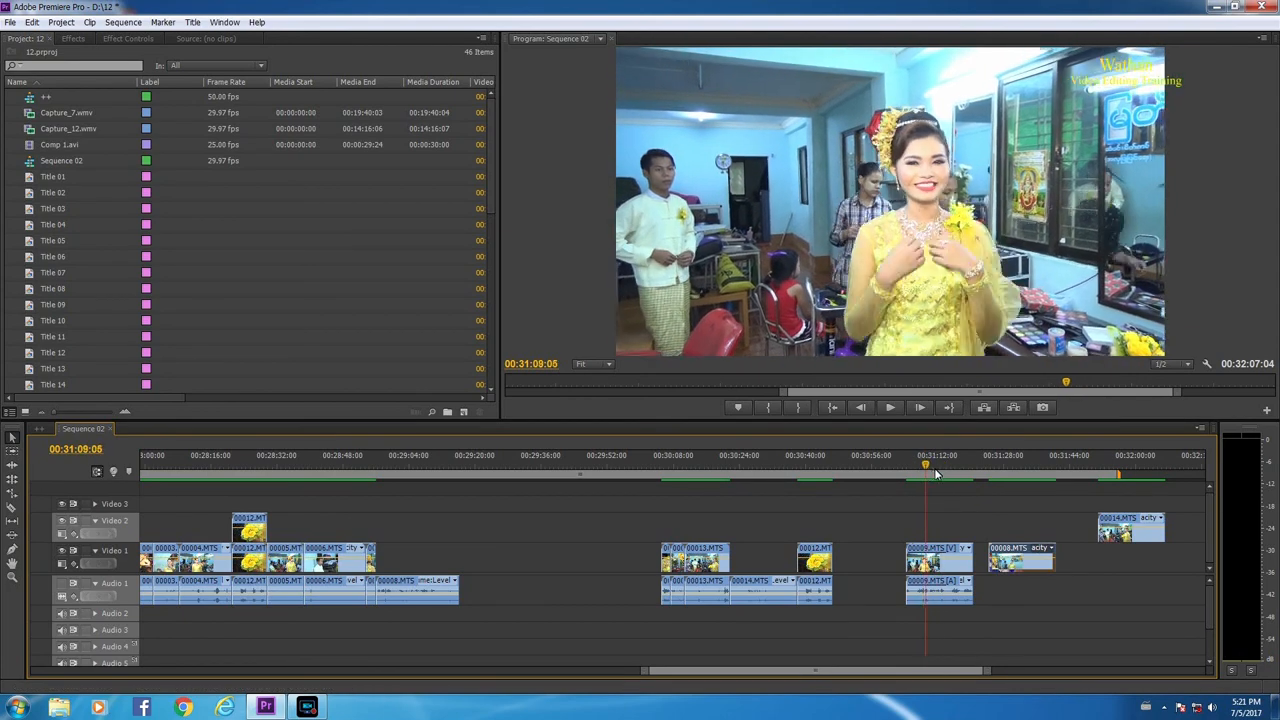
Step: Preview the later clips, then drag the last camera clip onto the track above the clip near 00:31:10
{"action": "left_click", "coordinate": [1012, 456]}
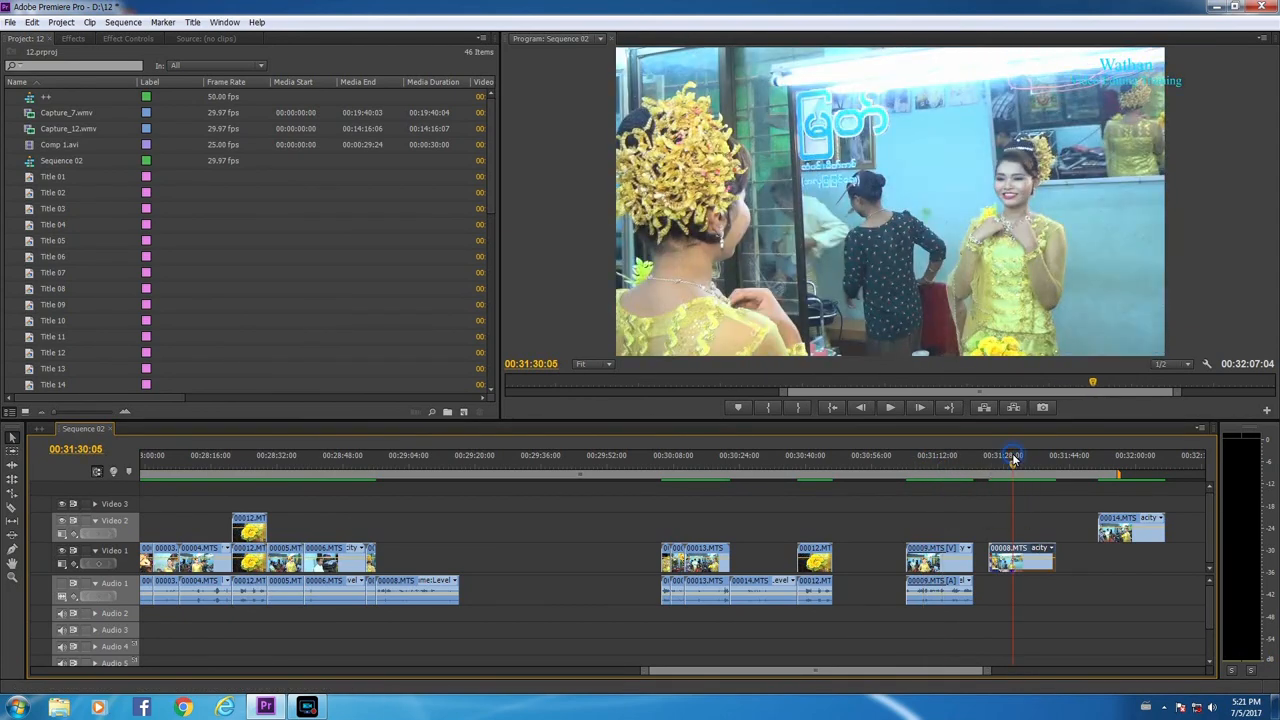
{"action": "left_click", "coordinate": [1018, 464]}
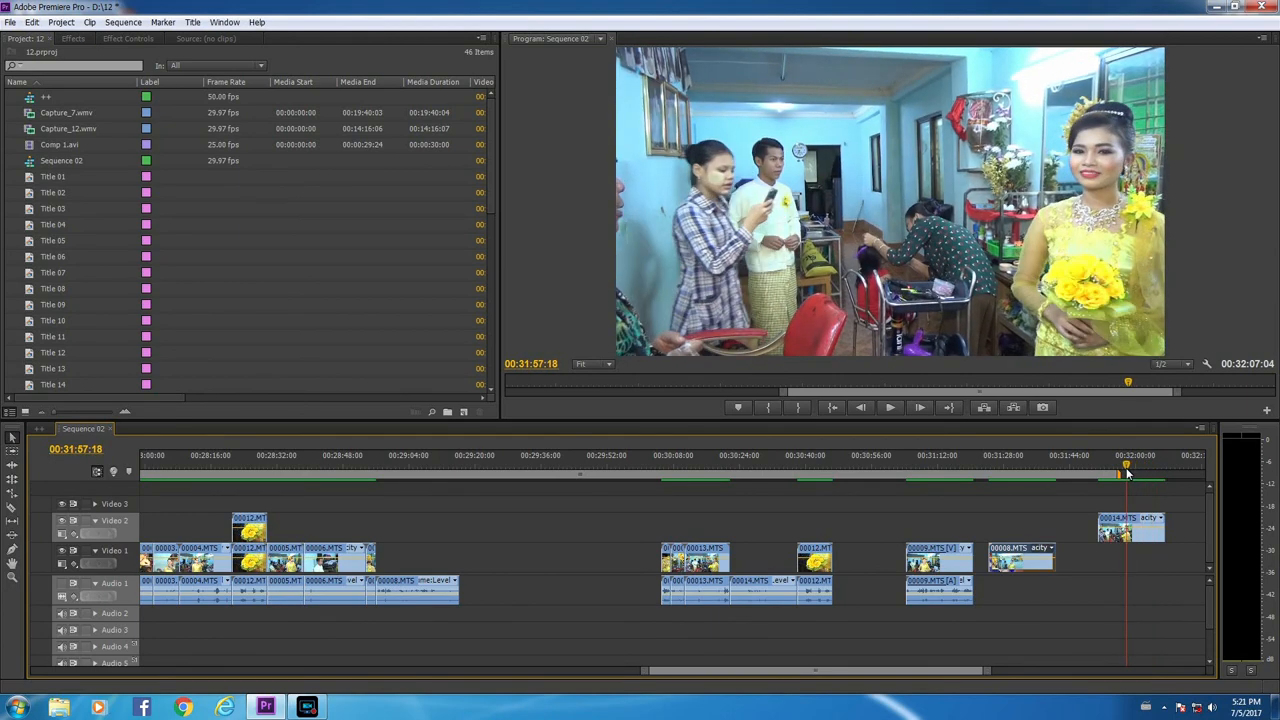
{"action": "left_click", "coordinate": [1012, 536]}
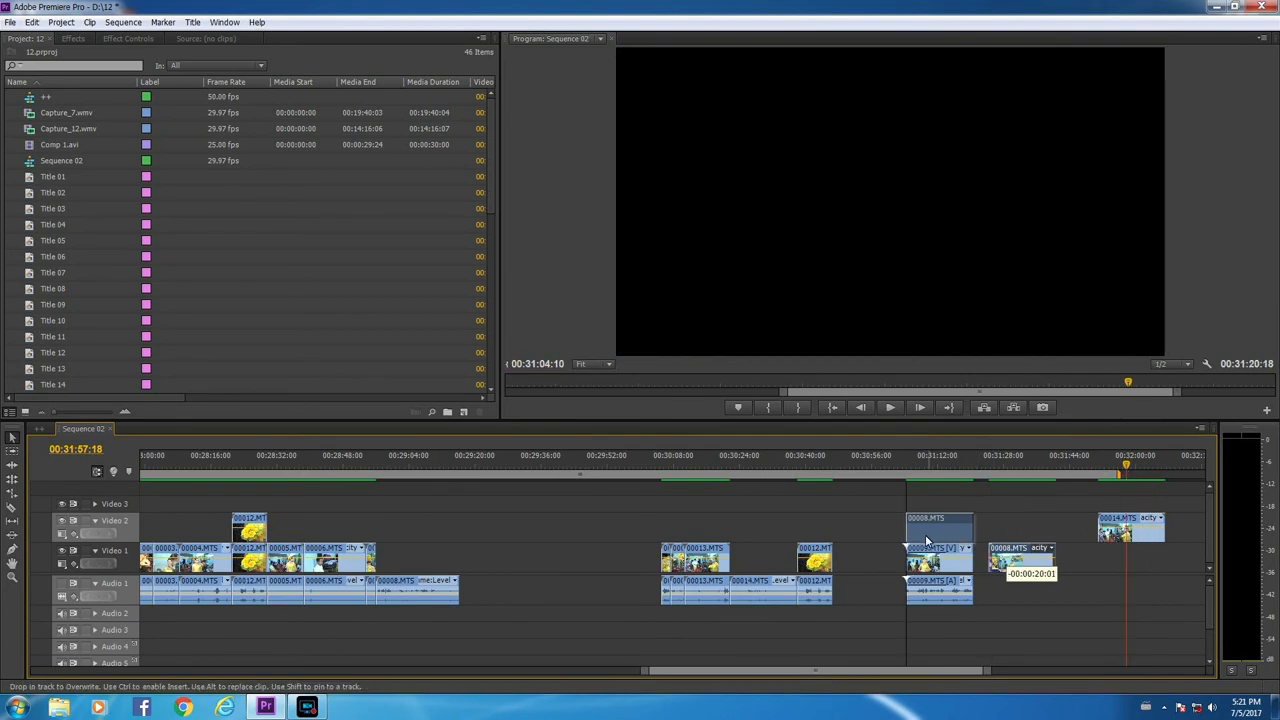
{"action": "left_click", "coordinate": [932, 456]}
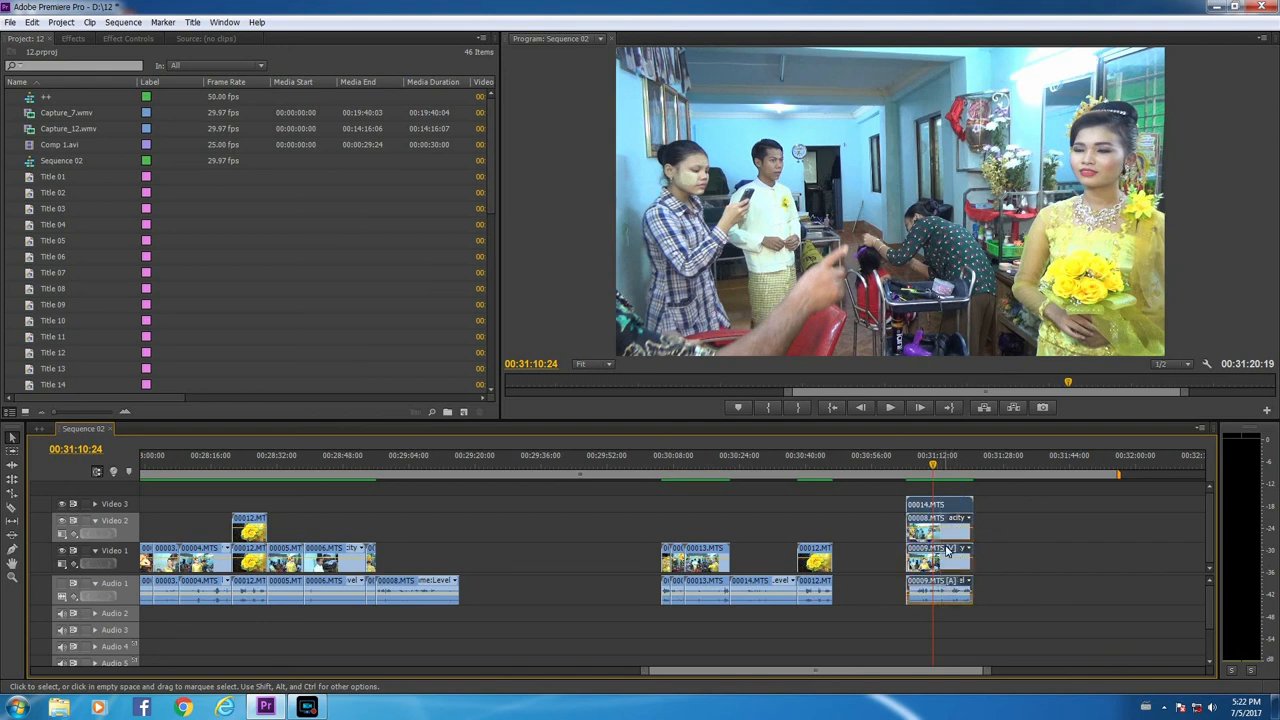
Step: Nest the stacked end clips into Nested Sequence 02
{"action": "right_click", "coordinate": [938, 548]}
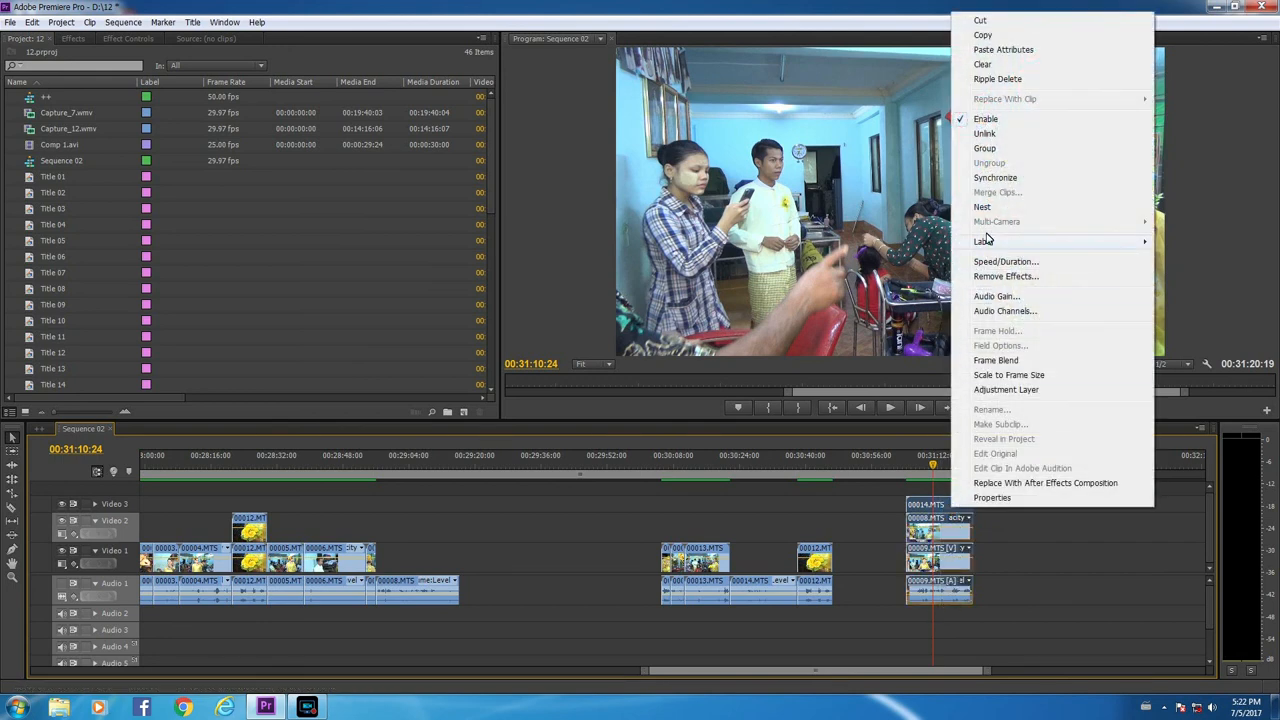
{"action": "left_click", "coordinate": [982, 206]}
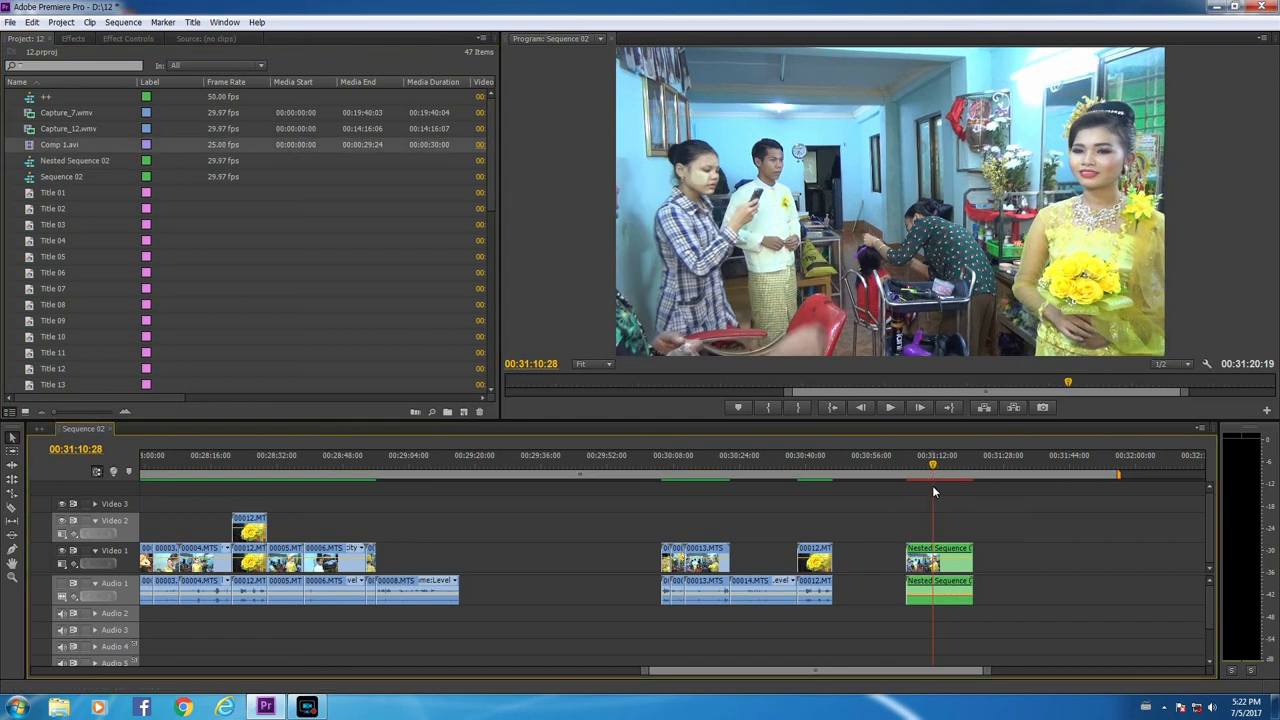
{"action": "left_click", "coordinate": [904, 476]}
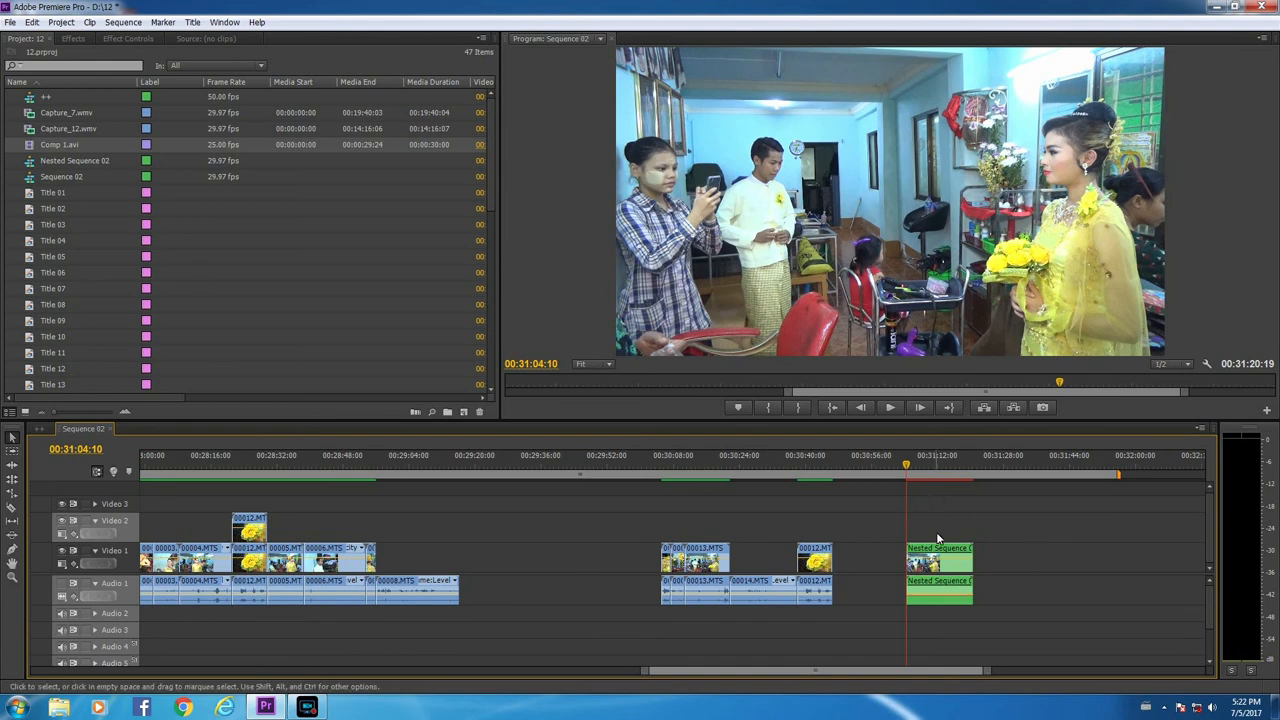
Step: Enable Multi-Camera on Nested Sequence 02 and select it
{"action": "right_click", "coordinate": [938, 556]}
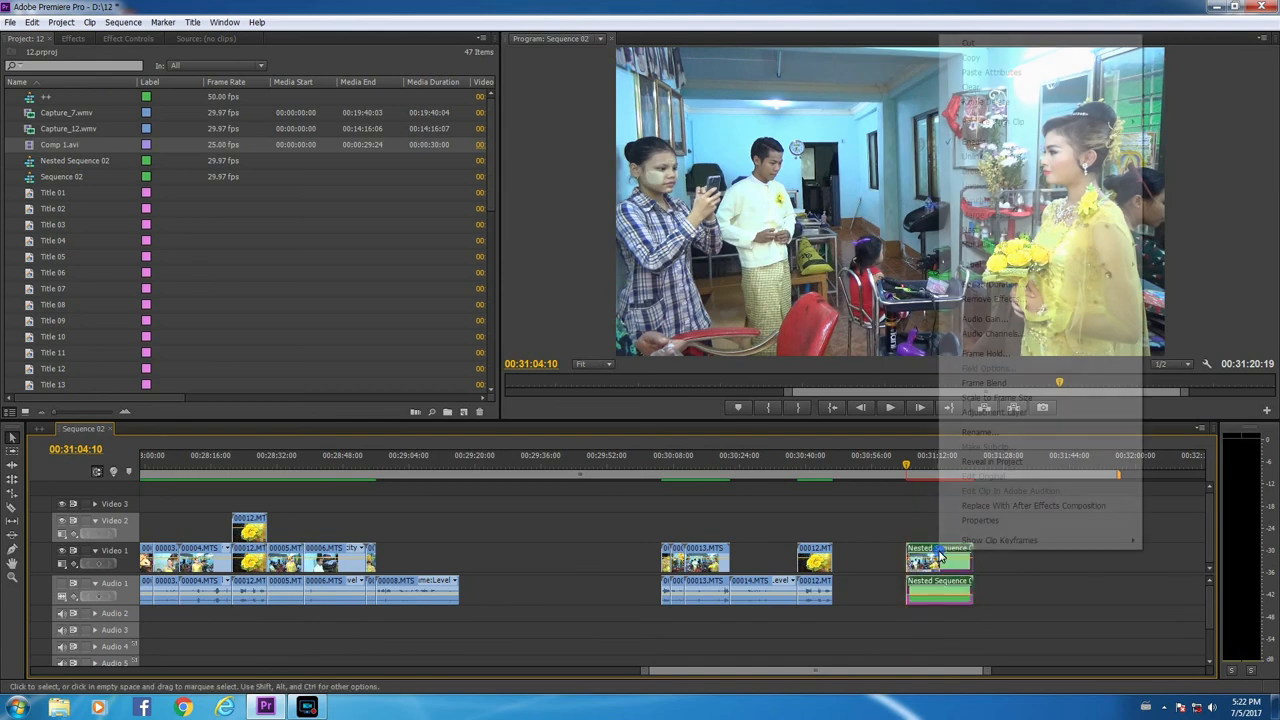
{"action": "mouse_move", "coordinate": [984, 244]}
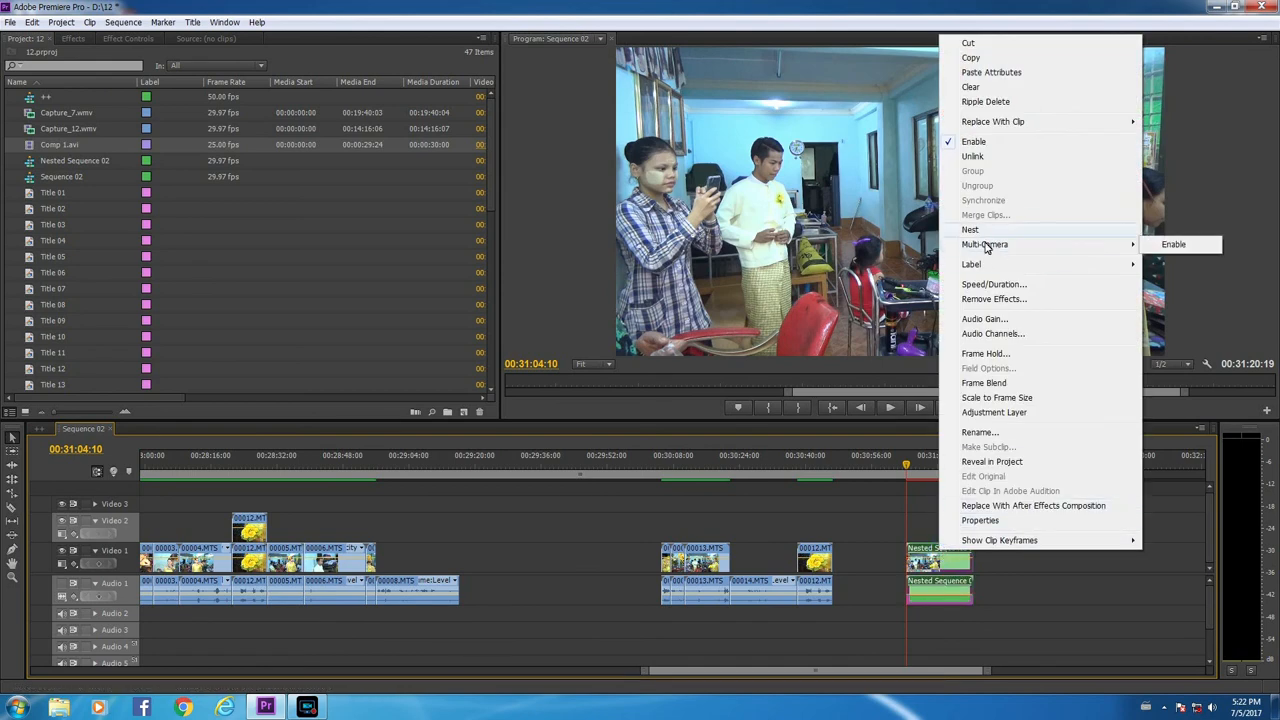
{"action": "mouse_move", "coordinate": [1174, 244]}
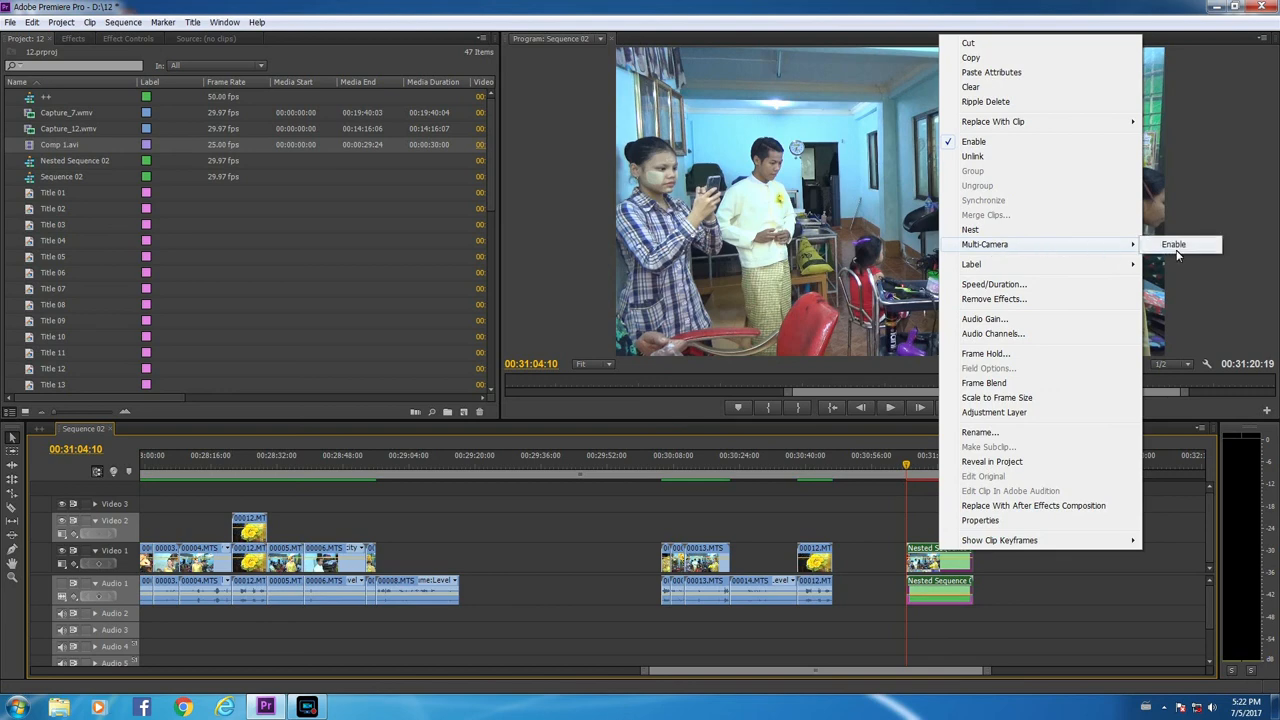
{"action": "left_click", "coordinate": [1172, 244]}
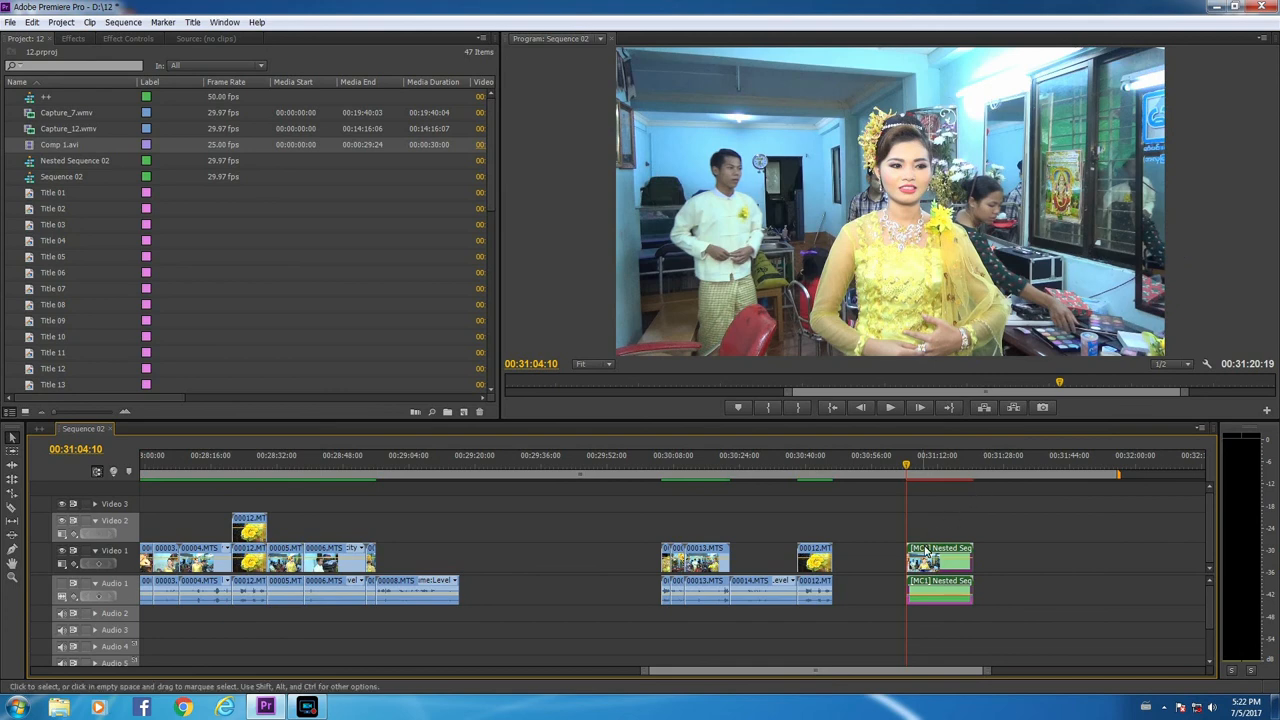
{"action": "mouse_move", "coordinate": [938, 560]}
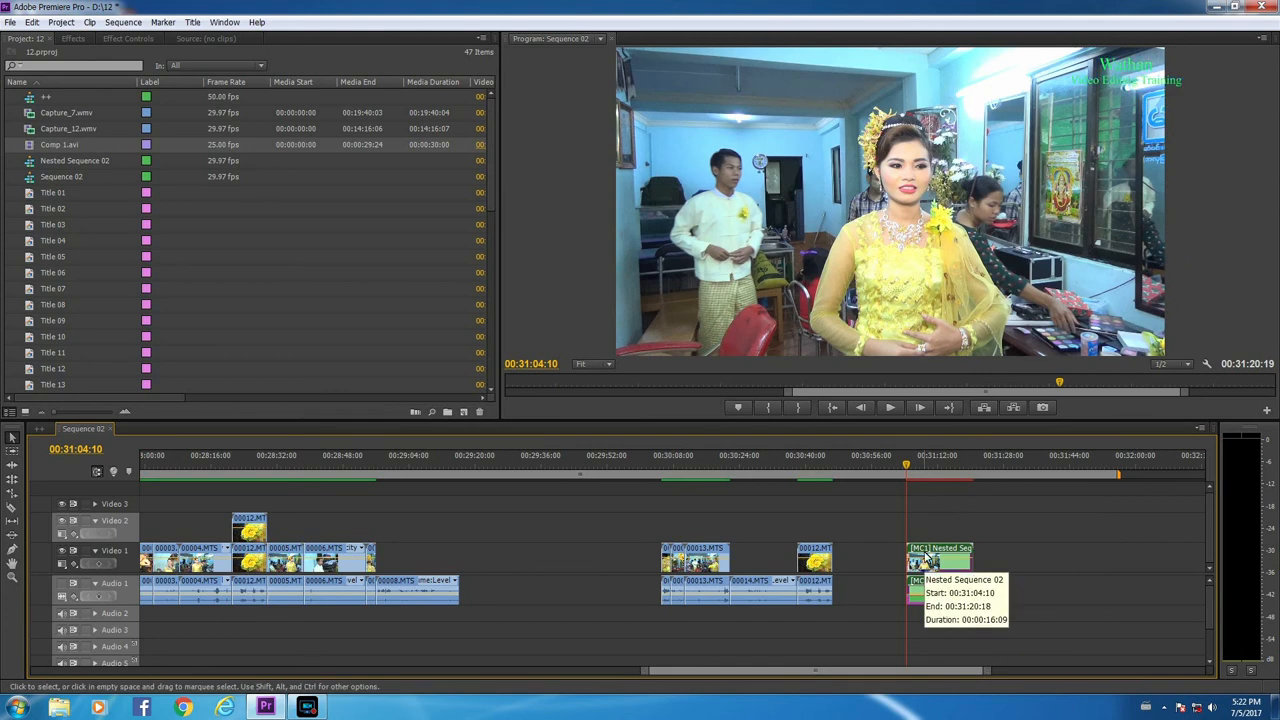
{"action": "left_click", "coordinate": [224, 22]}
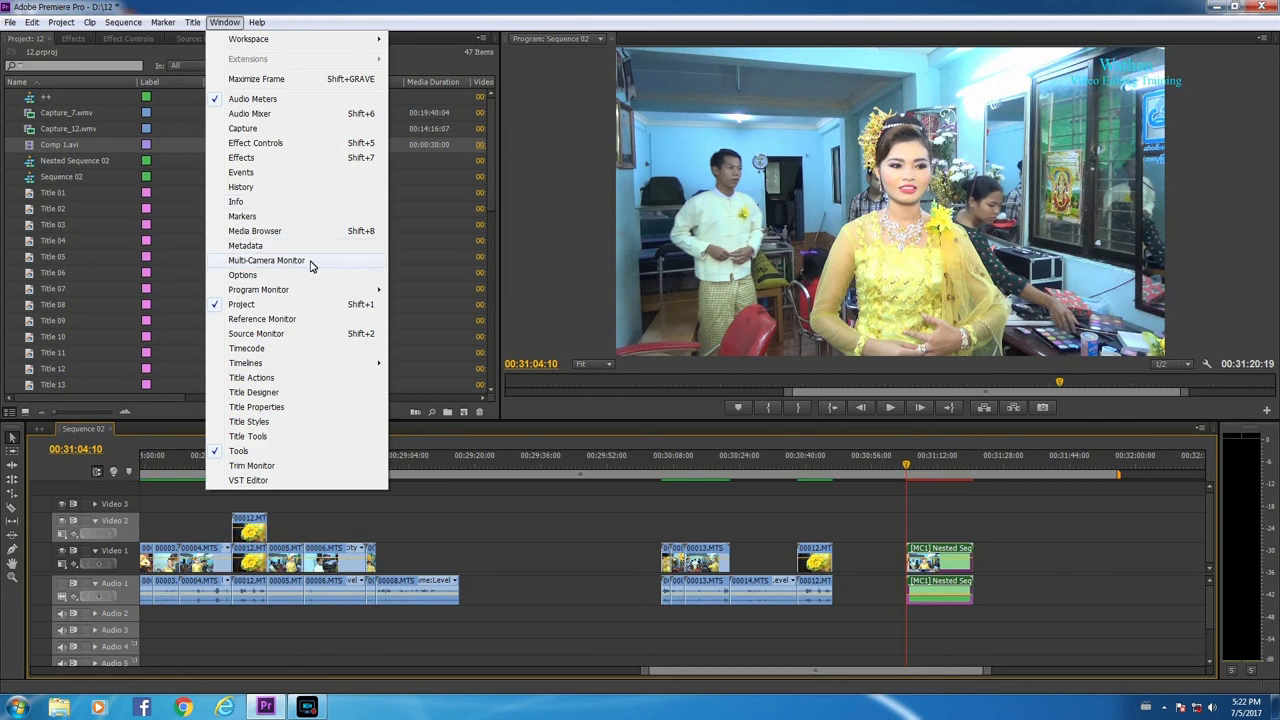
Step: Show the Multi-Camera Monitor with the nested clip's angles side by side
{"action": "left_click", "coordinate": [266, 260]}
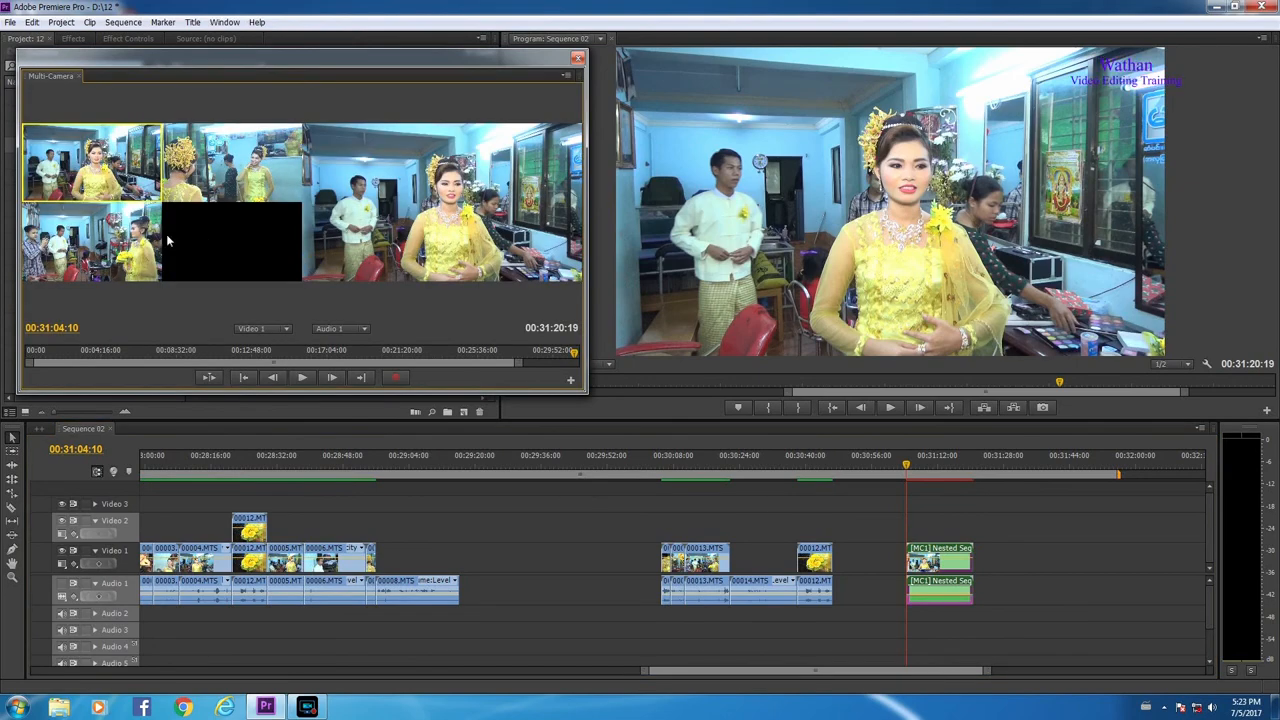
{"action": "mouse_move", "coordinate": [212, 168]}
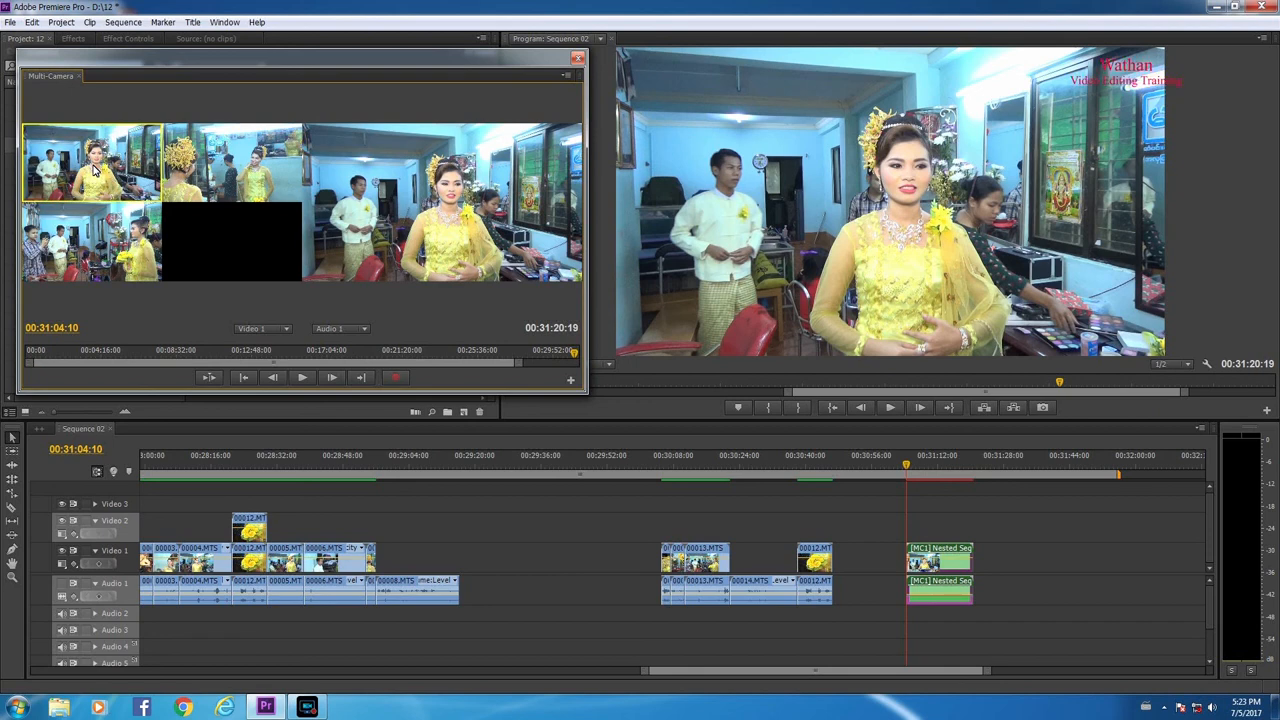
{"action": "mouse_move", "coordinate": [160, 156]}
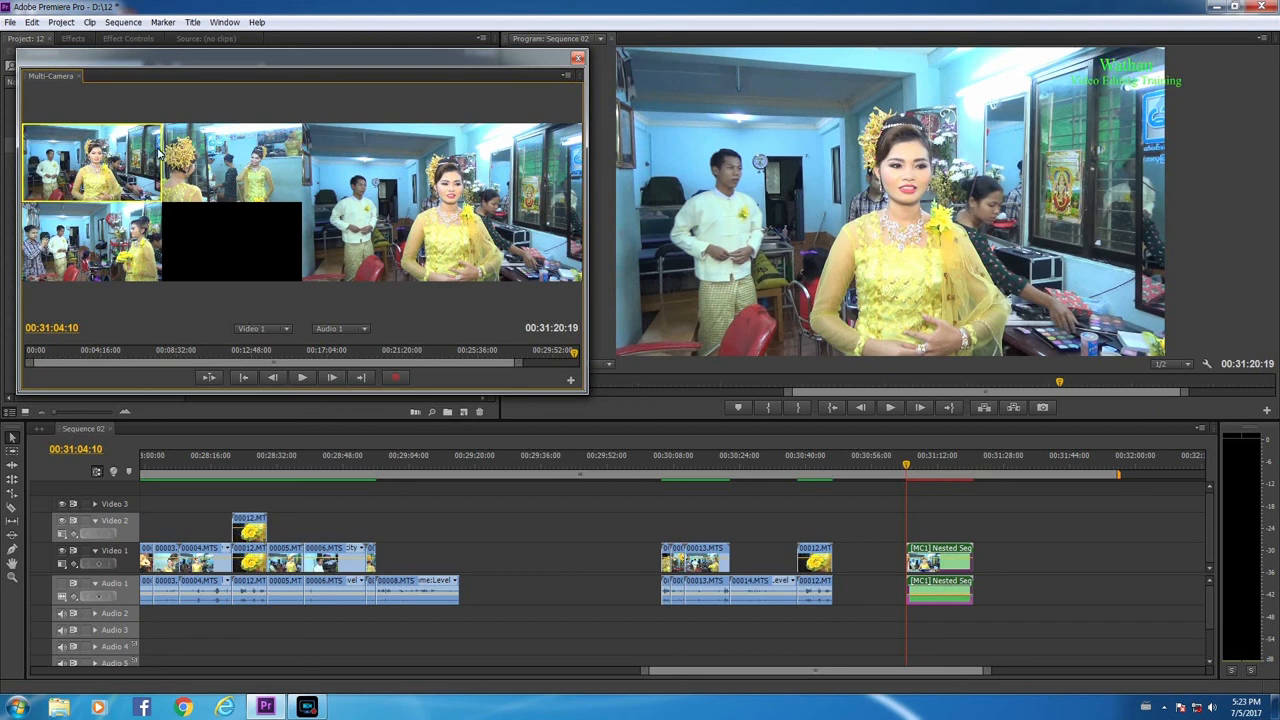
{"action": "mouse_move", "coordinate": [162, 232]}
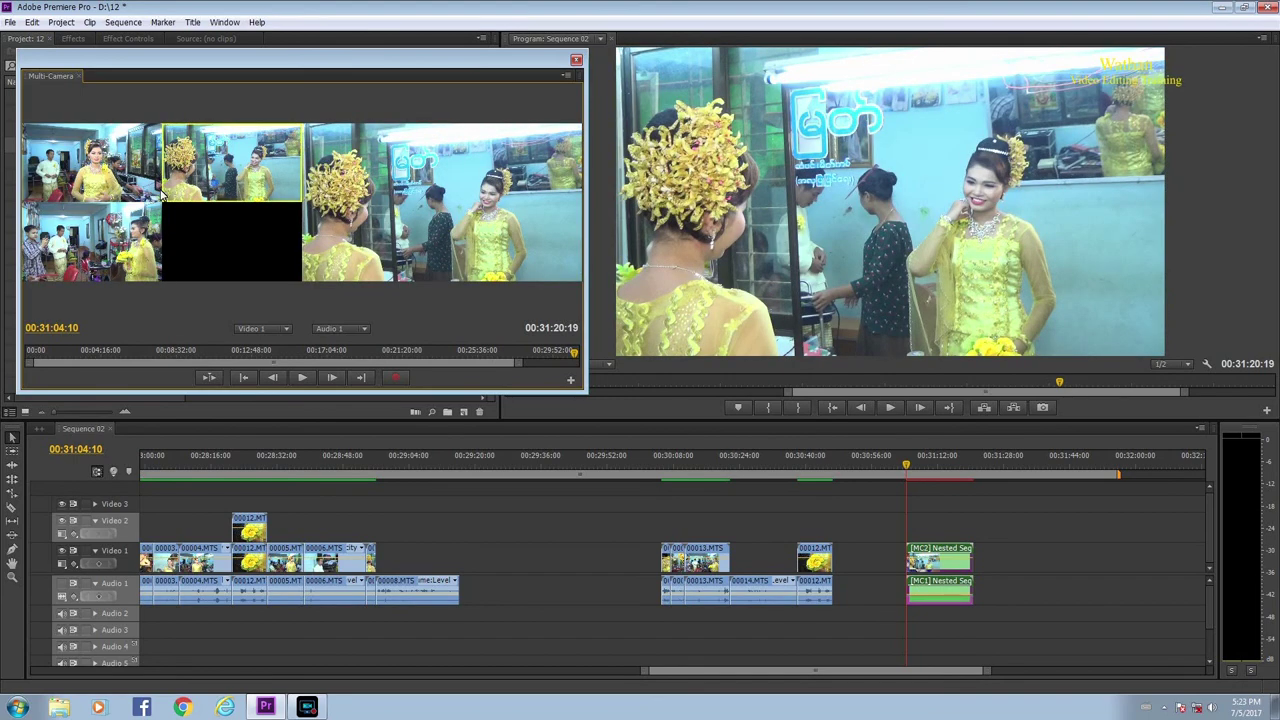
Step: Play the nested clip and switch camera angles twice to record the cuts
{"action": "left_click", "coordinate": [90, 240]}
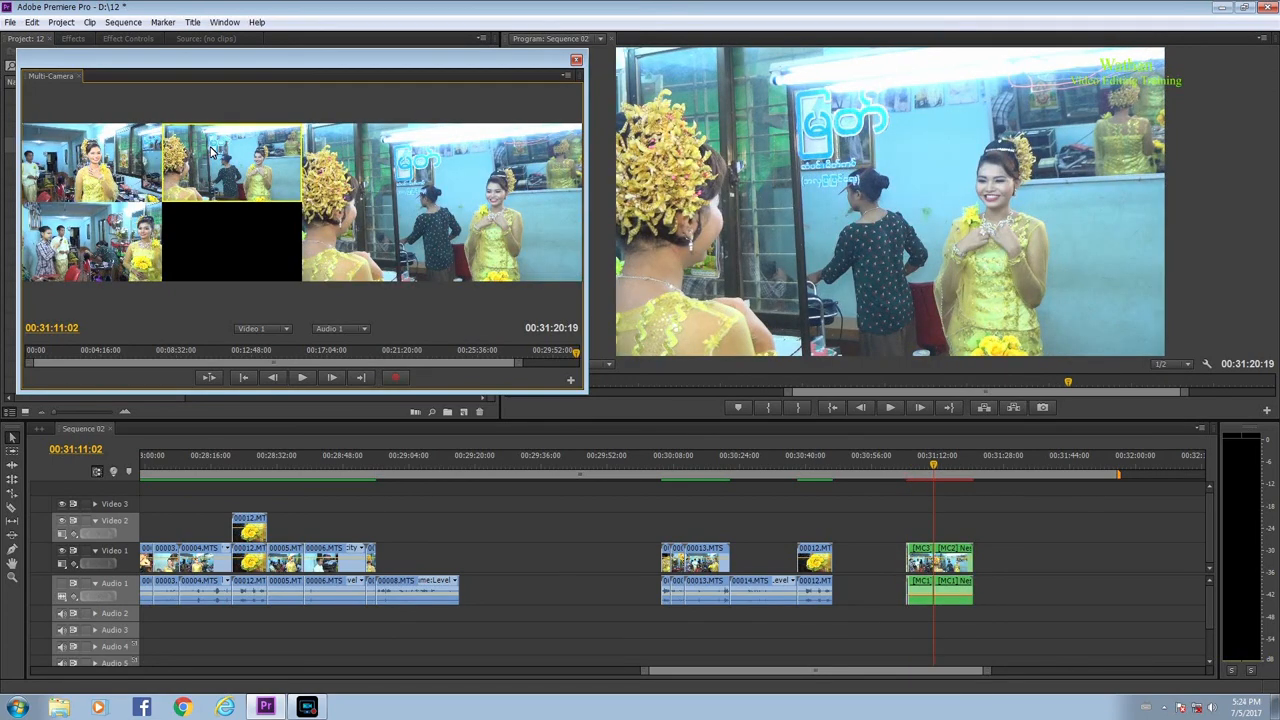
{"action": "left_click", "coordinate": [302, 376]}
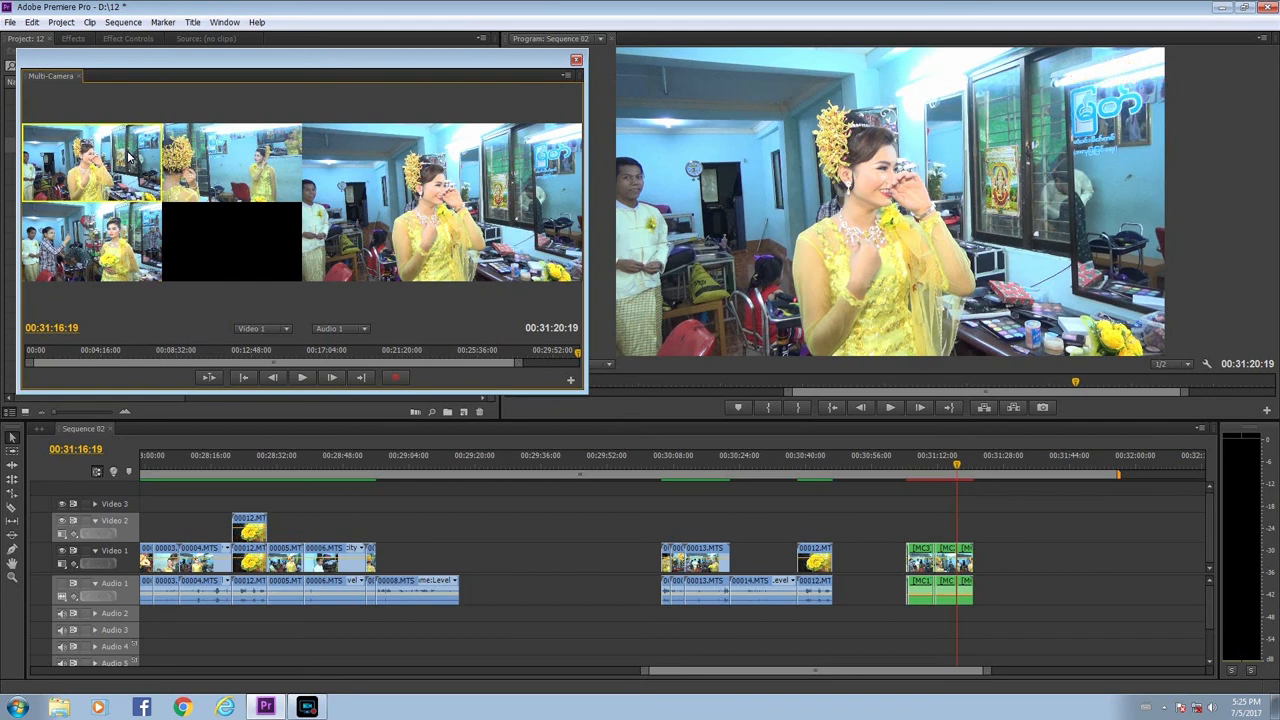
{"action": "left_click", "coordinate": [302, 376]}
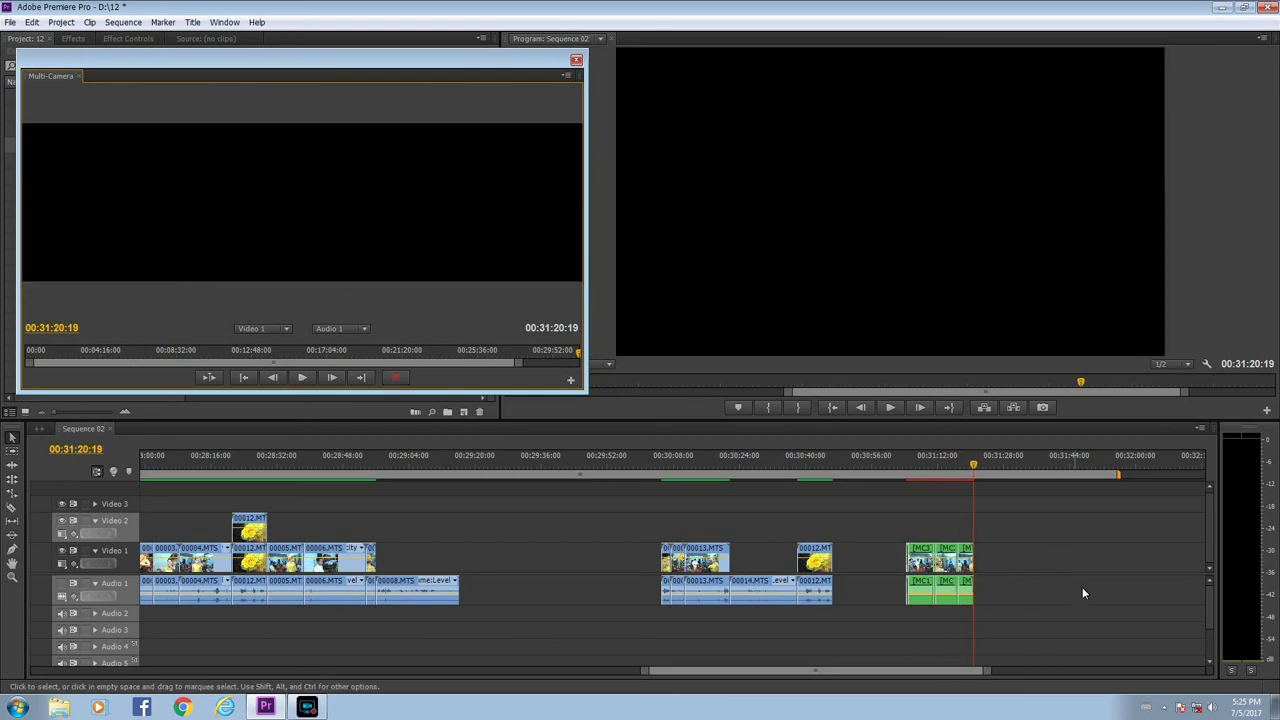
{"action": "mouse_move", "coordinate": [832, 432]}
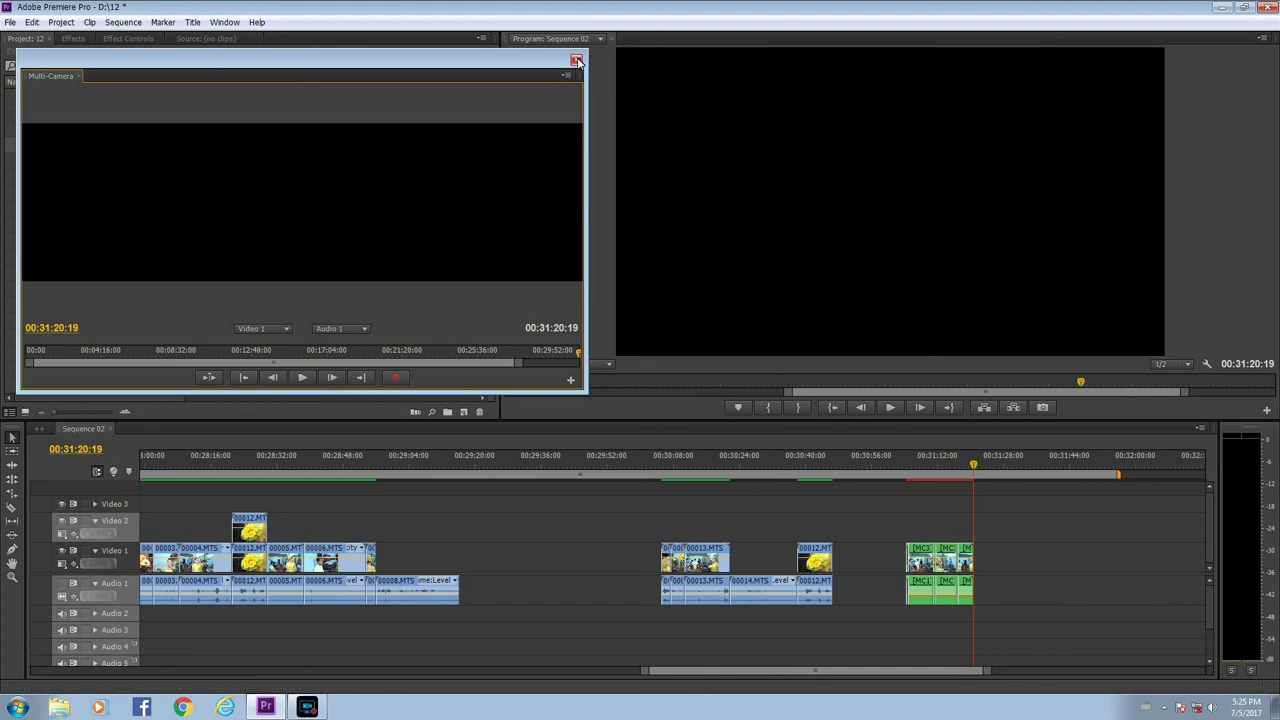
Step: Close the Multi-Camera Monitor and scrub through the new angle cuts from their start
{"action": "left_click", "coordinate": [578, 60]}
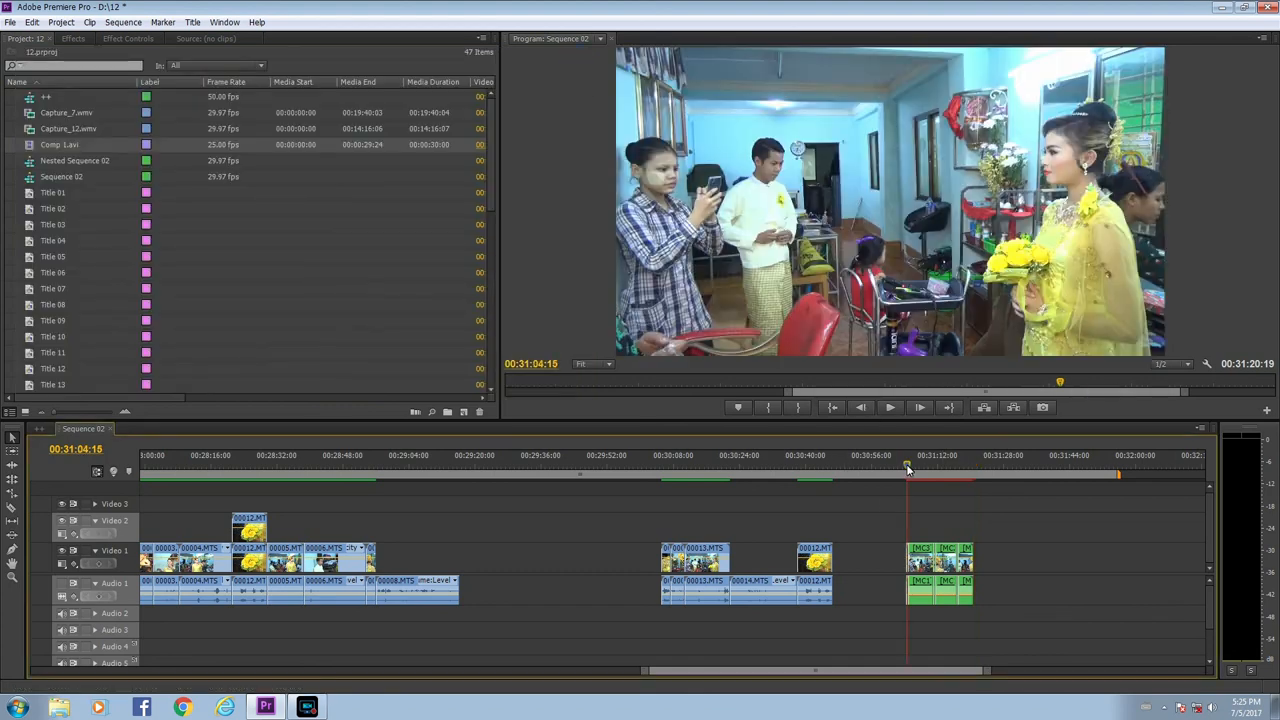
{"action": "left_click", "coordinate": [888, 408]}
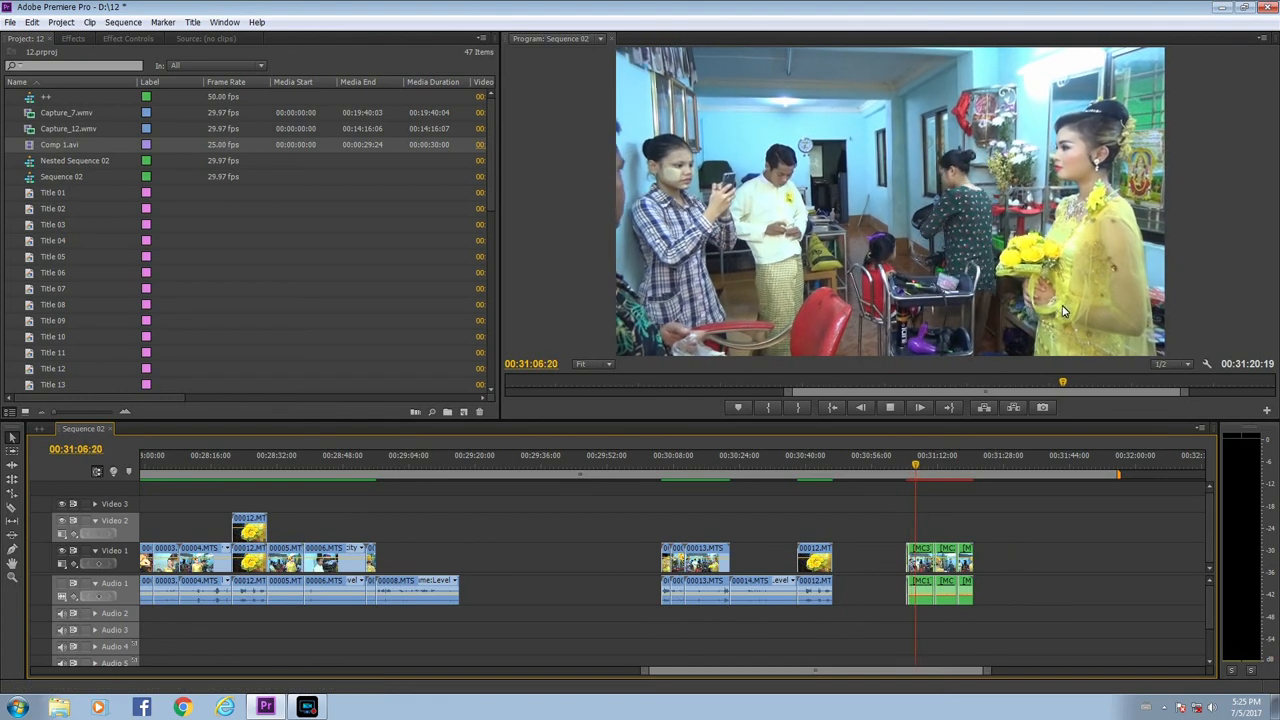
{"action": "left_click", "coordinate": [888, 408]}
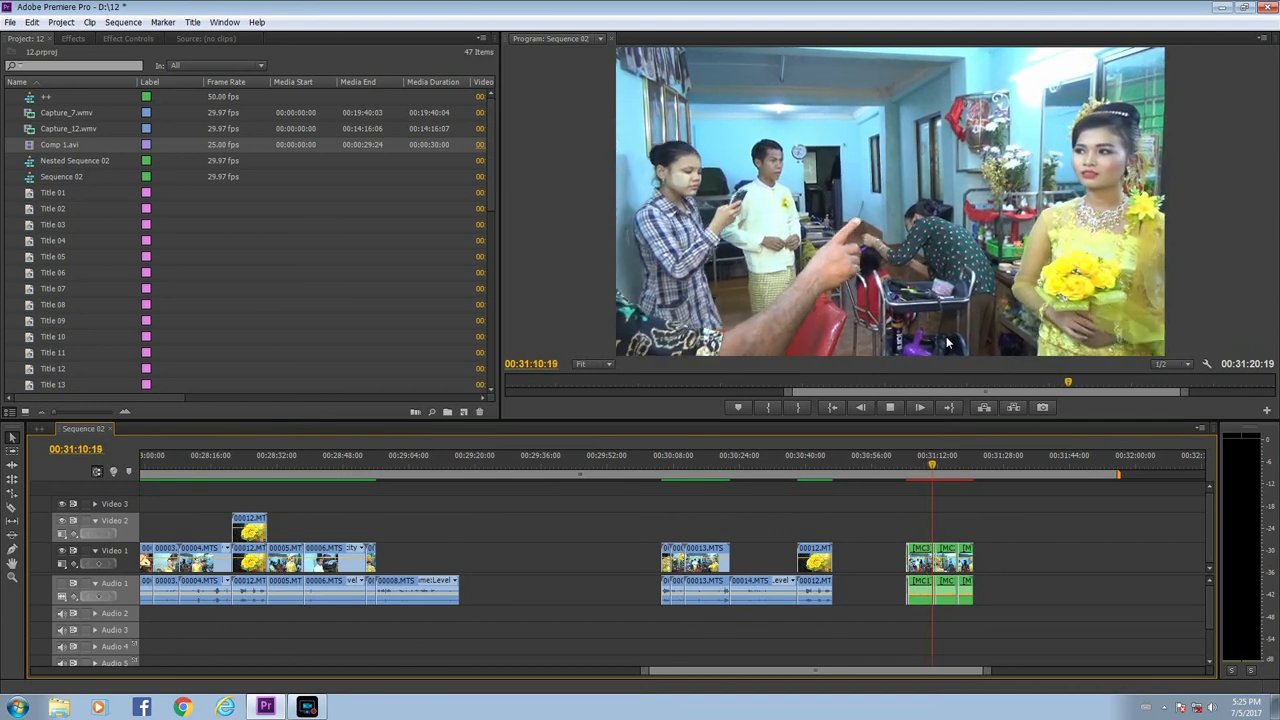
{"action": "left_click", "coordinate": [940, 464]}
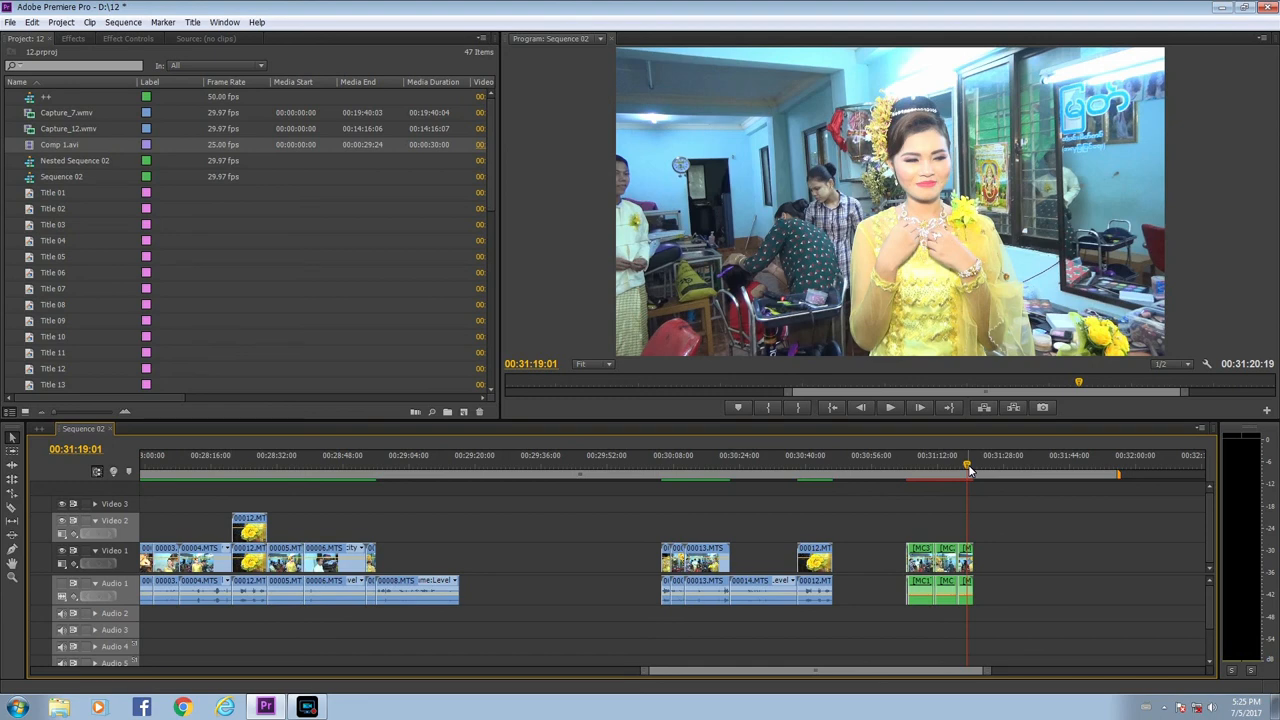
{"action": "mouse_move", "coordinate": [976, 464]}
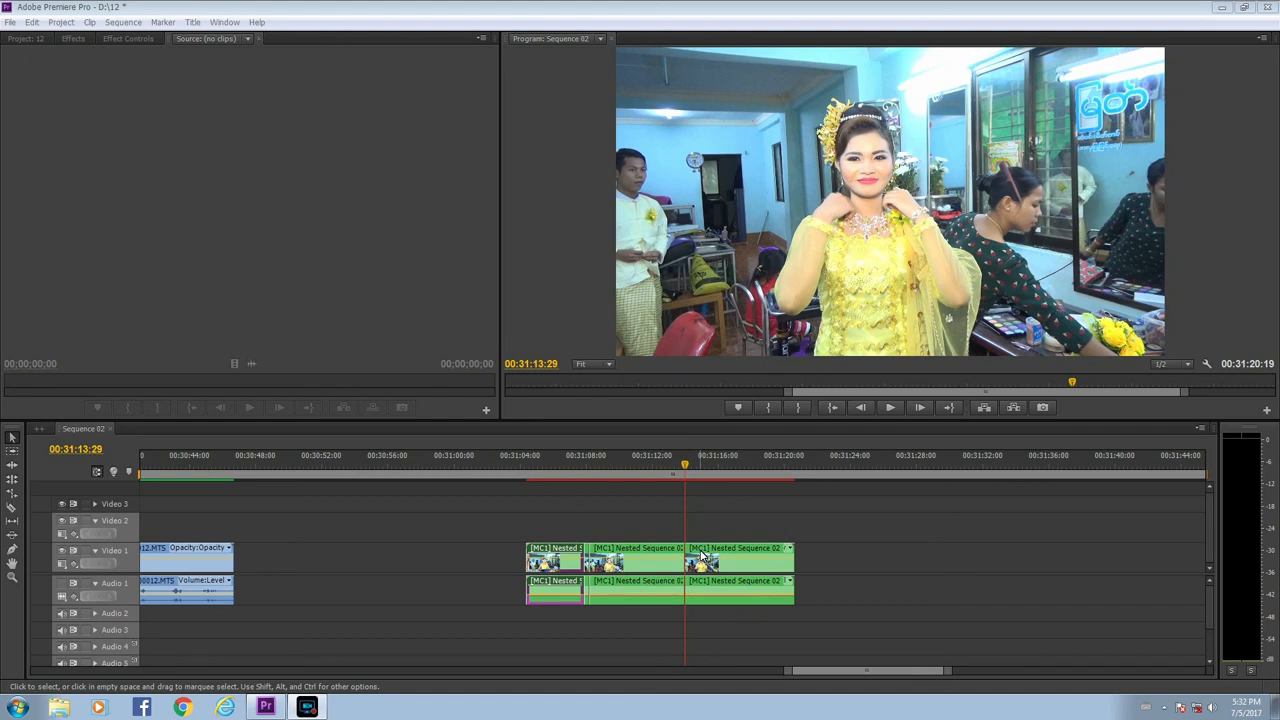
{"action": "mouse_move", "coordinate": [726, 578]}
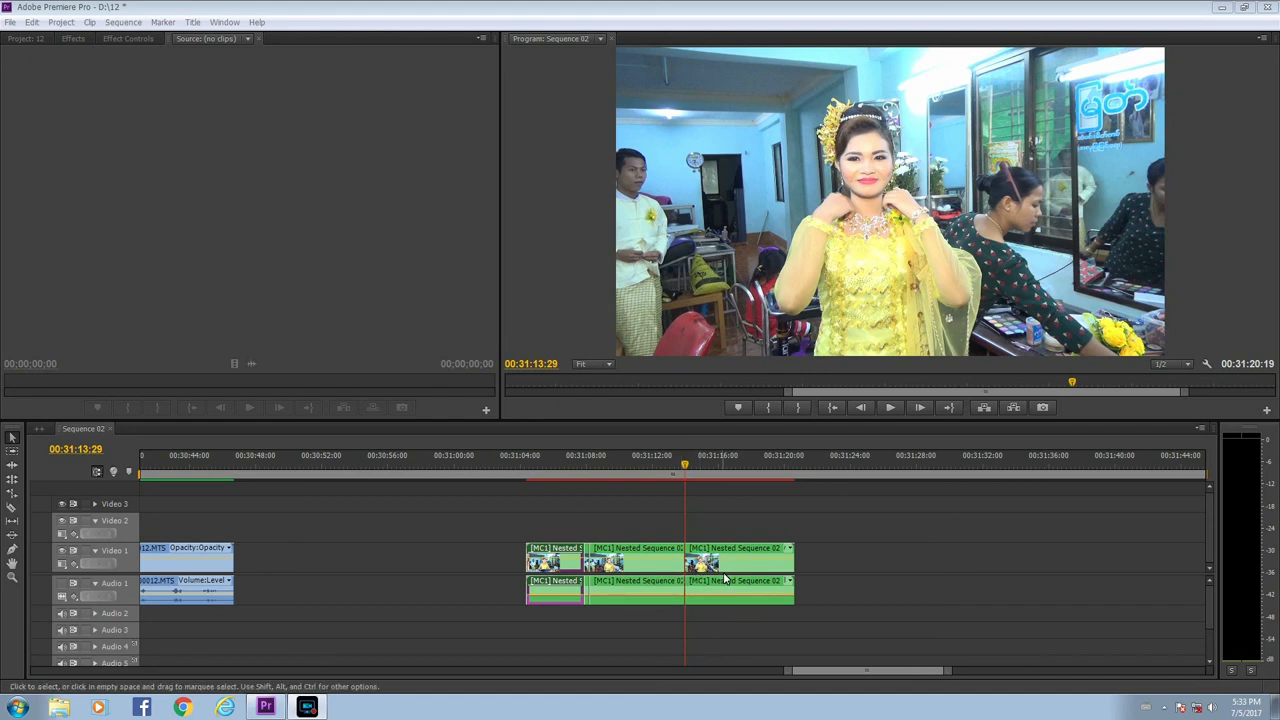